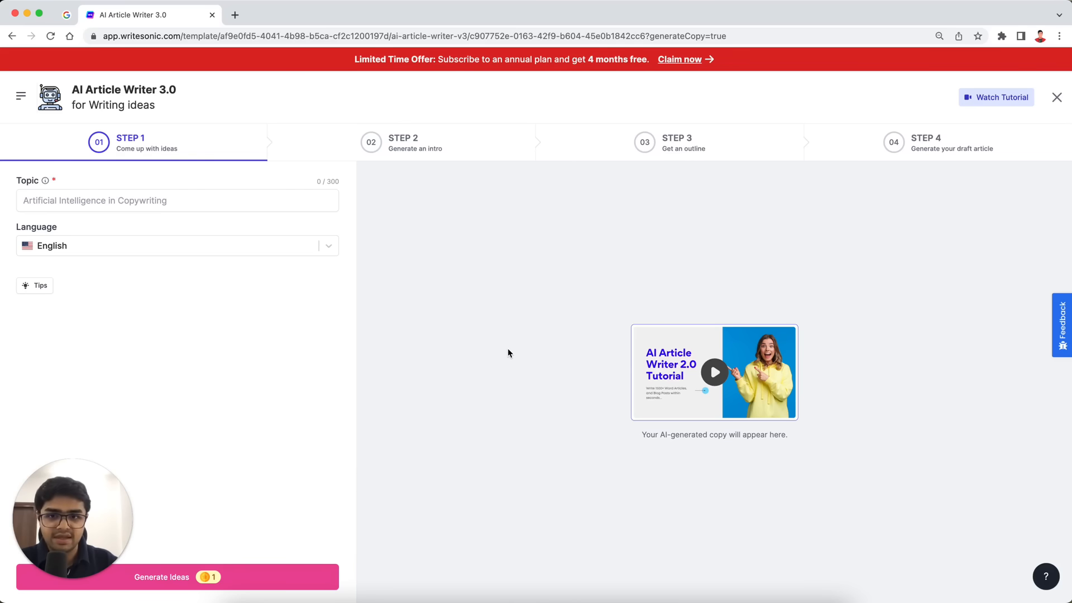
Step: Generate article ideas for the losing-weight topic and select '4 Simple Ways to Lose Weight and Keep it Off'
{"action": "type", "text": "how to lose weight"}
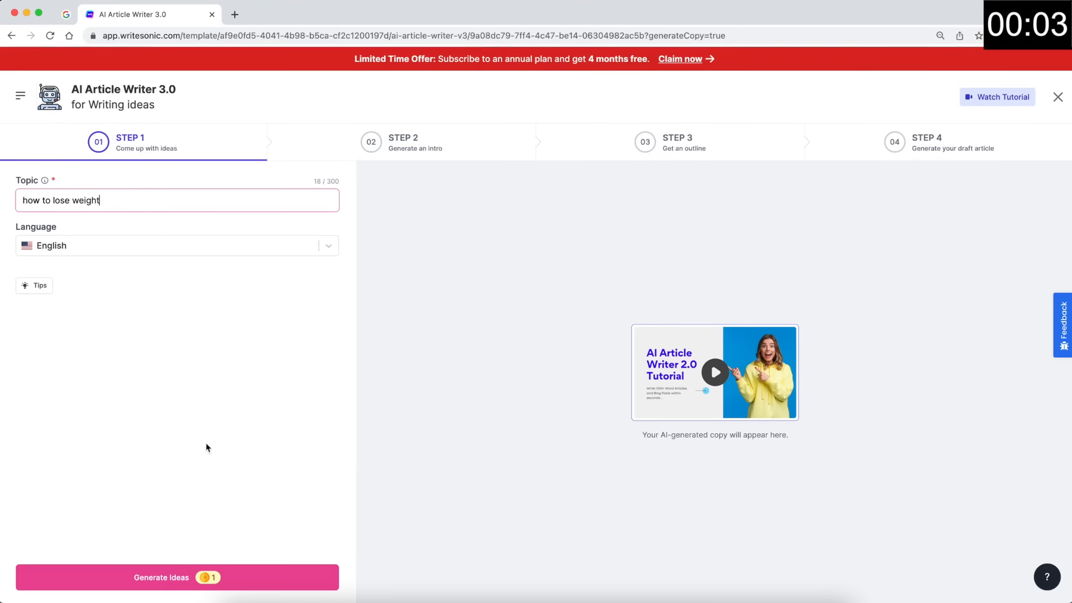
{"action": "left_click", "coordinate": [177, 577]}
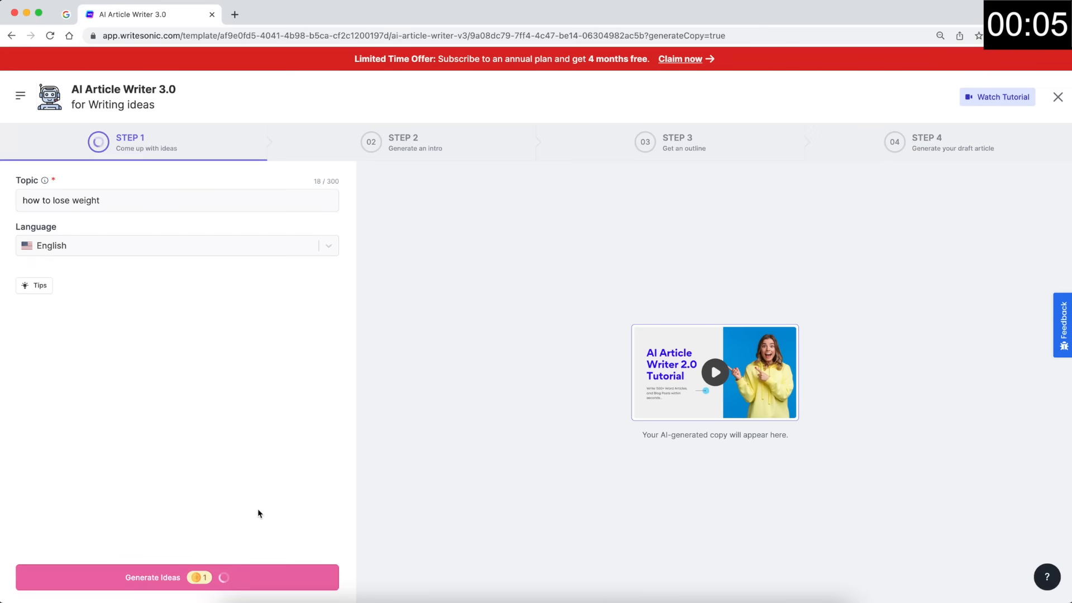
{"action": "left_click", "coordinate": [176, 577]}
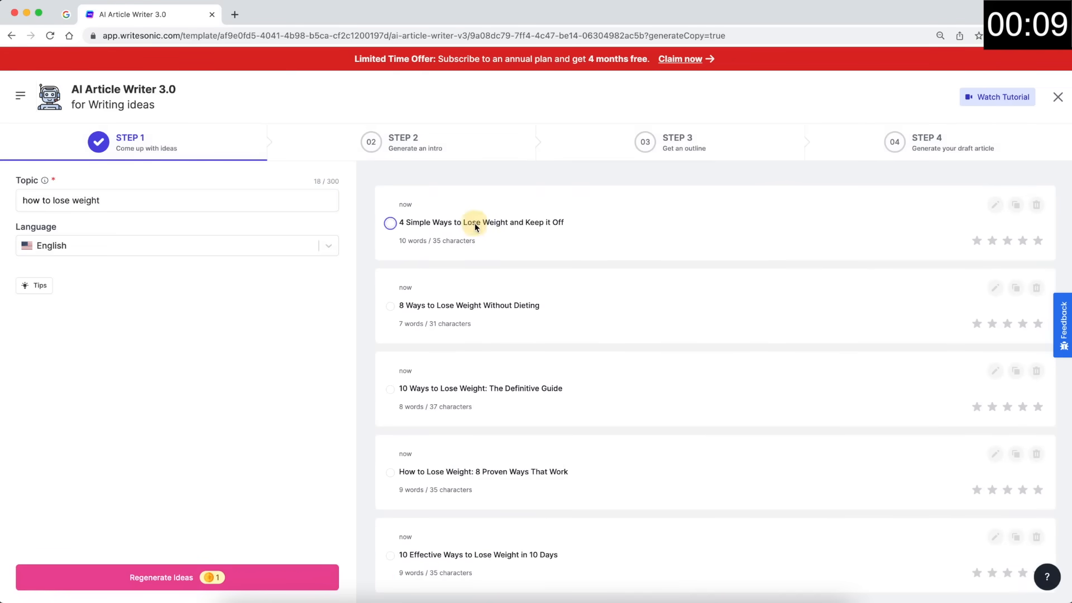
{"action": "left_click", "coordinate": [389, 222]}
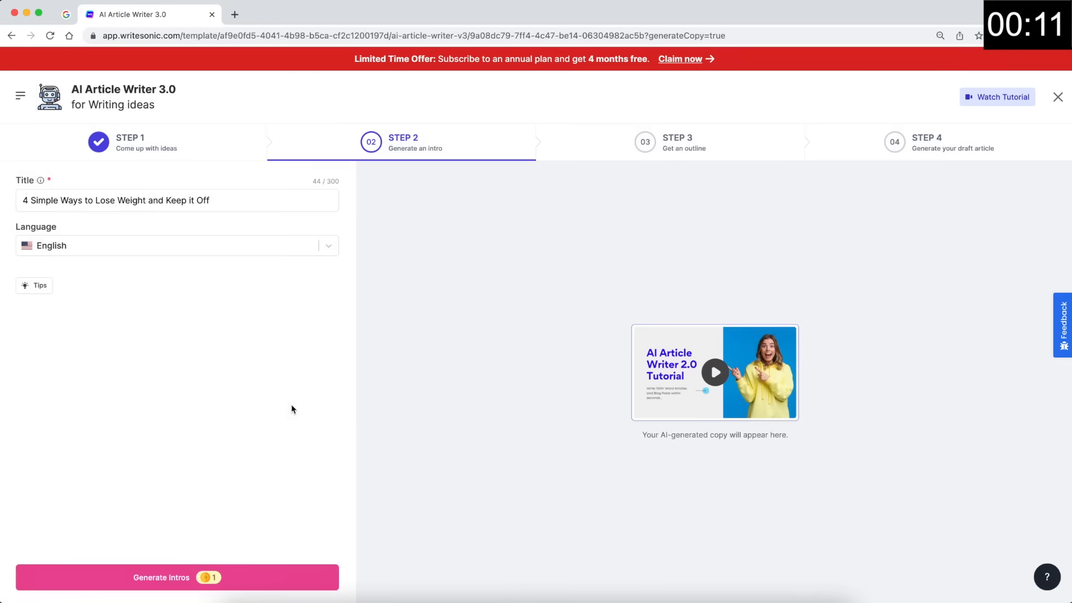
Step: Generate intros for the chosen title and select one of them
{"action": "left_click", "coordinate": [176, 578]}
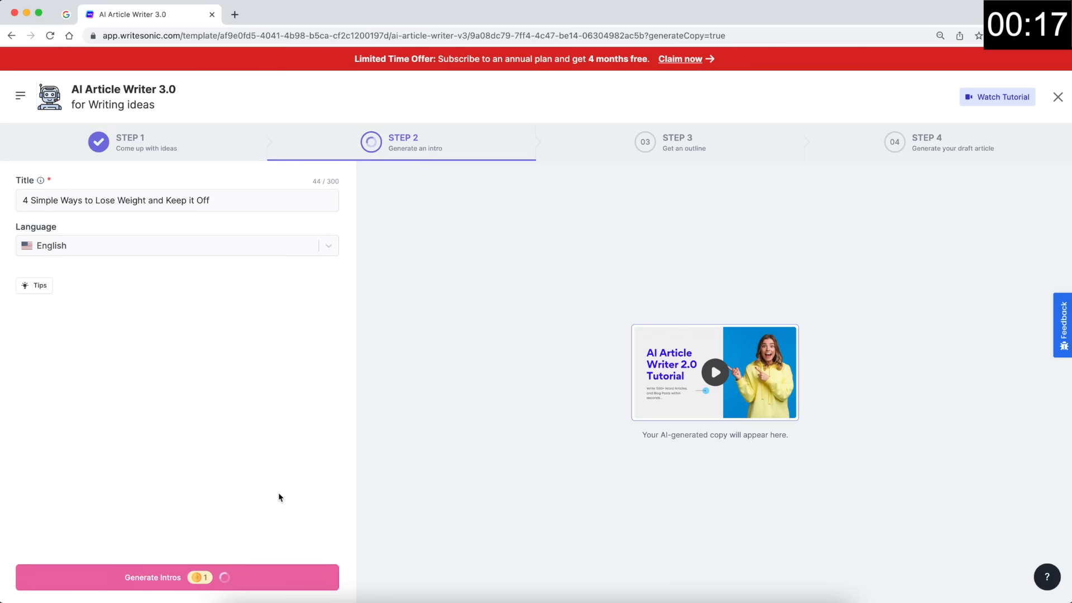
{"action": "left_click", "coordinate": [177, 577]}
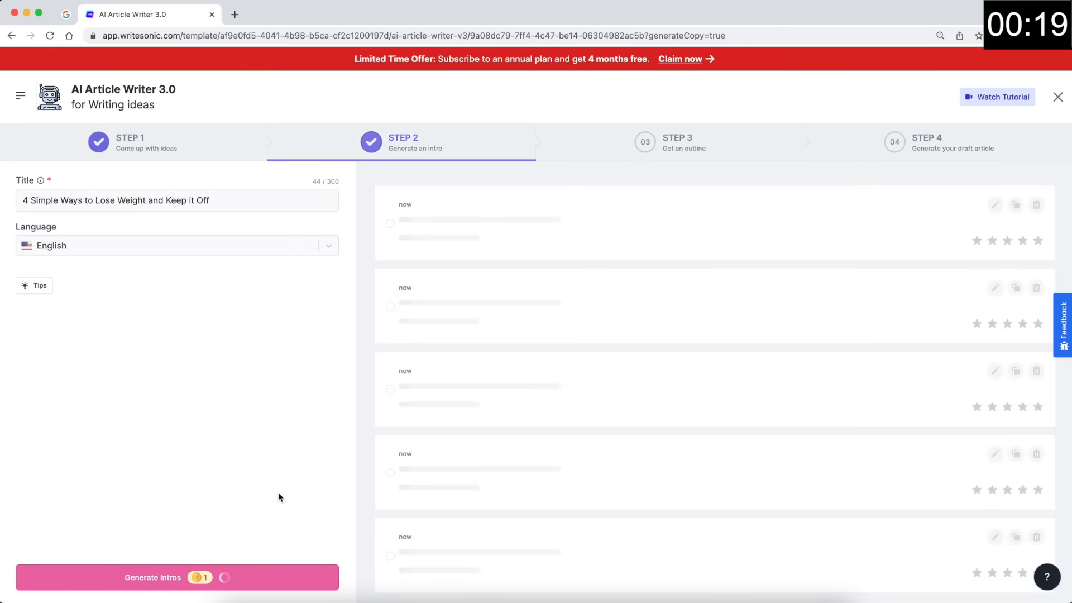
{"action": "left_click", "coordinate": [176, 577]}
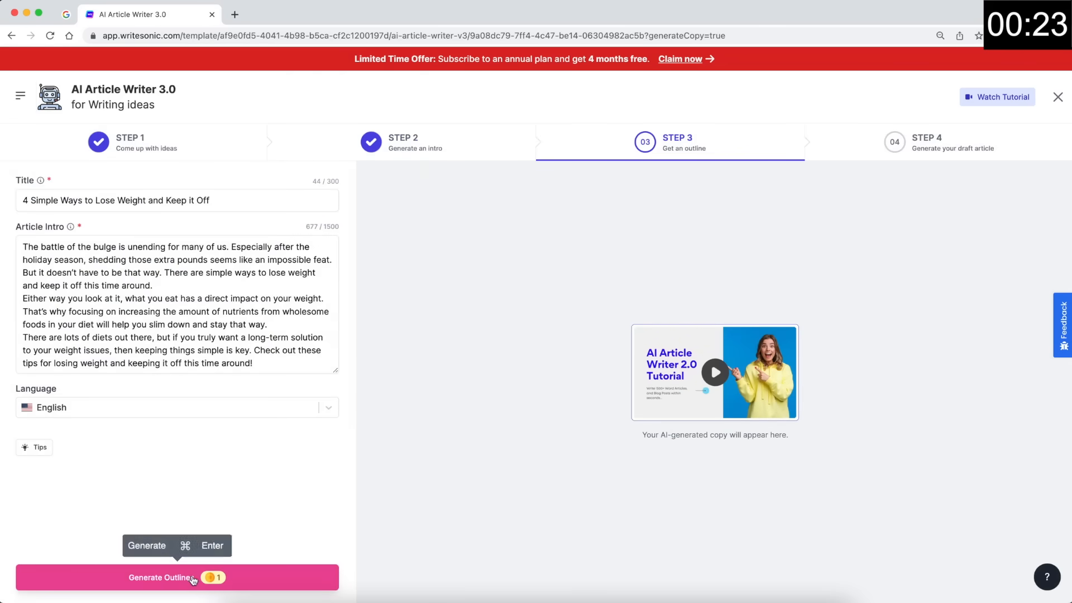
Step: Generate outlines and choose the one beginning with Set Realistic Goals
{"action": "left_click", "coordinate": [177, 578]}
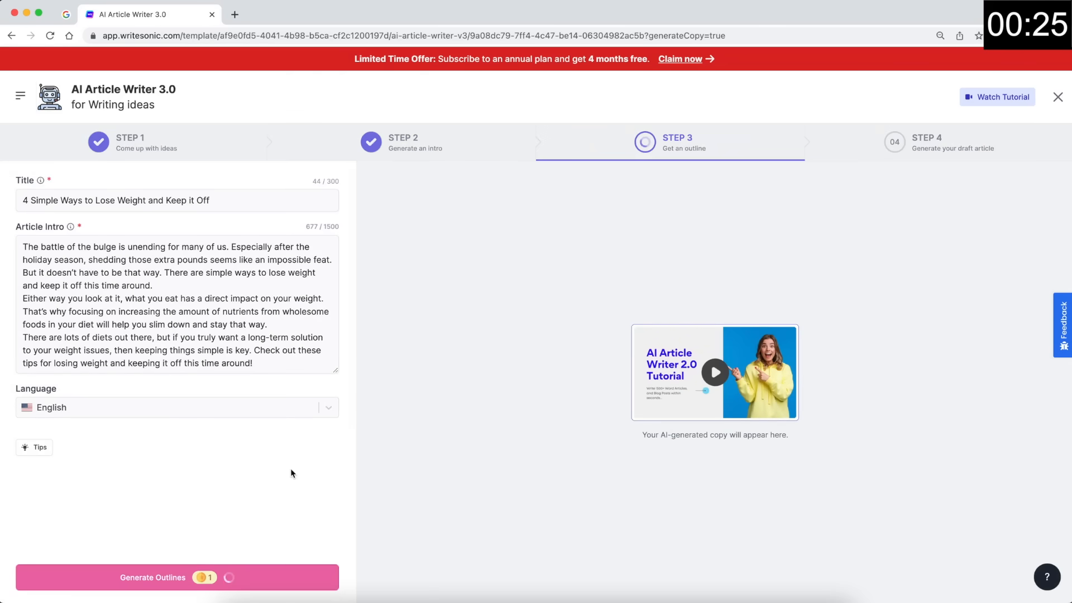
{"action": "left_click", "coordinate": [176, 578]}
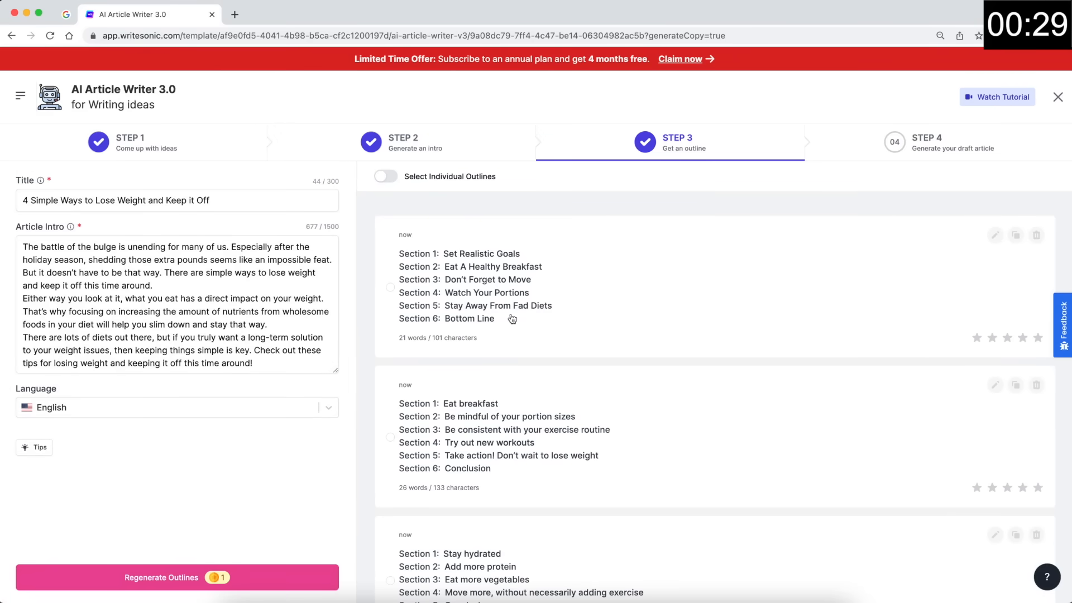
{"action": "left_click", "coordinate": [389, 286]}
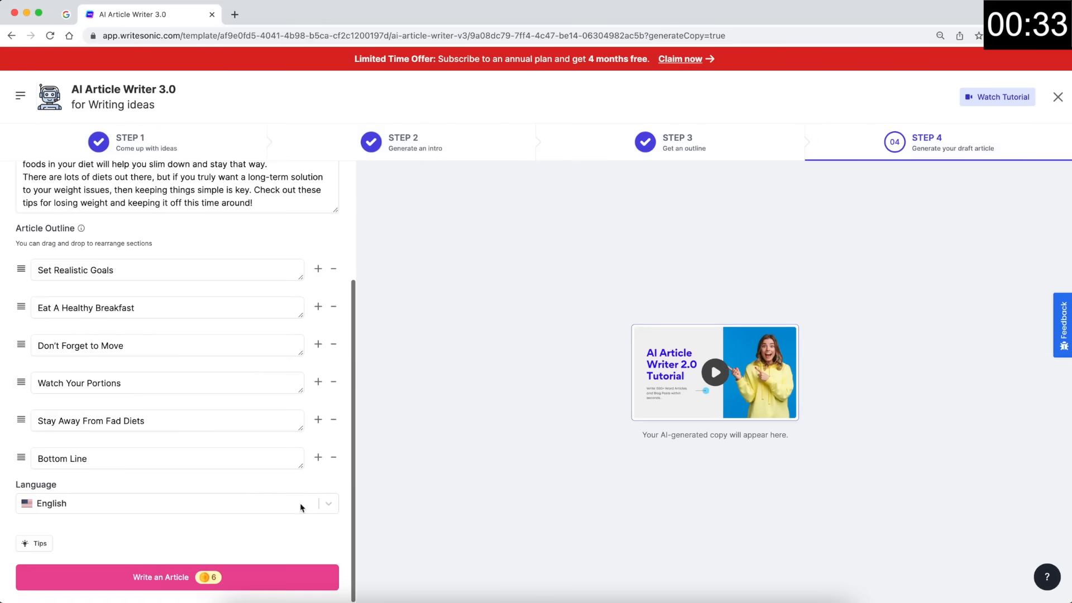
Step: Write the full draft article with its header image from the chosen outline
{"action": "left_click", "coordinate": [176, 578]}
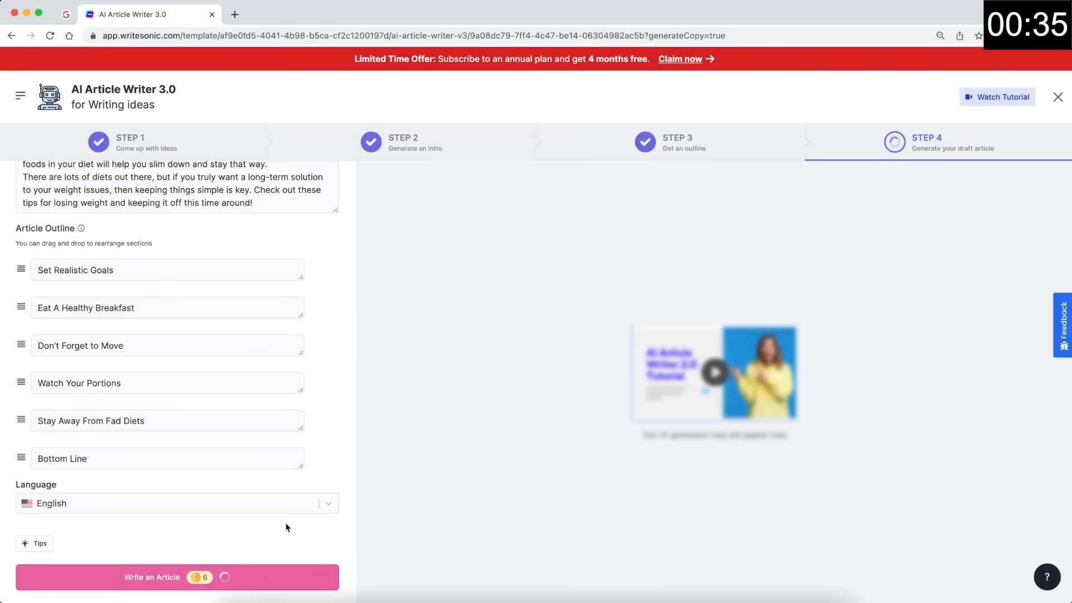
{"action": "left_click", "coordinate": [177, 576]}
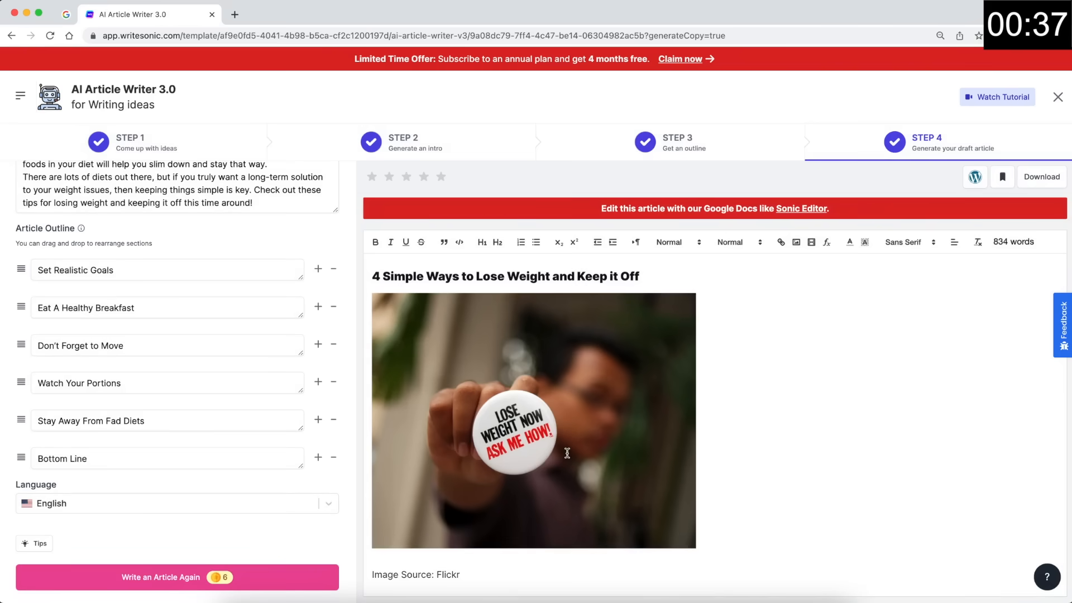
Step: Publish the draft to the WordPress.com site and view the live post
{"action": "scroll", "scroll_direction": "down", "scroll_amount": 3}
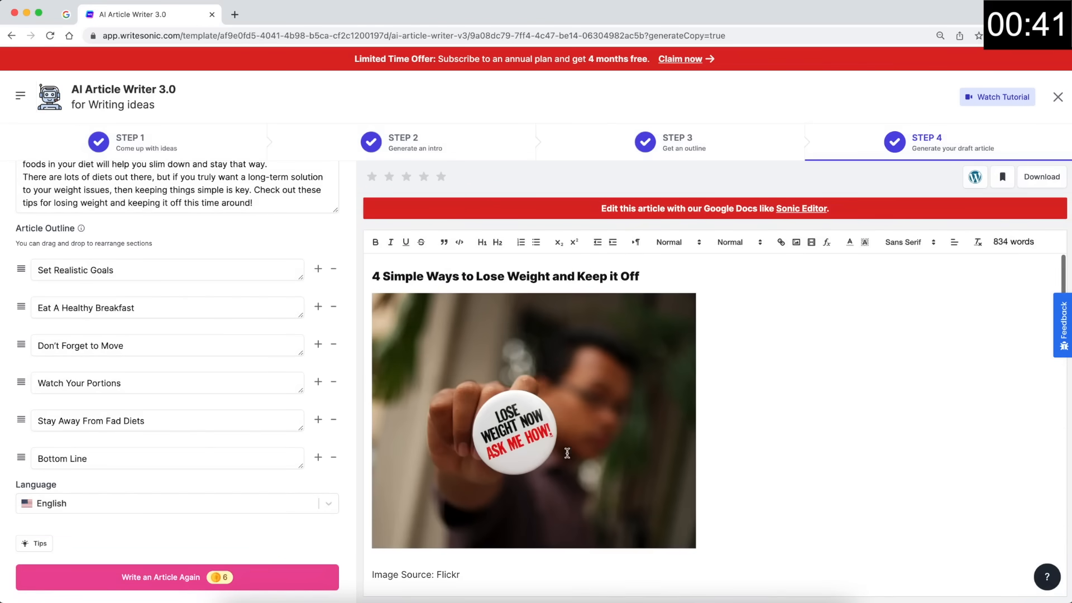
{"action": "mouse_move", "coordinate": [835, 300]}
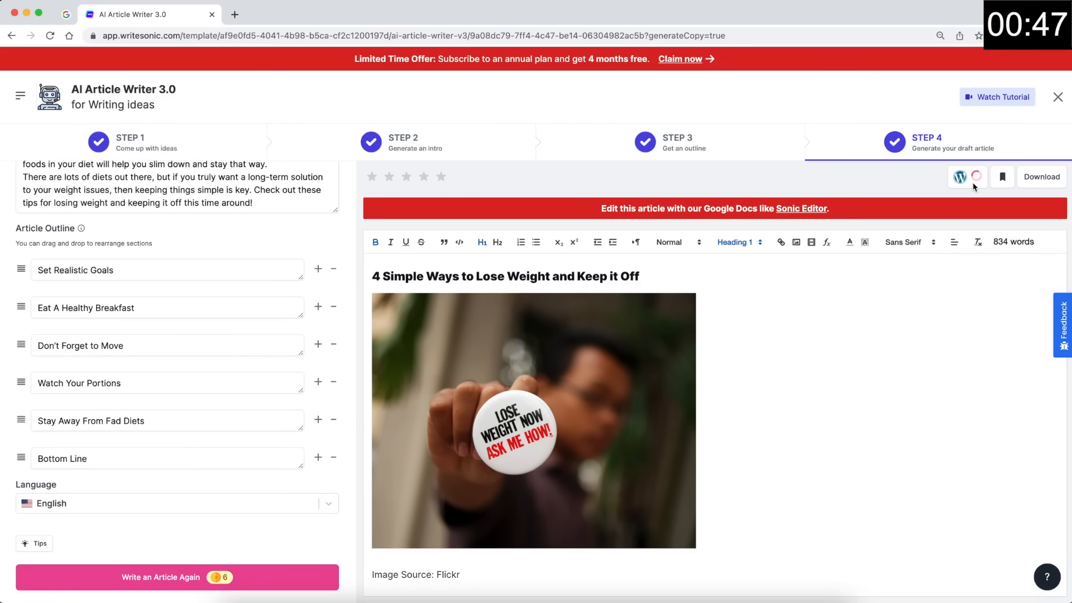
{"action": "mouse_move", "coordinate": [973, 176]}
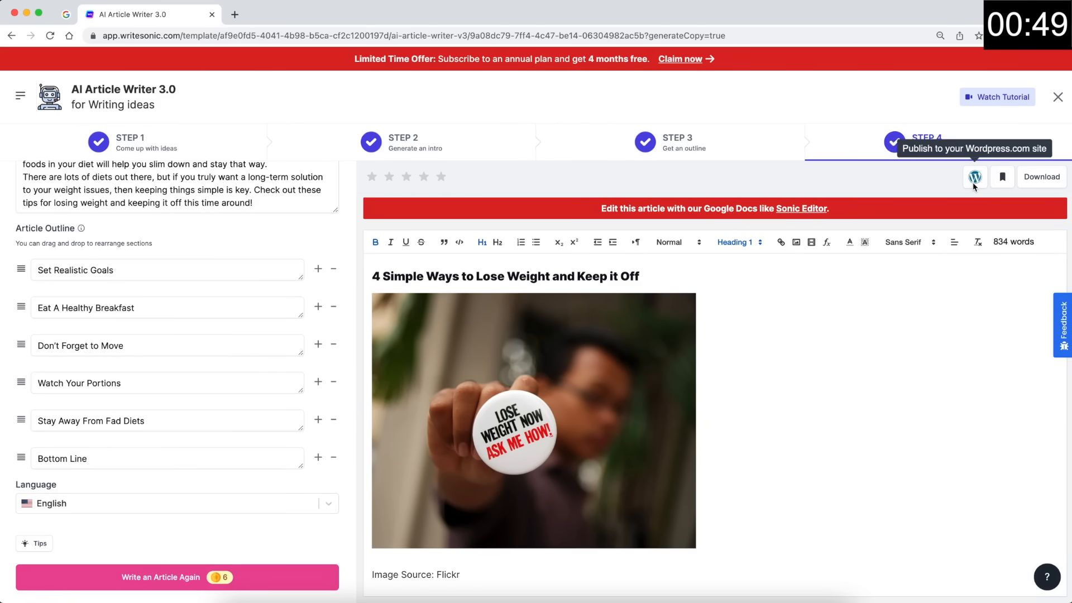
{"action": "left_click", "coordinate": [973, 178]}
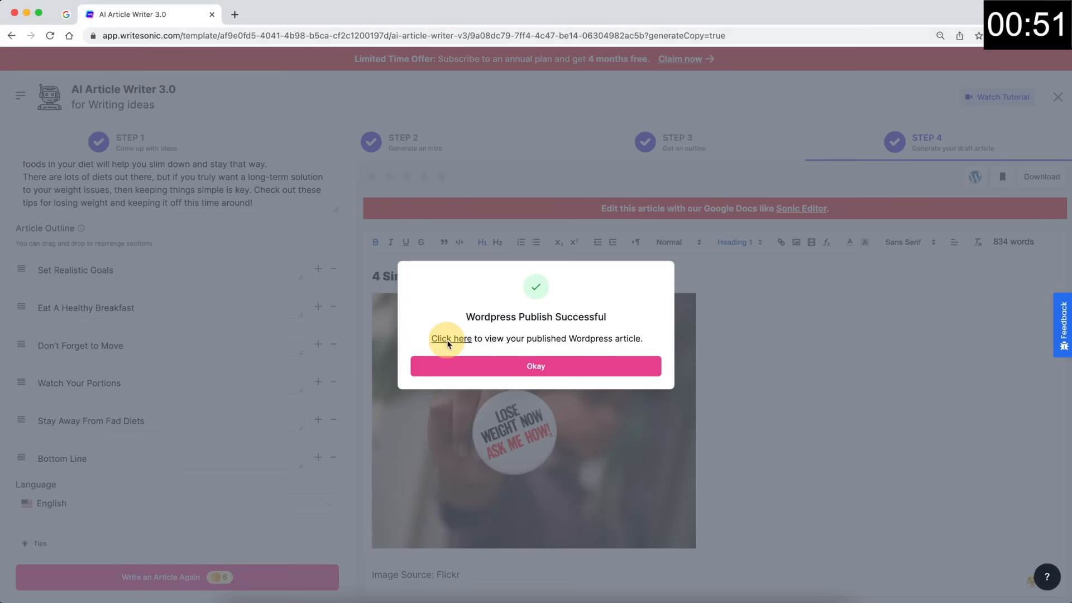
{"action": "left_click", "coordinate": [450, 338]}
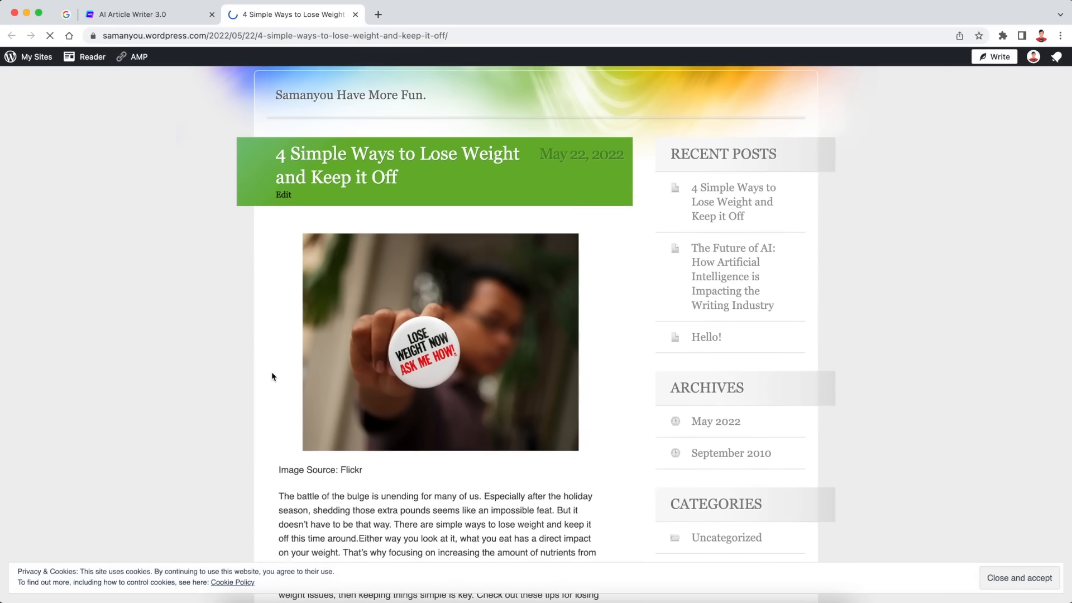
Step: Scroll through the published weight-loss post, then close it to return to Writesonic
{"action": "scroll", "scroll_direction": "down", "scroll_amount": 3}
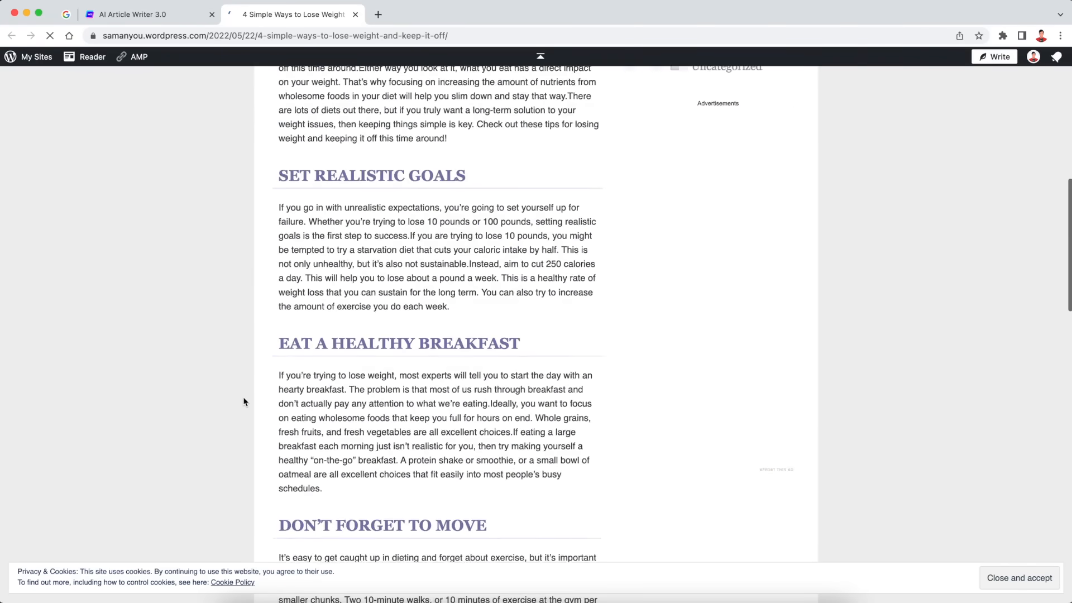
{"action": "left_click", "coordinate": [130, 15]}
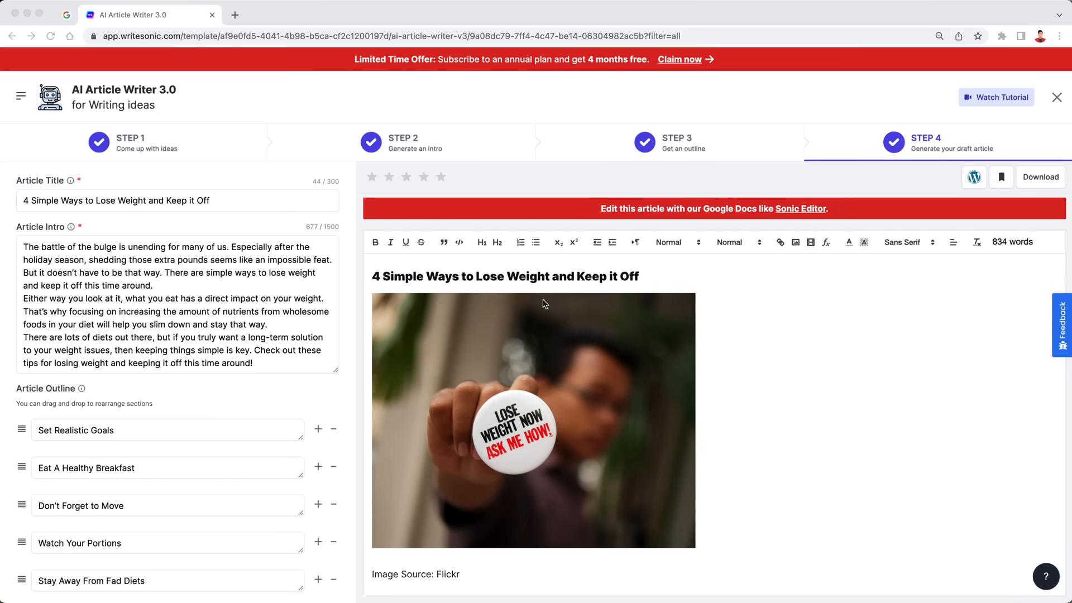
{"action": "mouse_move", "coordinate": [947, 133]}
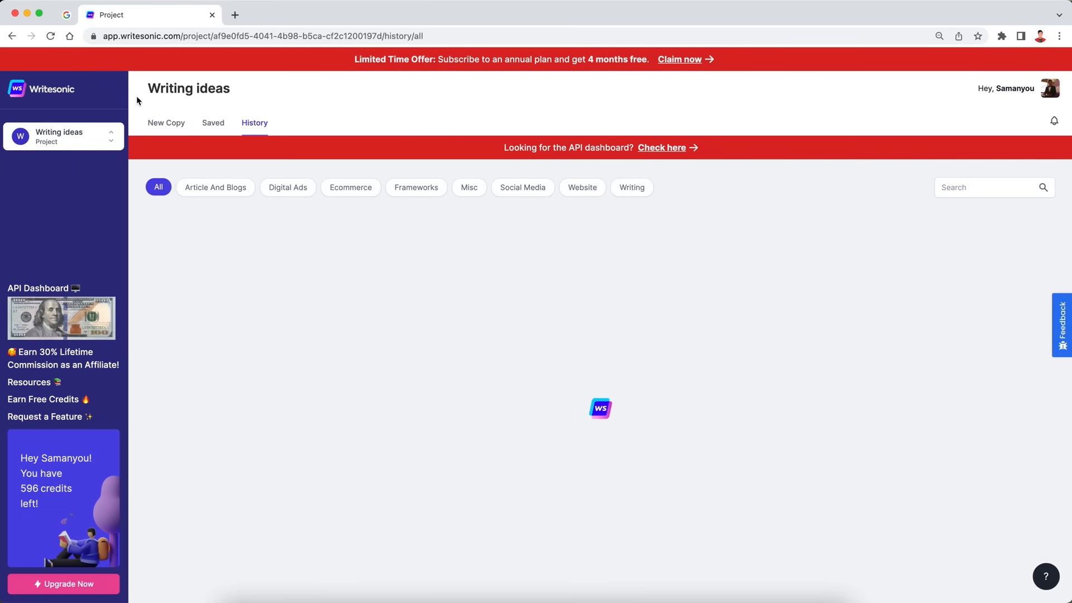
Step: Show the Writing ideas project's New Copy template gallery
{"action": "left_click", "coordinate": [165, 123]}
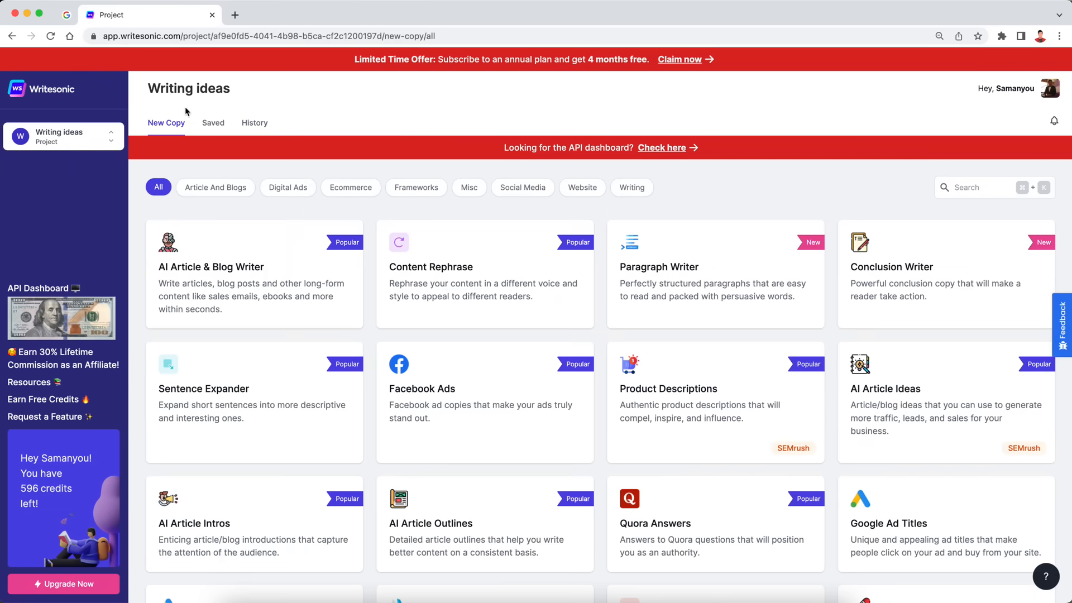
{"action": "left_click", "coordinate": [274, 36]}
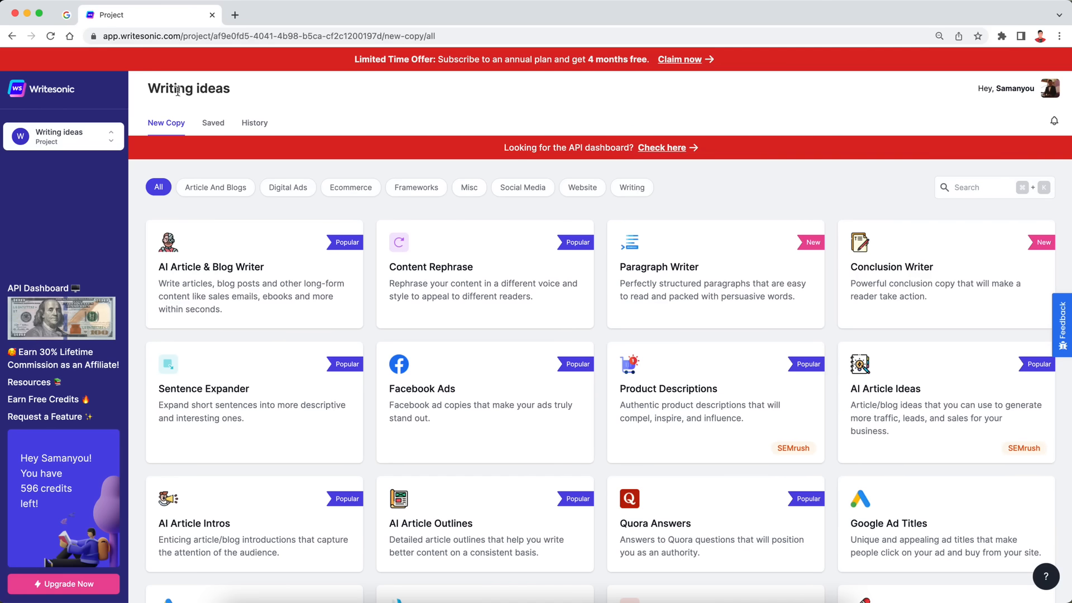
{"action": "mouse_move", "coordinate": [595, 340]}
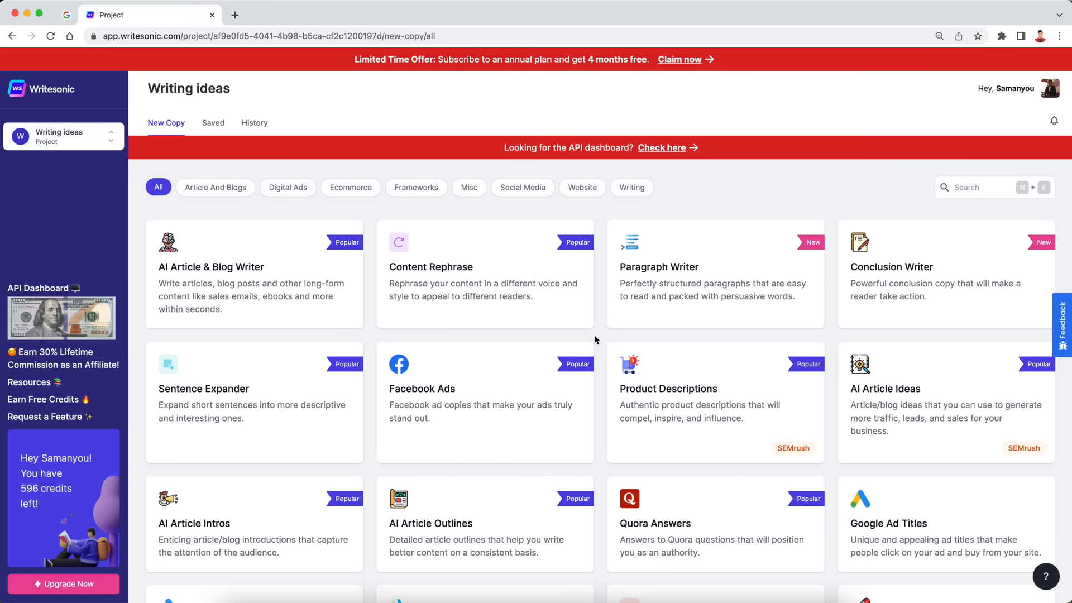
{"action": "mouse_move", "coordinate": [596, 373]}
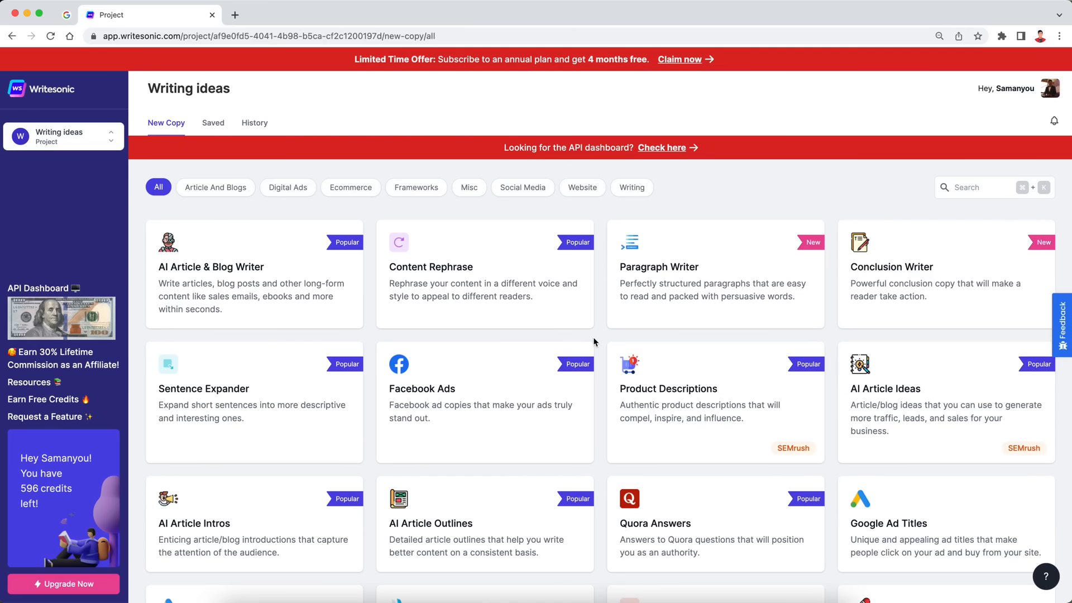
Step: Browse the Articles and Blogs, Digital Ads and Ecommerce template categories
{"action": "scroll", "scroll_direction": "down", "scroll_amount": 3}
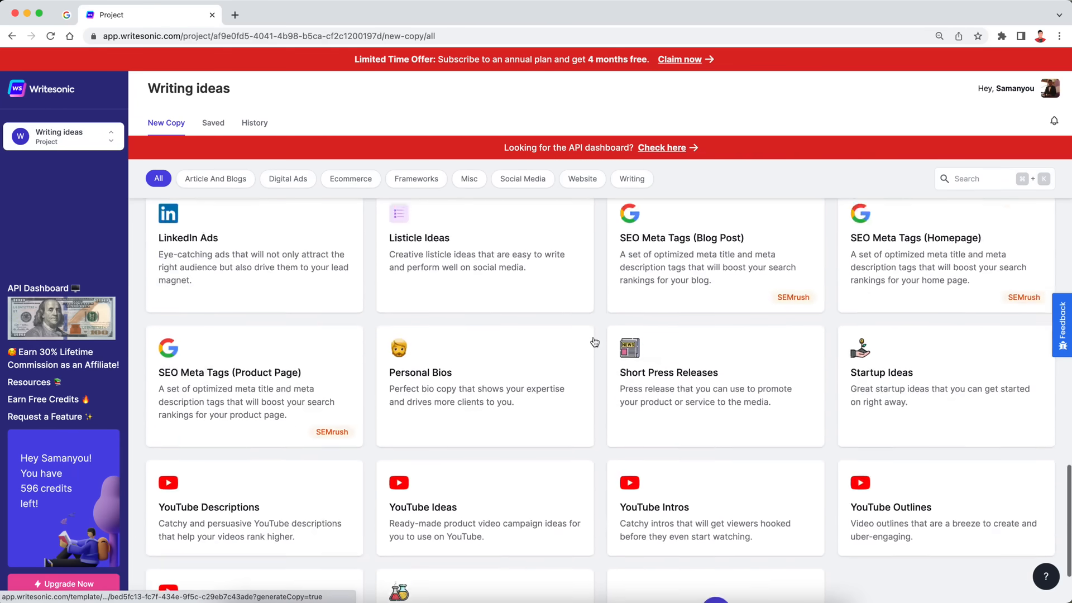
{"action": "left_click", "coordinate": [214, 187]}
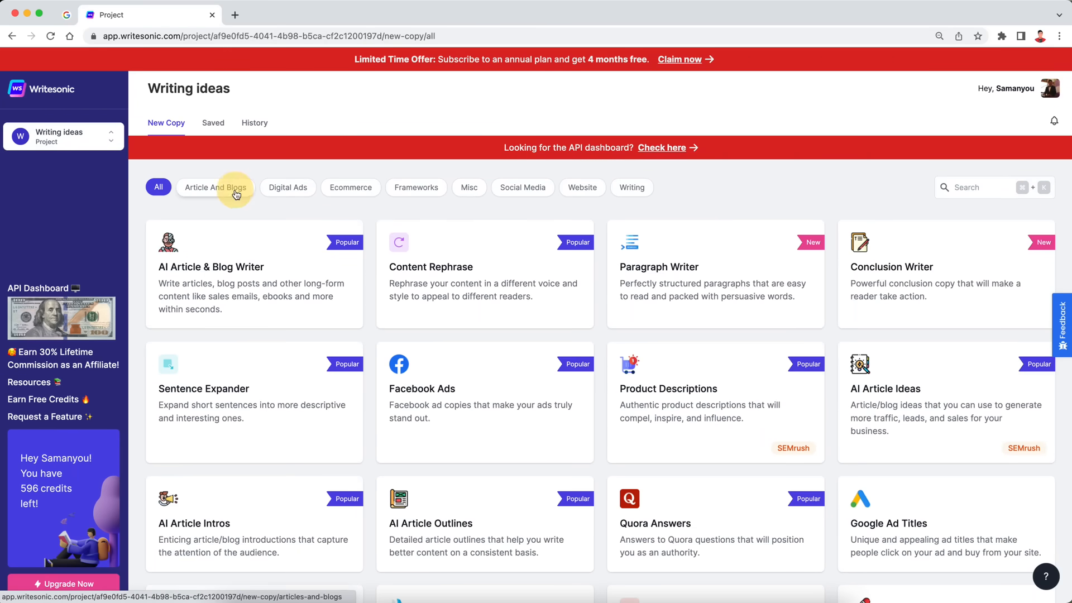
{"action": "left_click", "coordinate": [216, 187]}
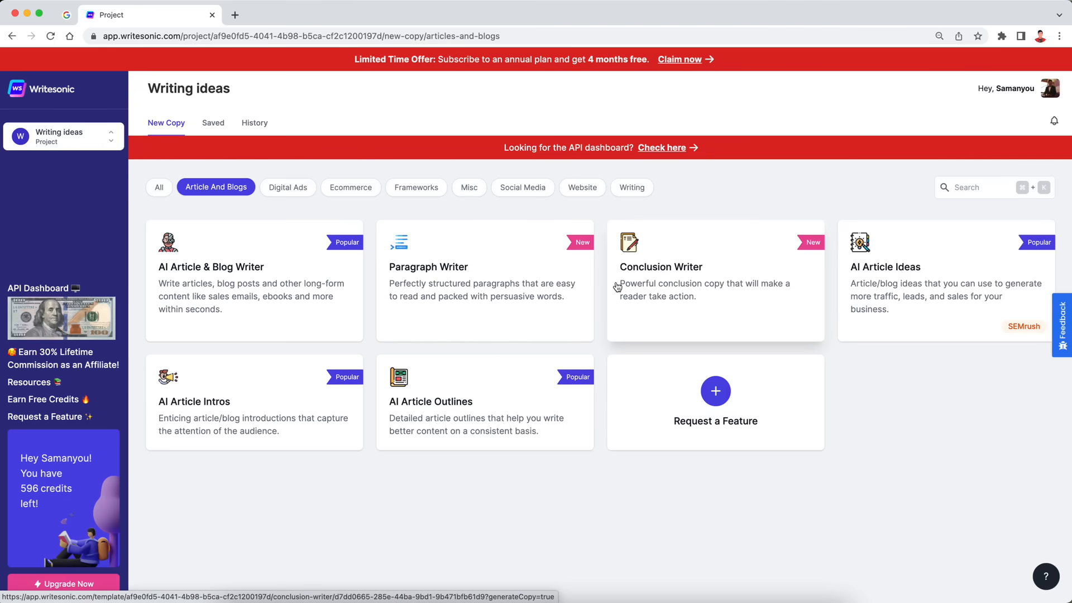
{"action": "mouse_move", "coordinate": [805, 283]}
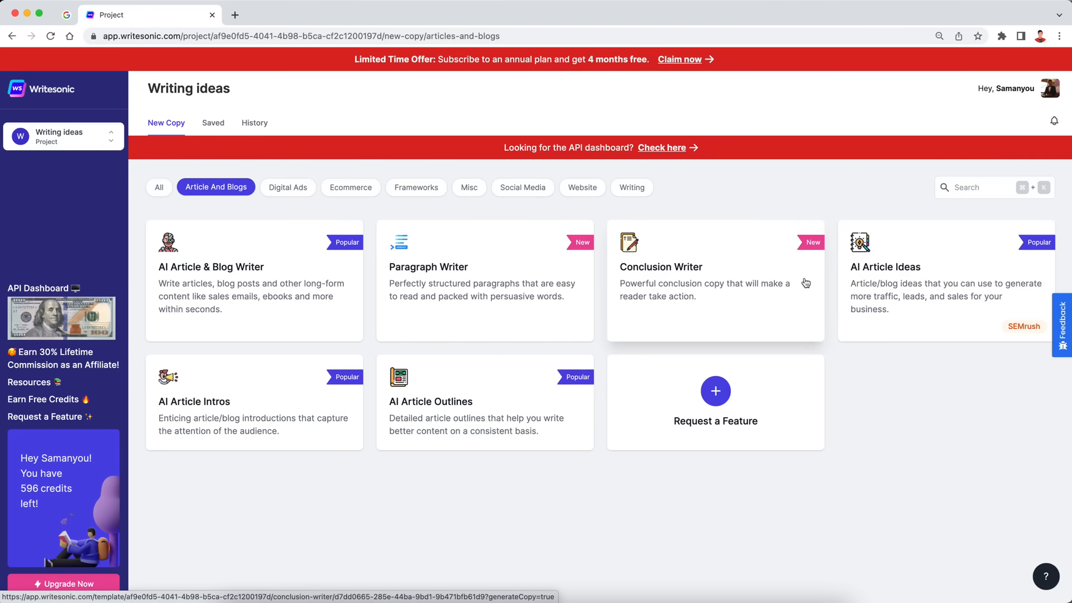
{"action": "left_click", "coordinate": [288, 187]}
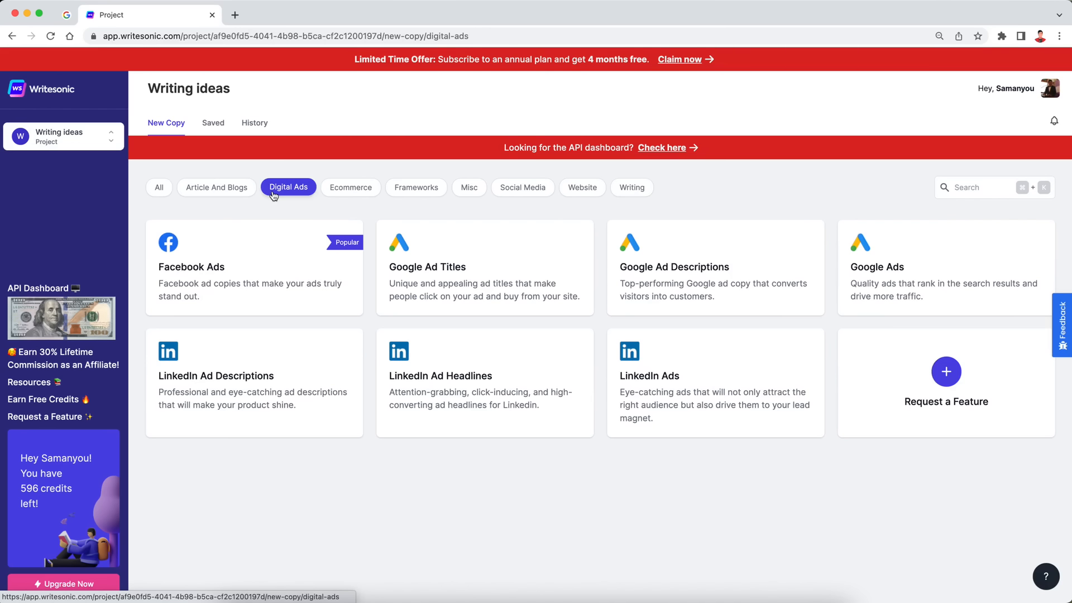
{"action": "mouse_move", "coordinate": [350, 188]}
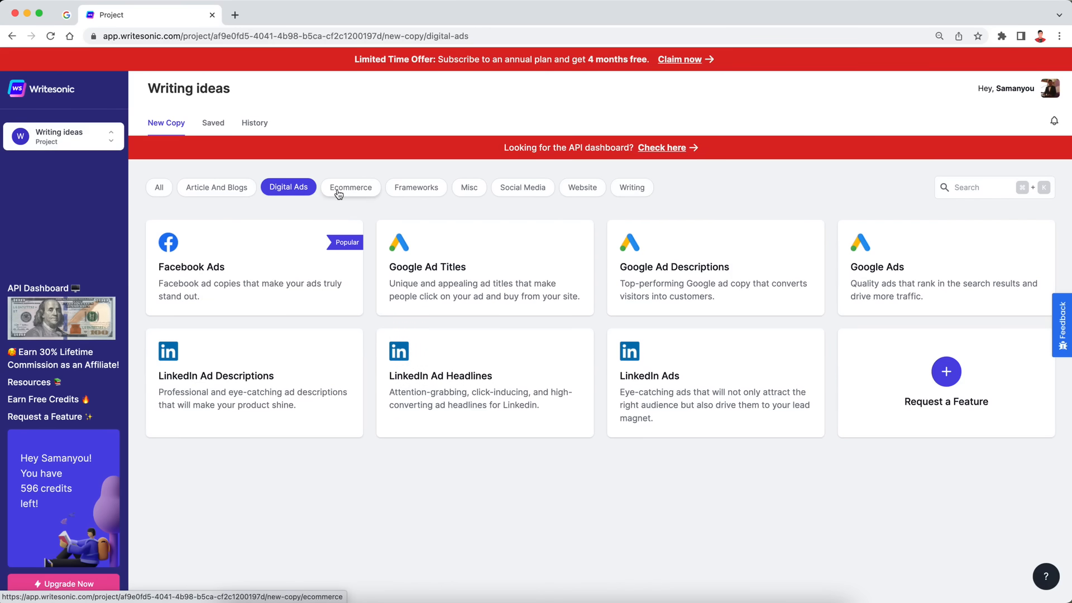
{"action": "left_click", "coordinate": [350, 187]}
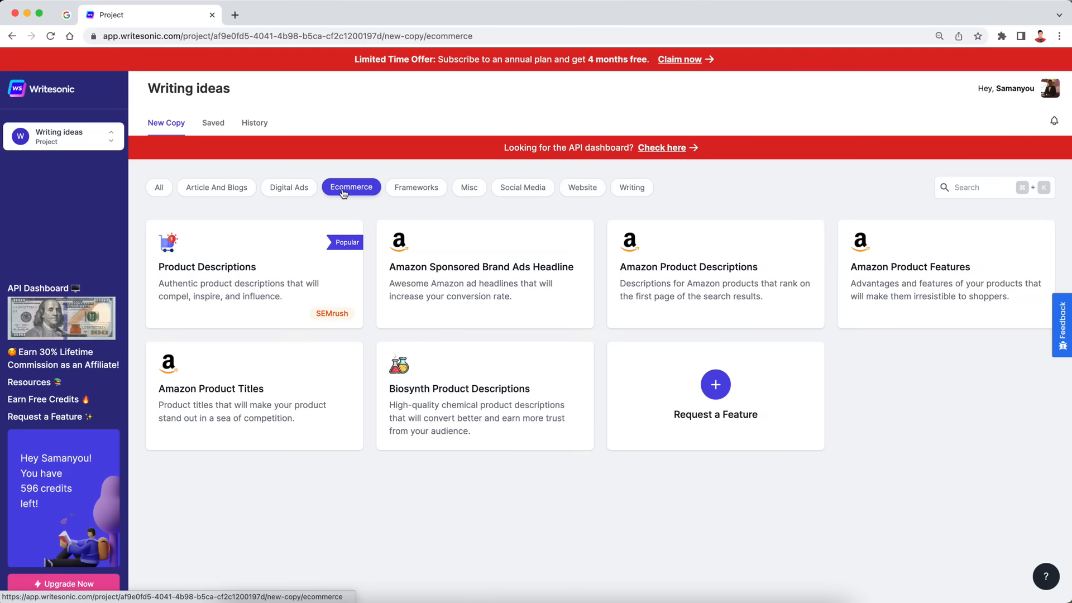
Step: Browse the Frameworks, Social Media, Website and Writing categories, then show all templates
{"action": "left_click", "coordinate": [416, 187]}
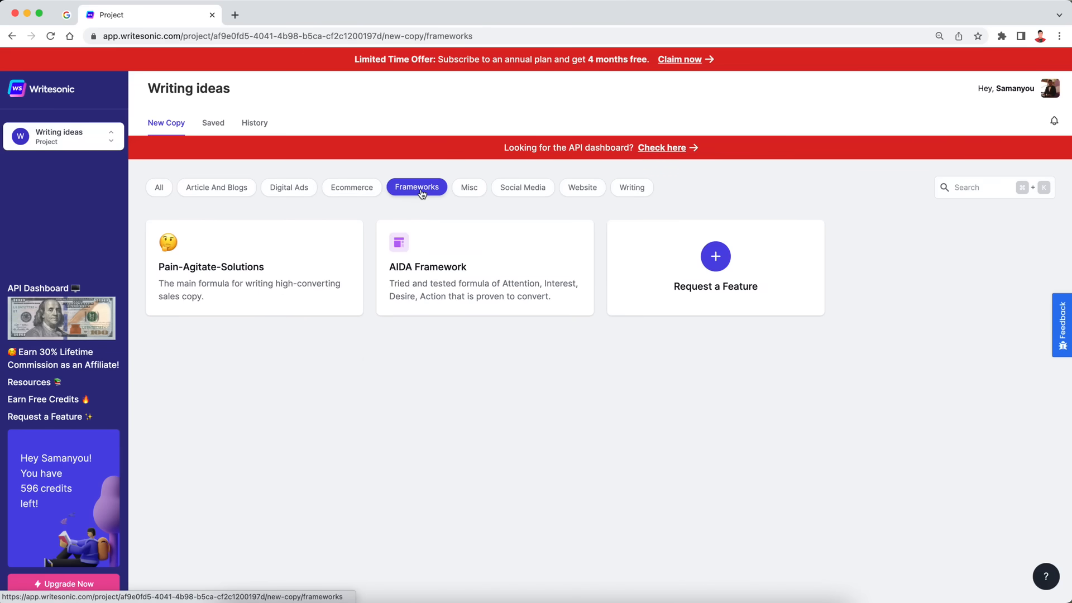
{"action": "left_click", "coordinate": [523, 187]}
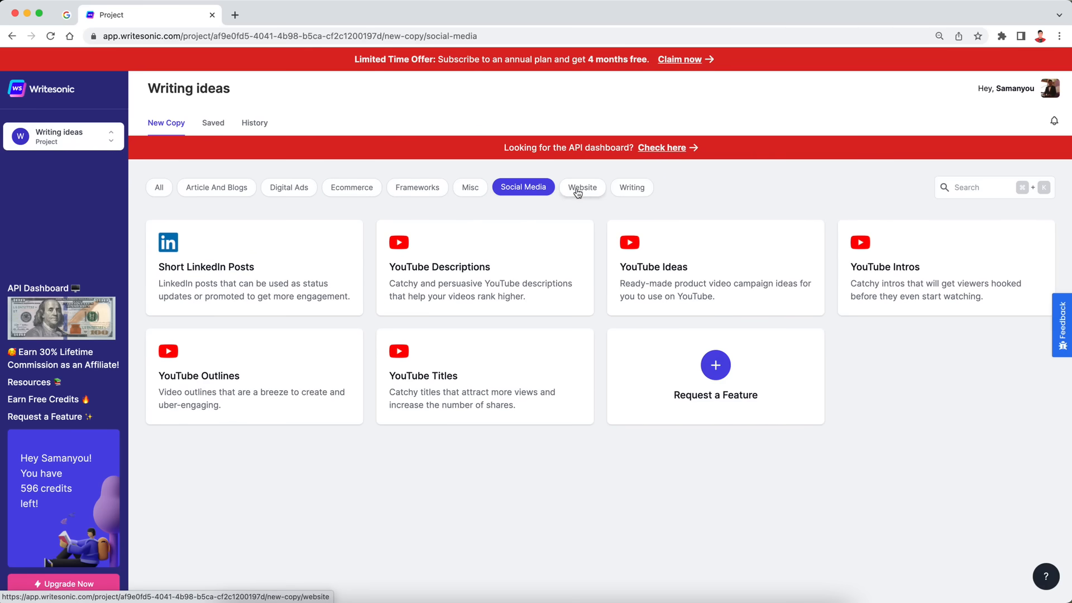
{"action": "left_click", "coordinate": [583, 187]}
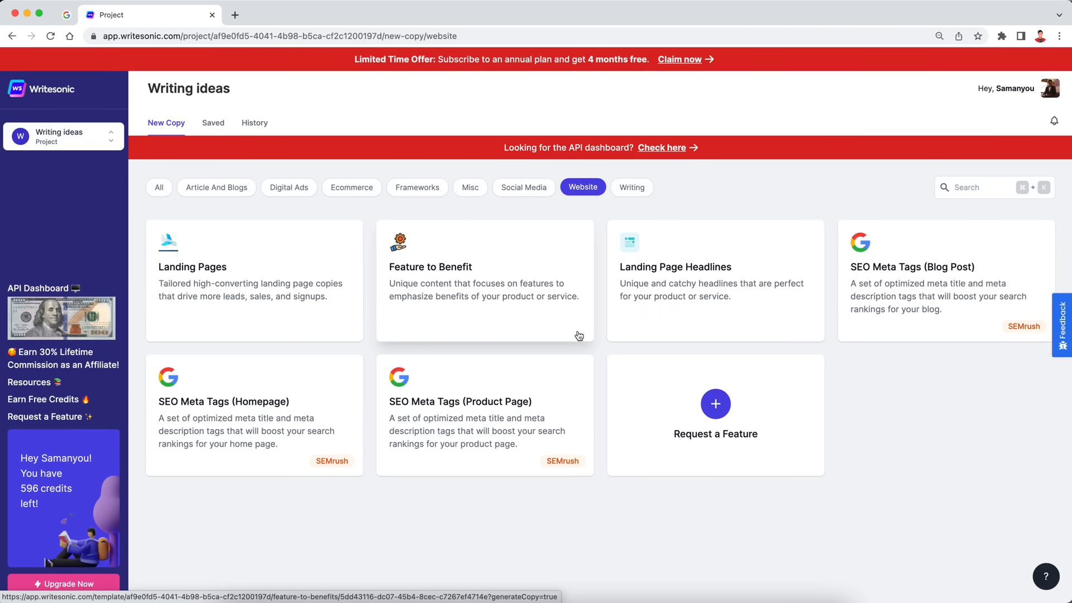
{"action": "left_click", "coordinate": [632, 187]}
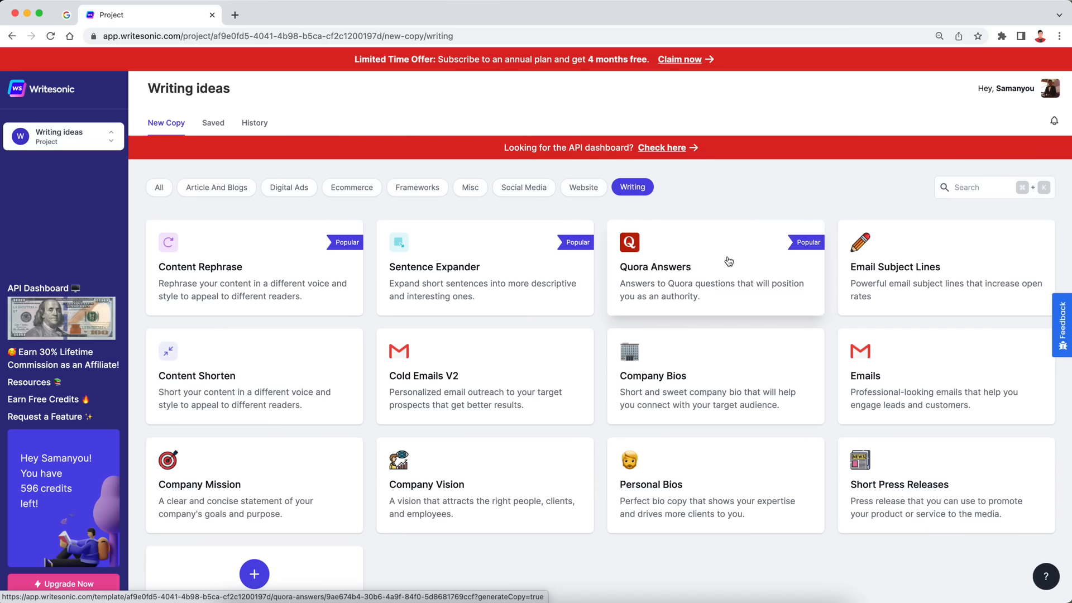
{"action": "mouse_move", "coordinate": [673, 258]}
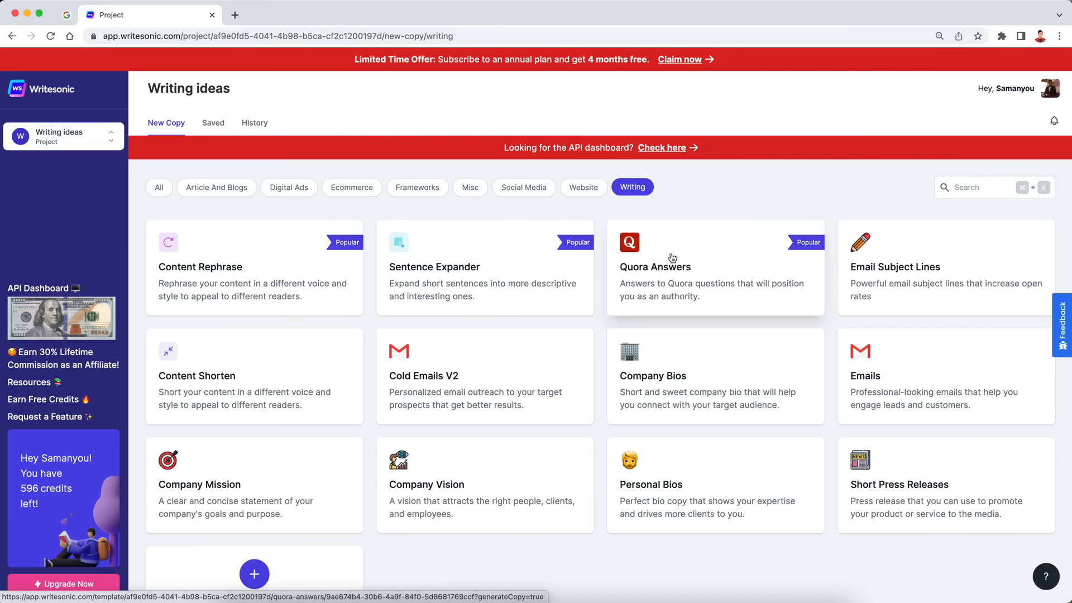
{"action": "left_click", "coordinate": [159, 187]}
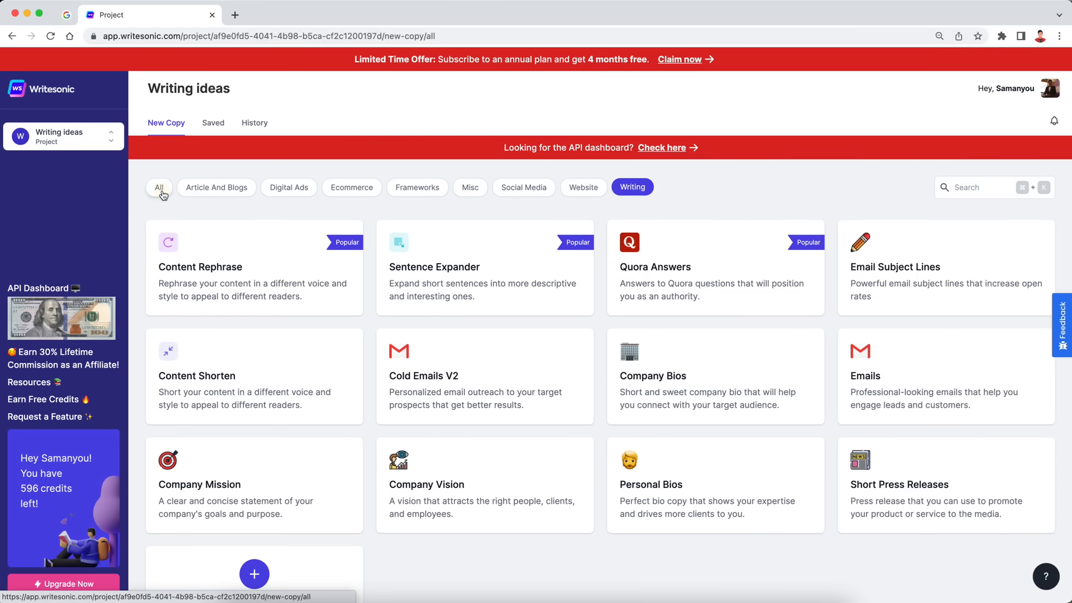
Step: Start a new article with AI Article Writer 3.0 from the AI Article & Blog Writer template
{"action": "left_click", "coordinate": [158, 188]}
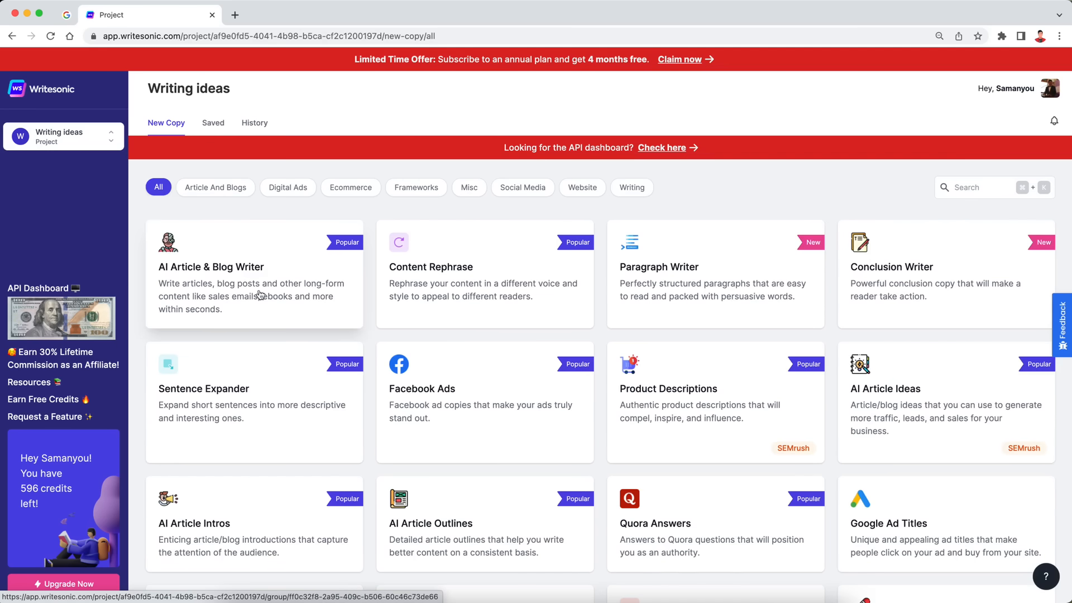
{"action": "mouse_move", "coordinate": [270, 283]}
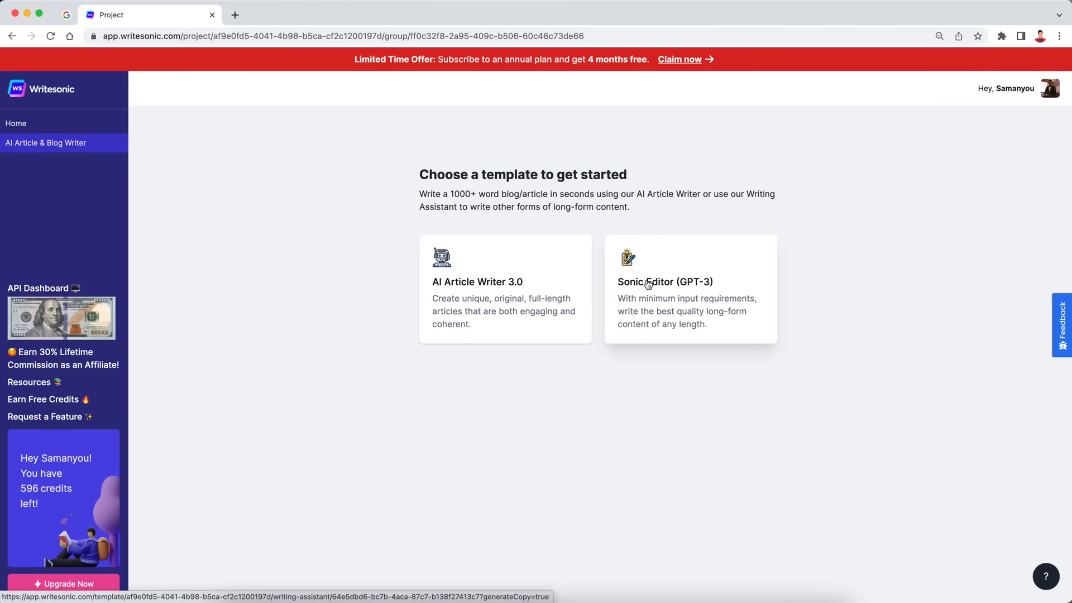
{"action": "mouse_move", "coordinate": [667, 283]}
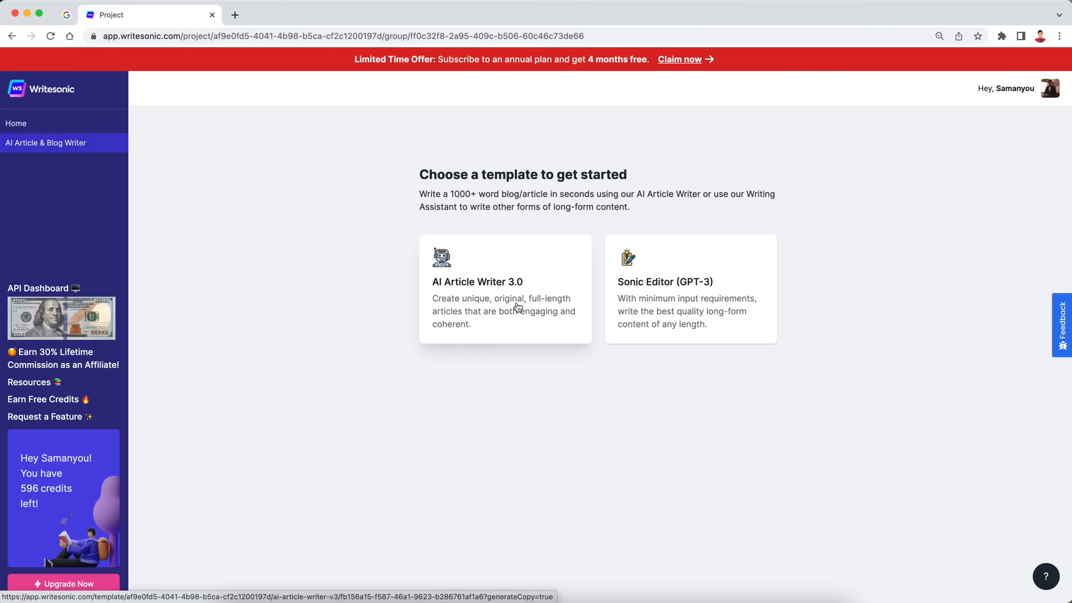
{"action": "mouse_move", "coordinate": [517, 292]}
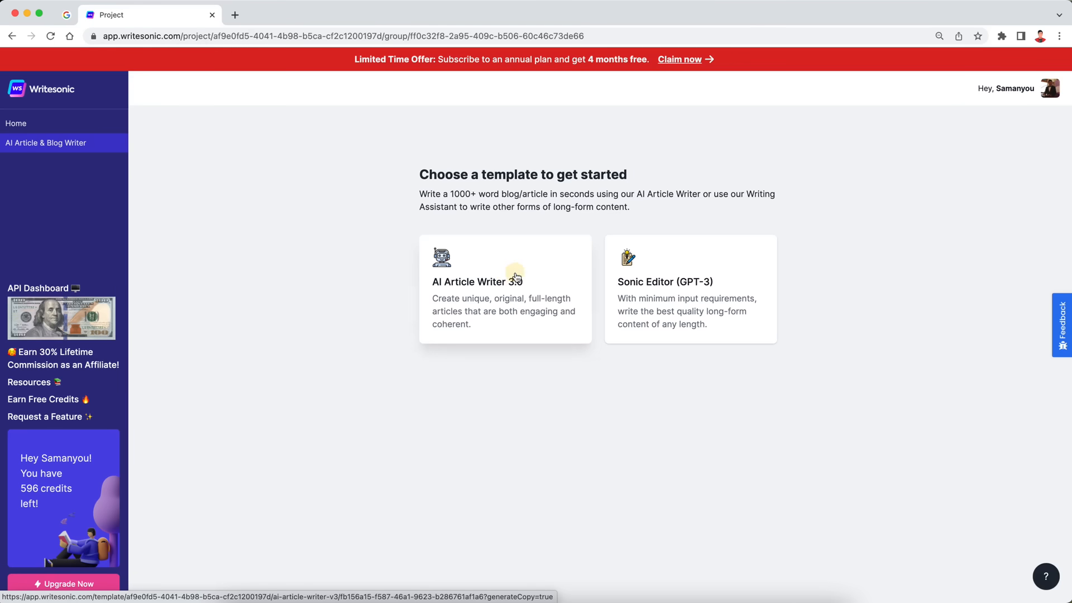
{"action": "left_click", "coordinate": [505, 282]}
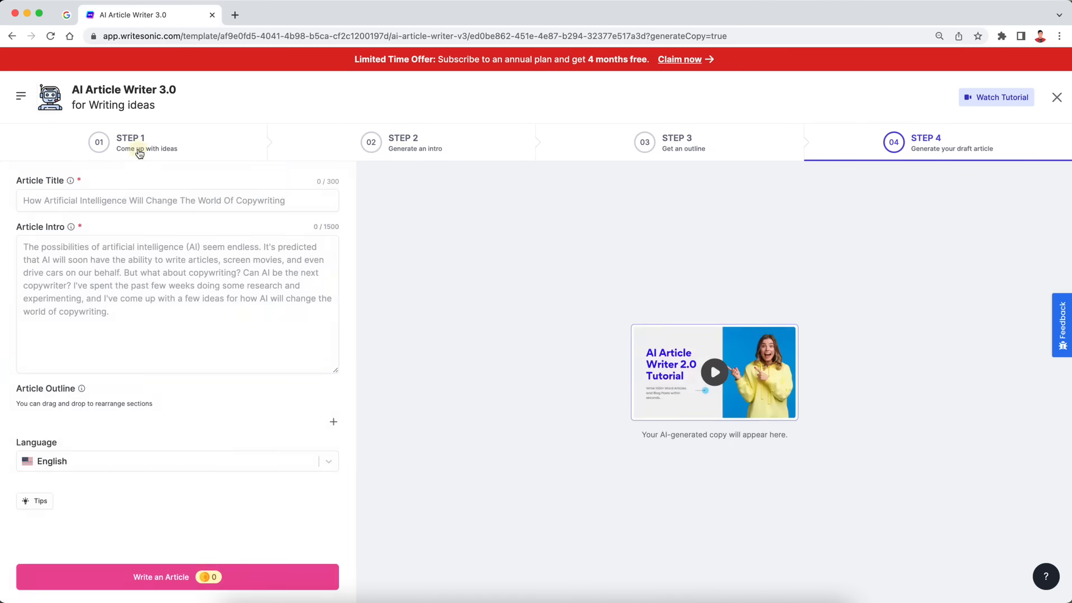
Step: Return the article writer to Step 1, Come up with ideas
{"action": "left_click", "coordinate": [129, 142]}
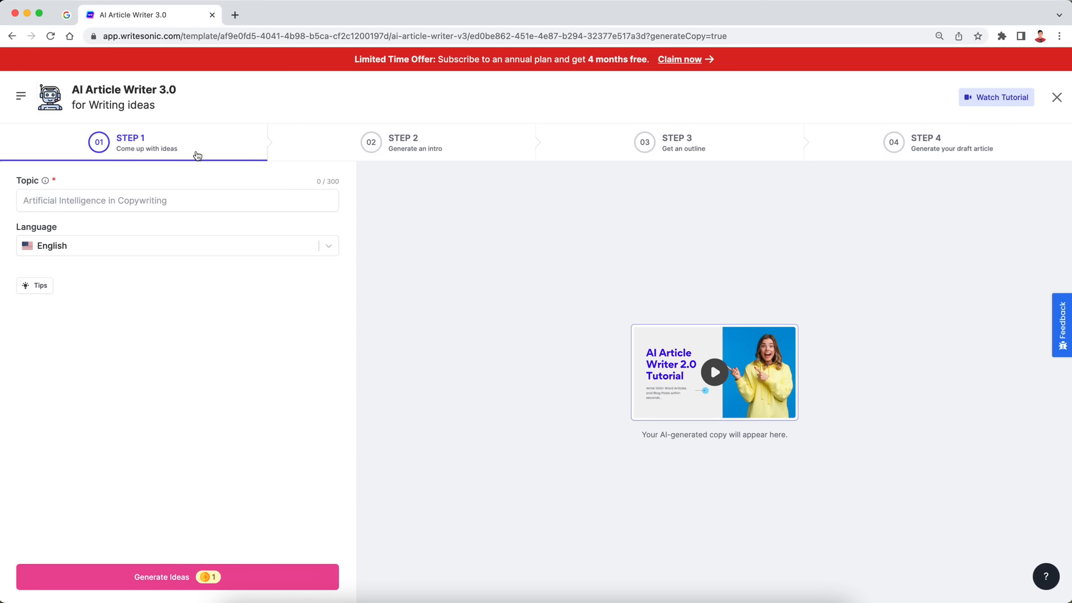
{"action": "mouse_move", "coordinate": [375, 157]}
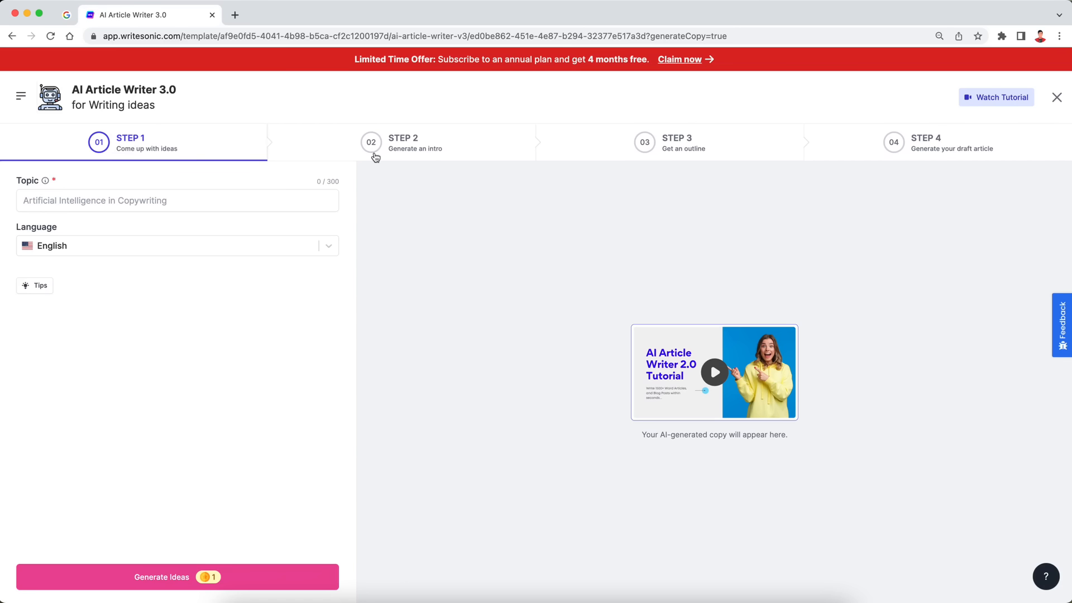
{"action": "mouse_move", "coordinate": [446, 151]}
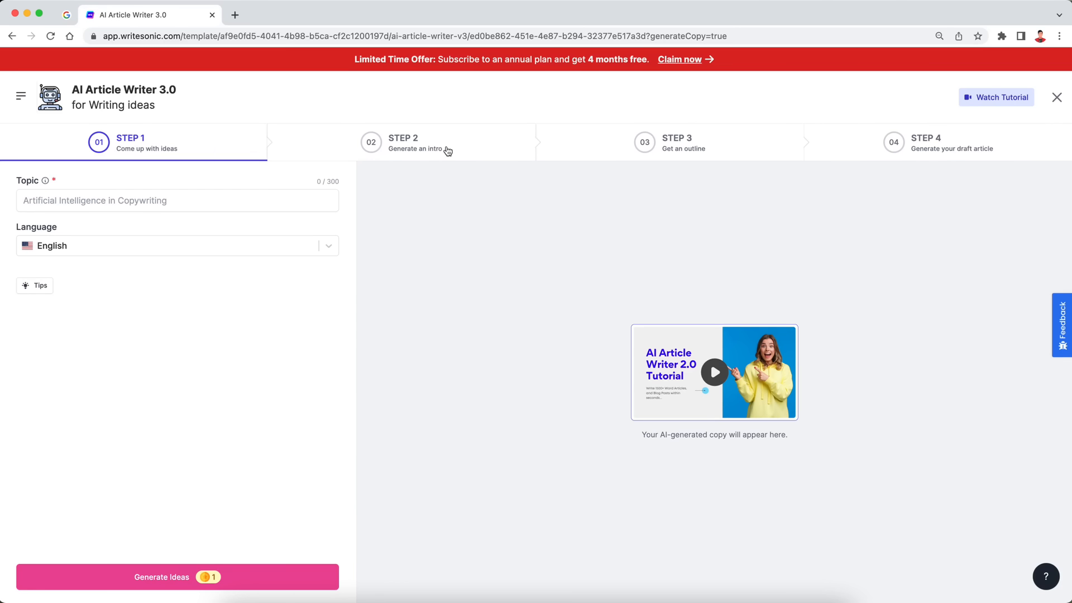
{"action": "mouse_move", "coordinate": [703, 150]}
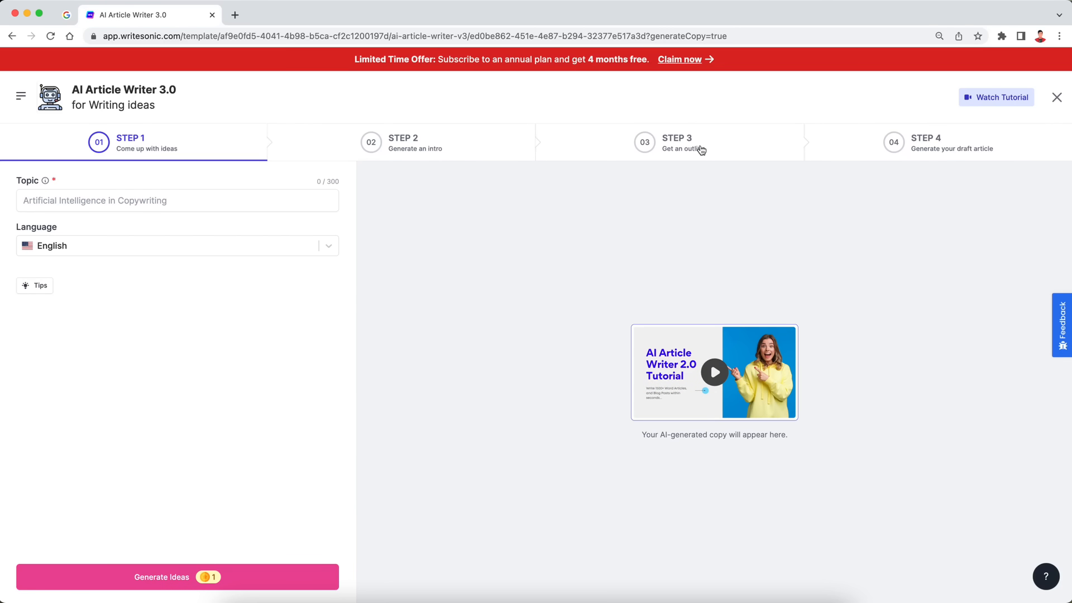
{"action": "mouse_move", "coordinate": [953, 146]}
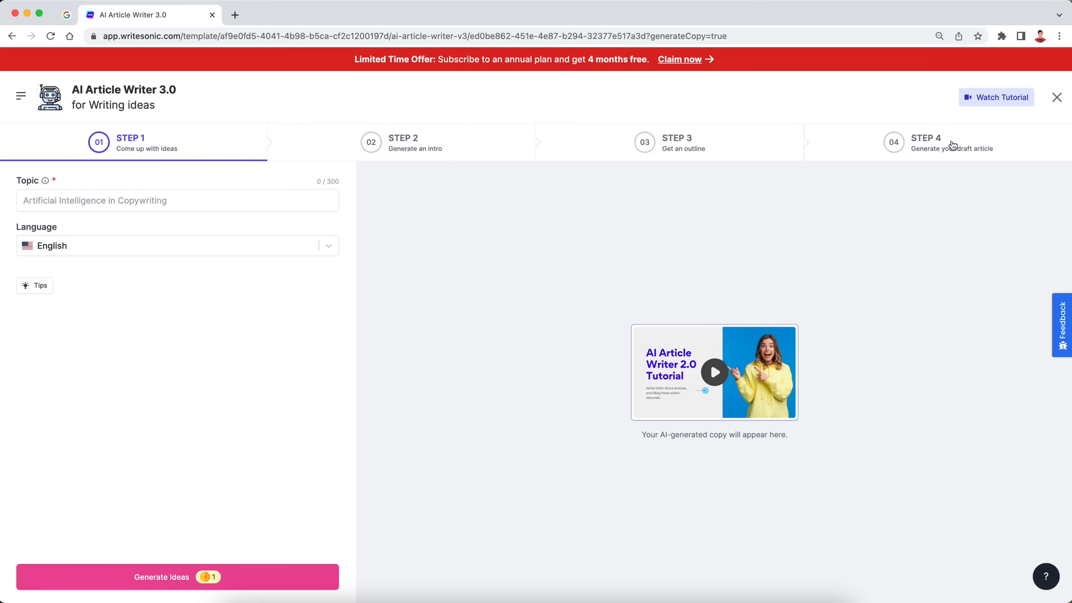
{"action": "mouse_move", "coordinate": [313, 231]}
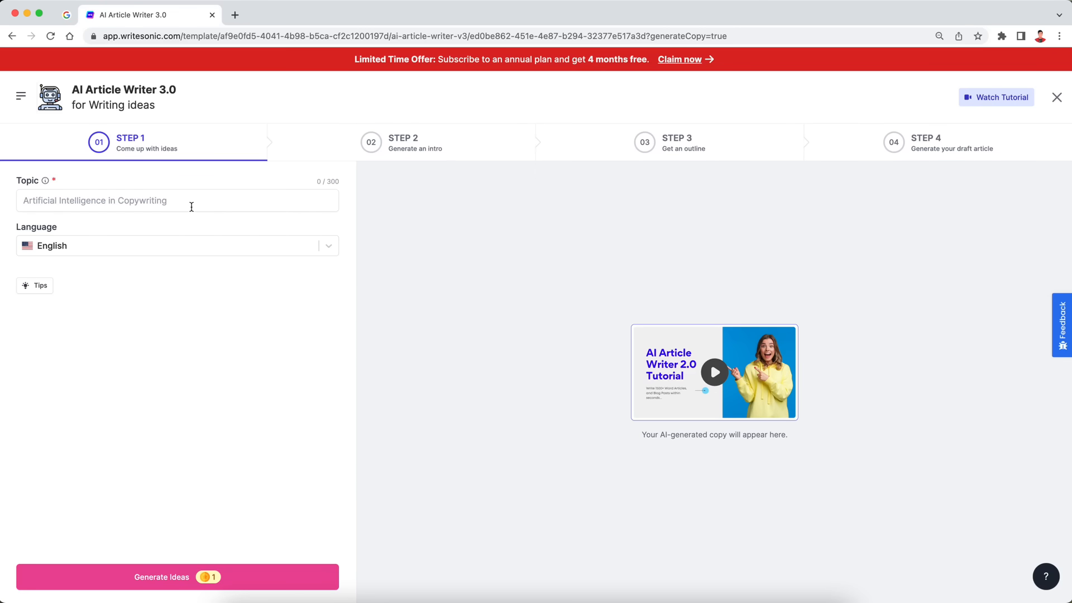
Step: Enter the topic 'digital marketing in ecommerce'
{"action": "left_click", "coordinate": [178, 200]}
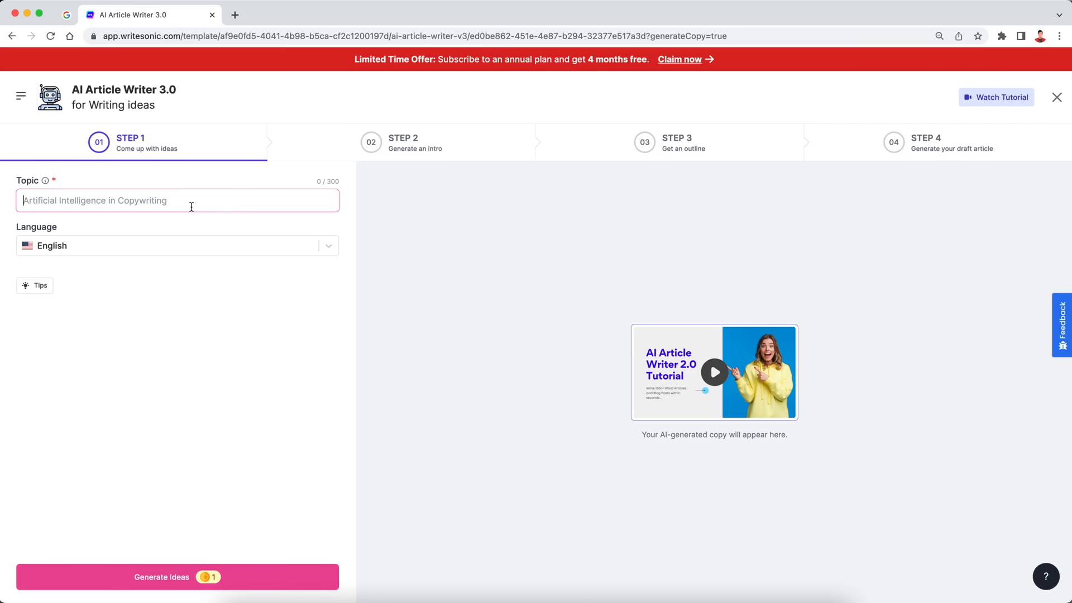
{"action": "type", "text": "digital"}
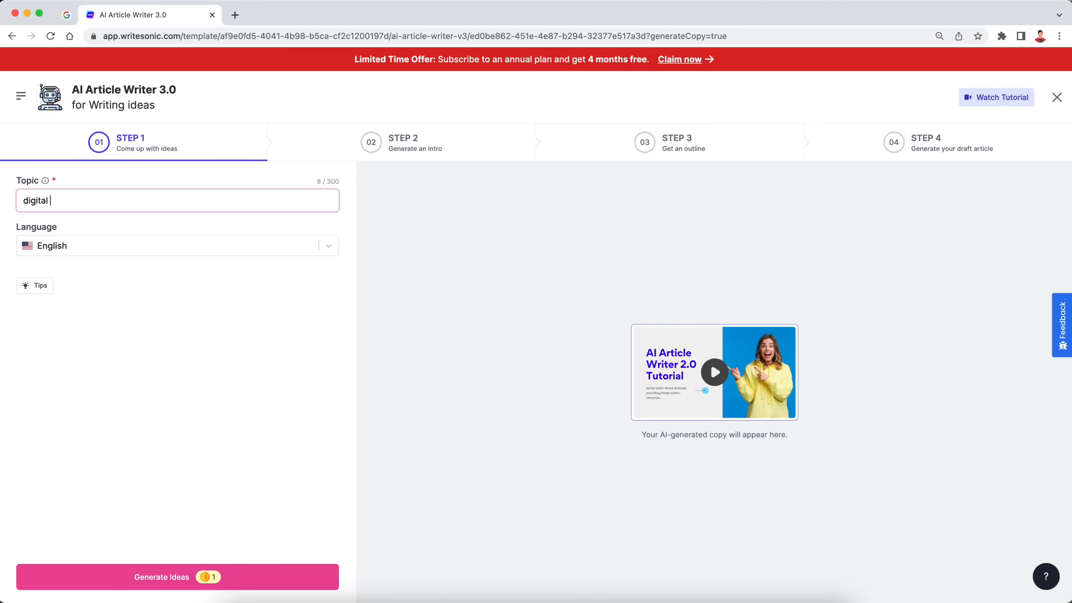
{"action": "type", "text": "marketing in"}
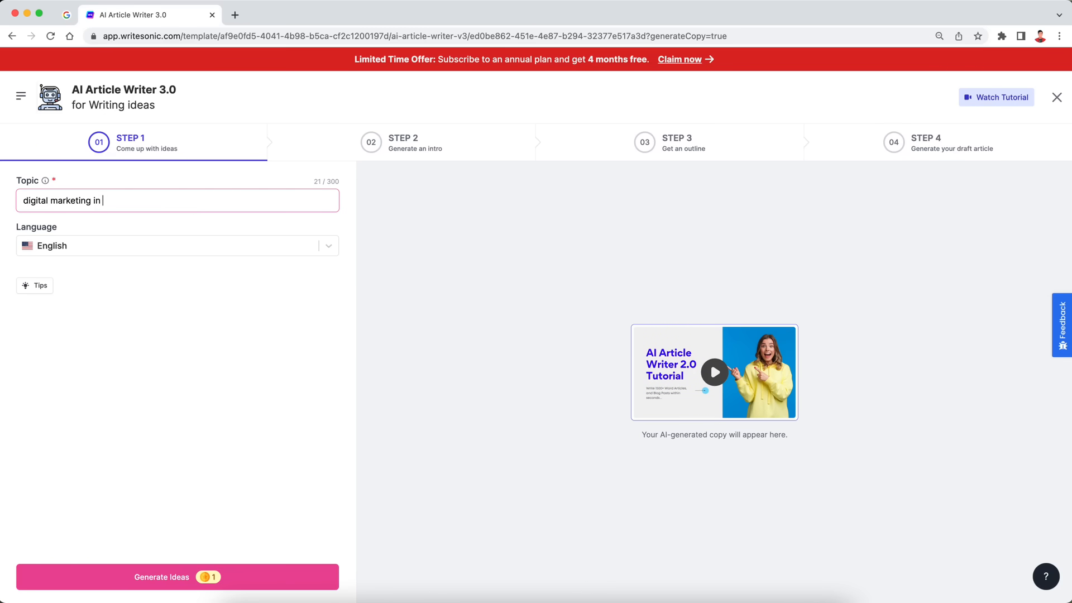
{"action": "type", "text": "ecommerce"}
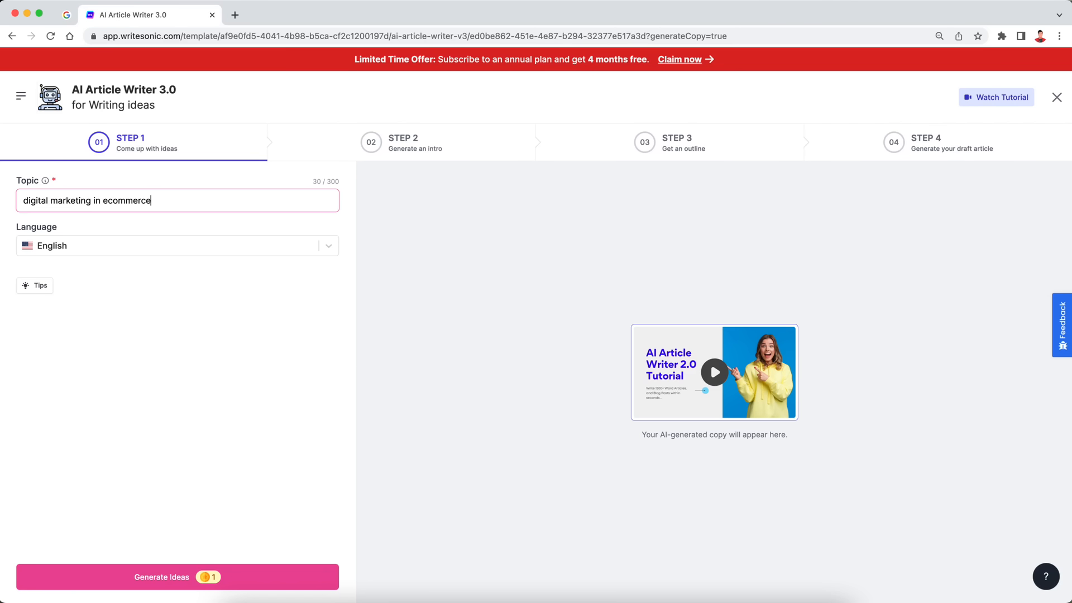
{"action": "mouse_move", "coordinate": [169, 199]}
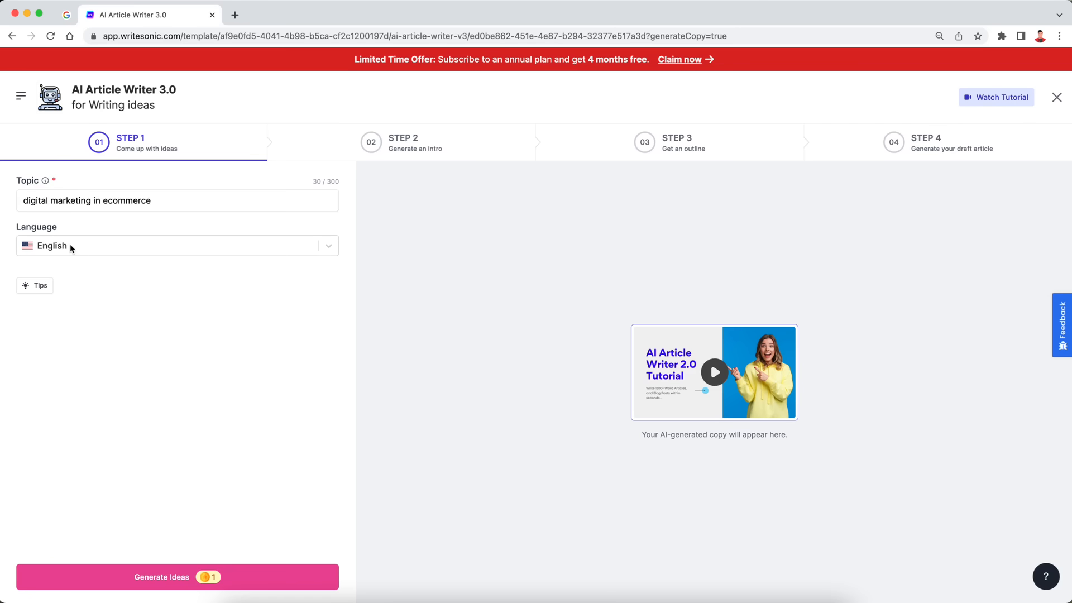
Step: Look through the available article languages, keeping English
{"action": "left_click", "coordinate": [177, 245]}
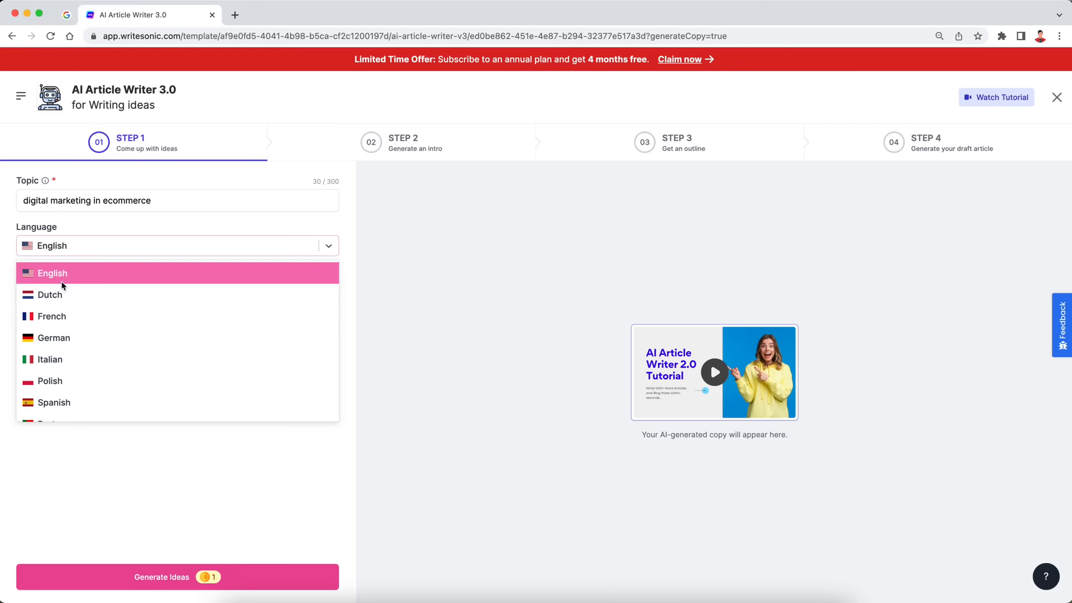
{"action": "scroll", "scroll_direction": "down", "scroll_amount": 3}
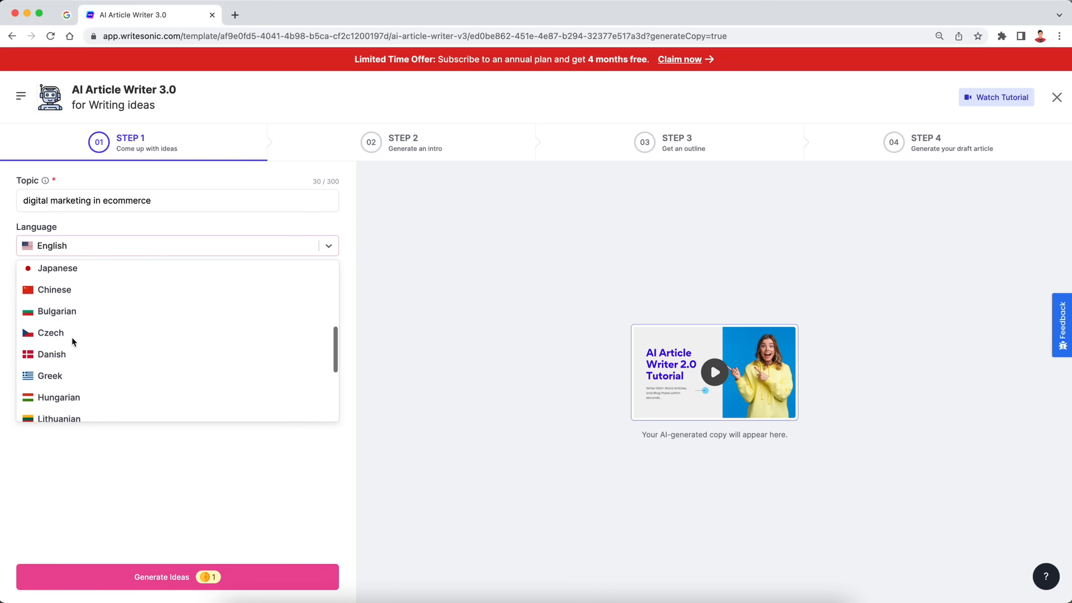
{"action": "scroll", "scroll_direction": "down", "scroll_amount": 3}
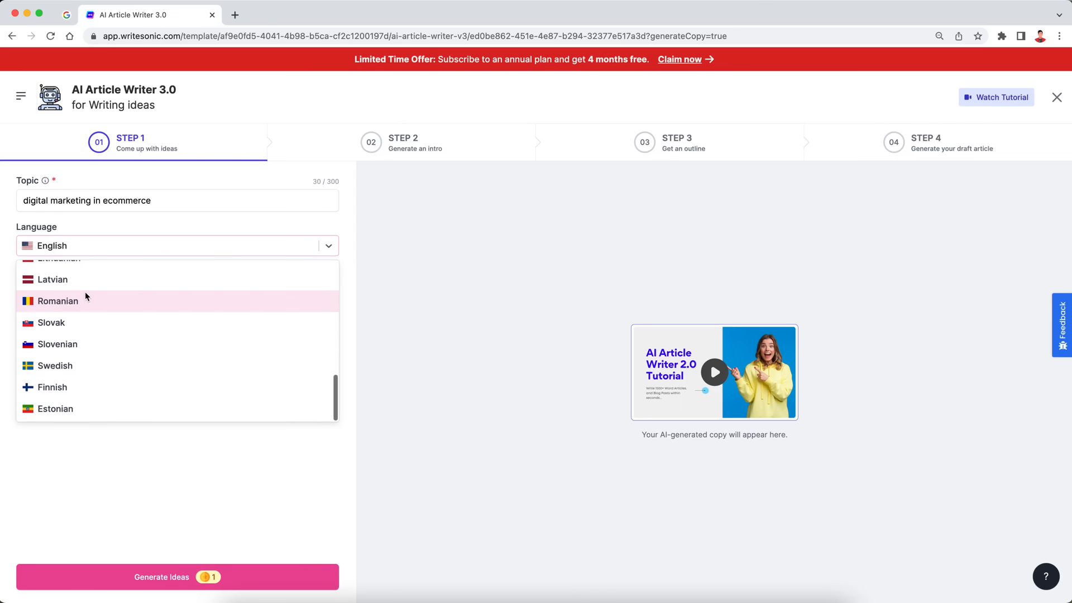
{"action": "mouse_move", "coordinate": [183, 340]}
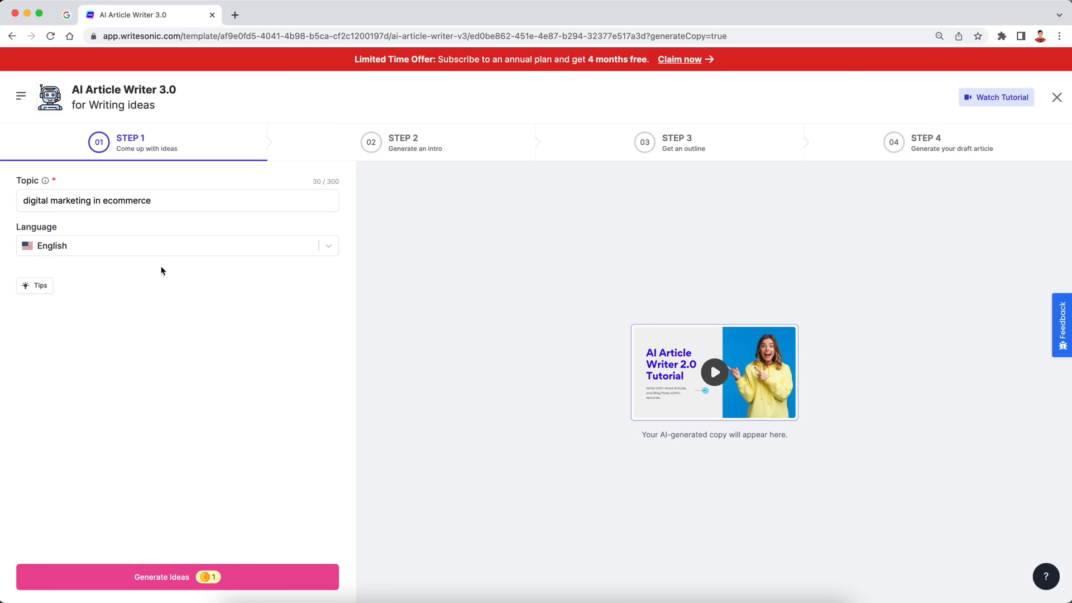
{"action": "mouse_move", "coordinate": [166, 580]}
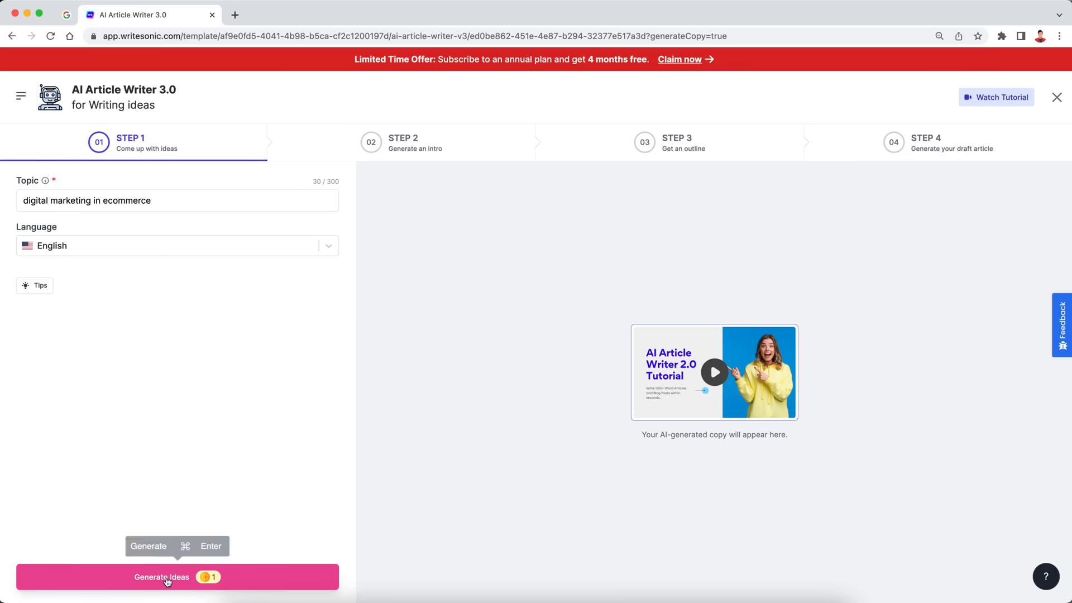
Step: Regenerate title ideas and choose '5 Ways Digital Marketing Can Grow Your Ecommerce Business'
{"action": "left_click", "coordinate": [178, 577]}
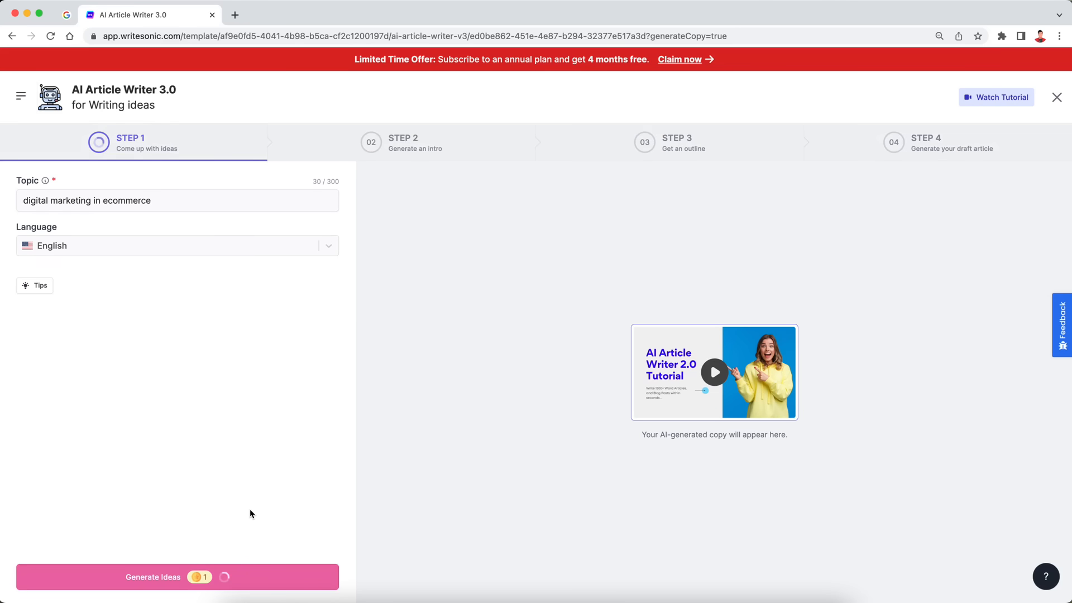
{"action": "left_click", "coordinate": [178, 577]}
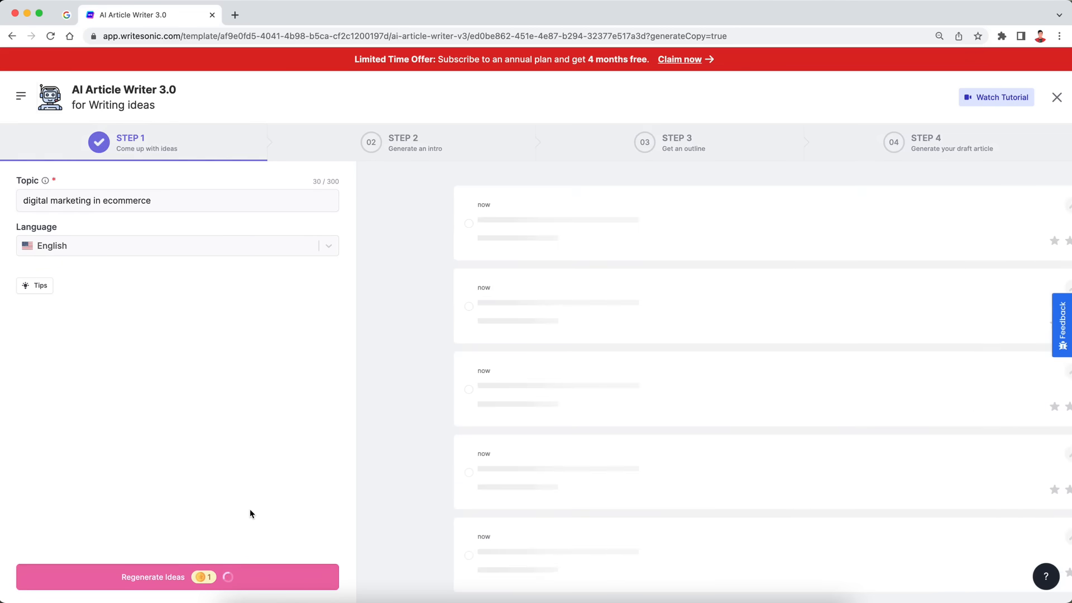
{"action": "left_click", "coordinate": [177, 577]}
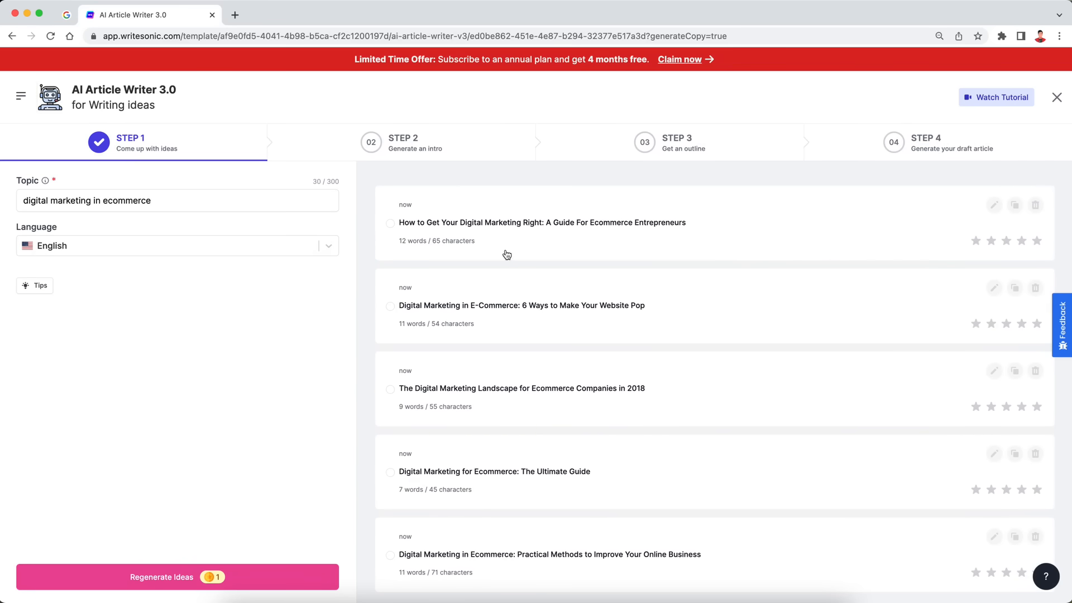
{"action": "mouse_move", "coordinate": [479, 339]}
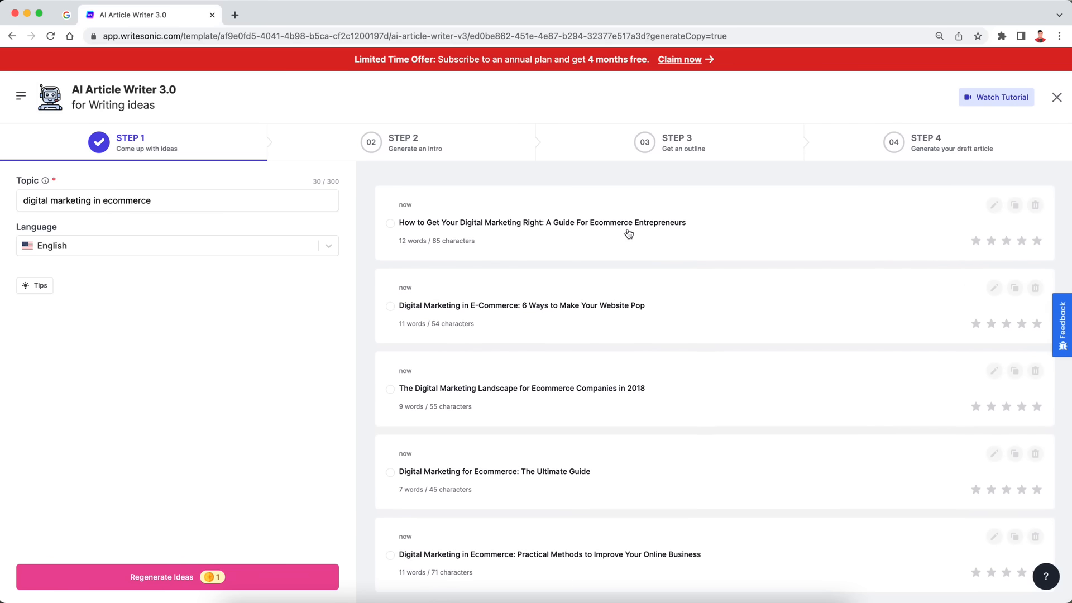
{"action": "mouse_move", "coordinate": [564, 374]}
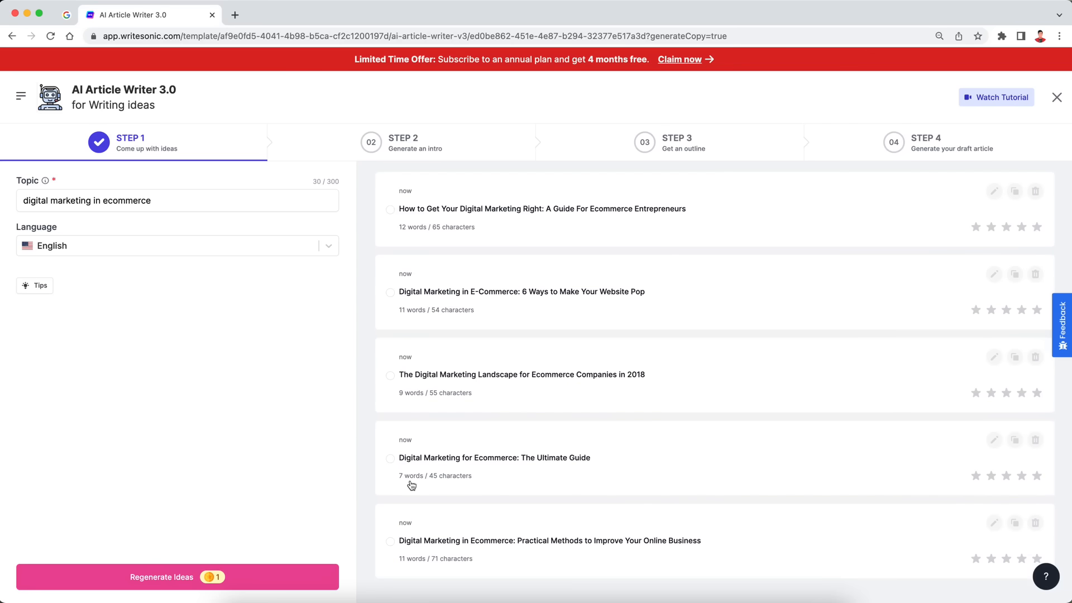
{"action": "mouse_move", "coordinate": [337, 488]}
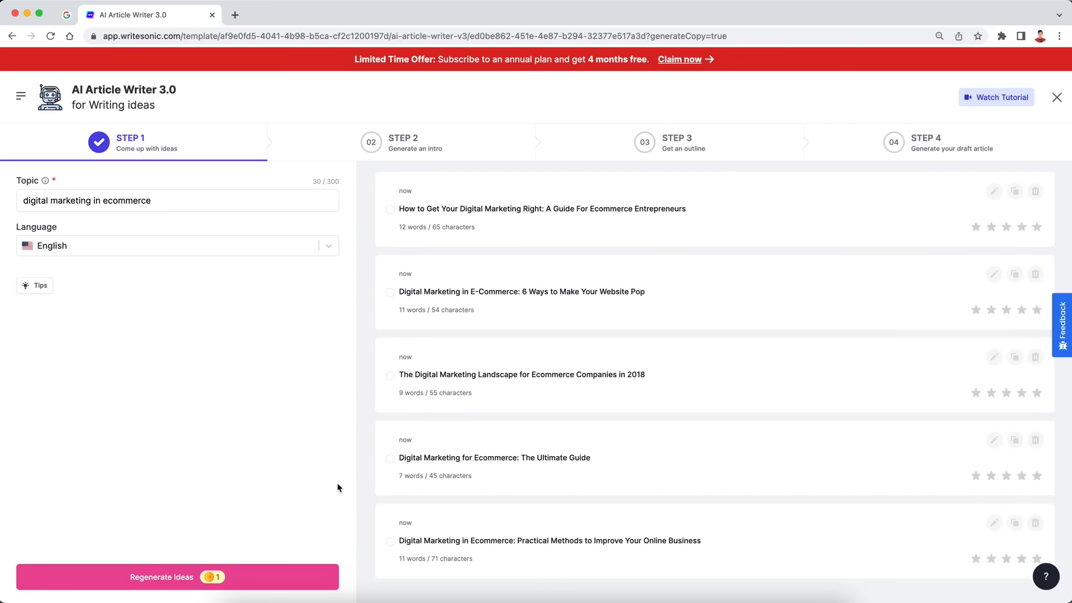
{"action": "left_click", "coordinate": [178, 576]}
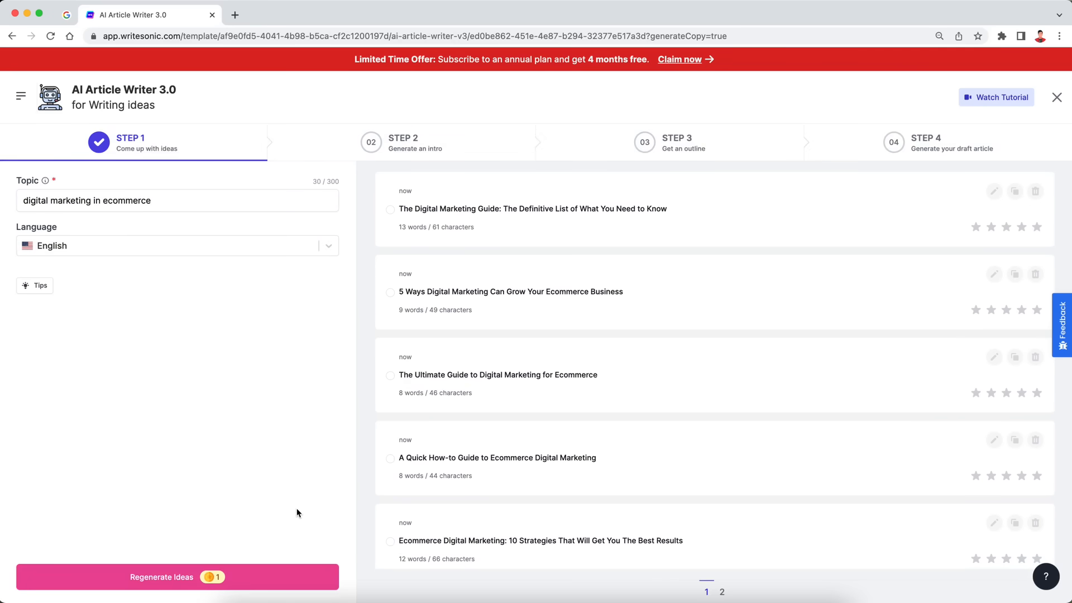
{"action": "mouse_move", "coordinate": [541, 244]}
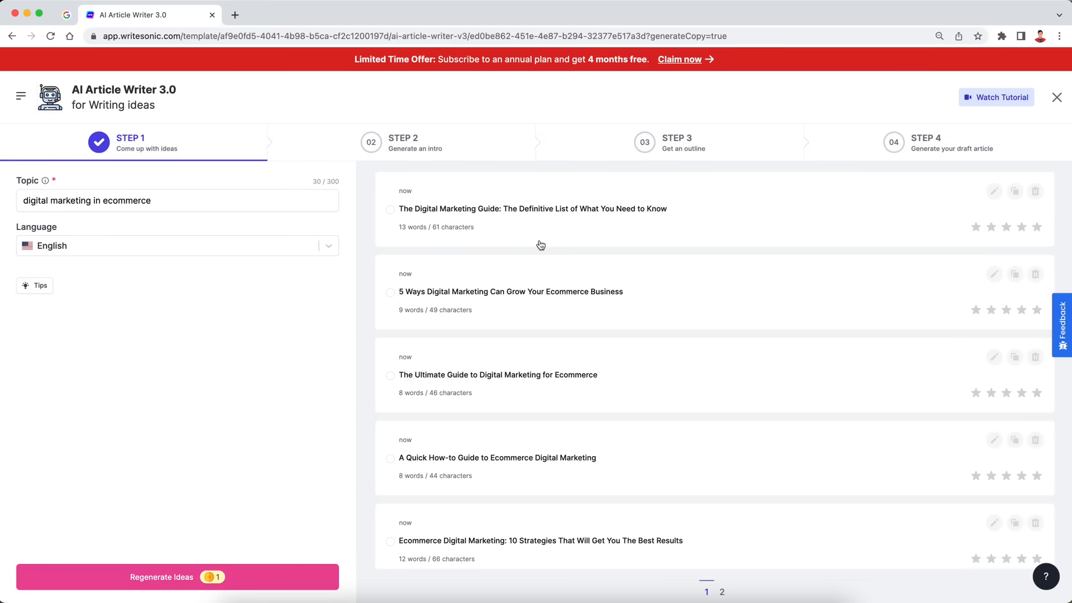
{"action": "mouse_move", "coordinate": [492, 294]}
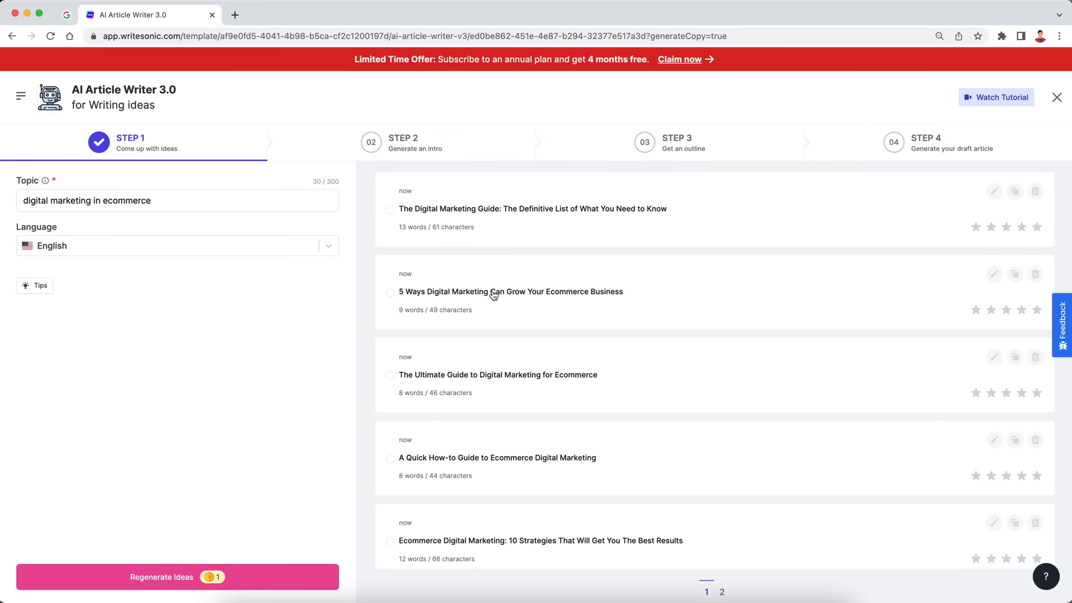
{"action": "left_click", "coordinate": [390, 293]}
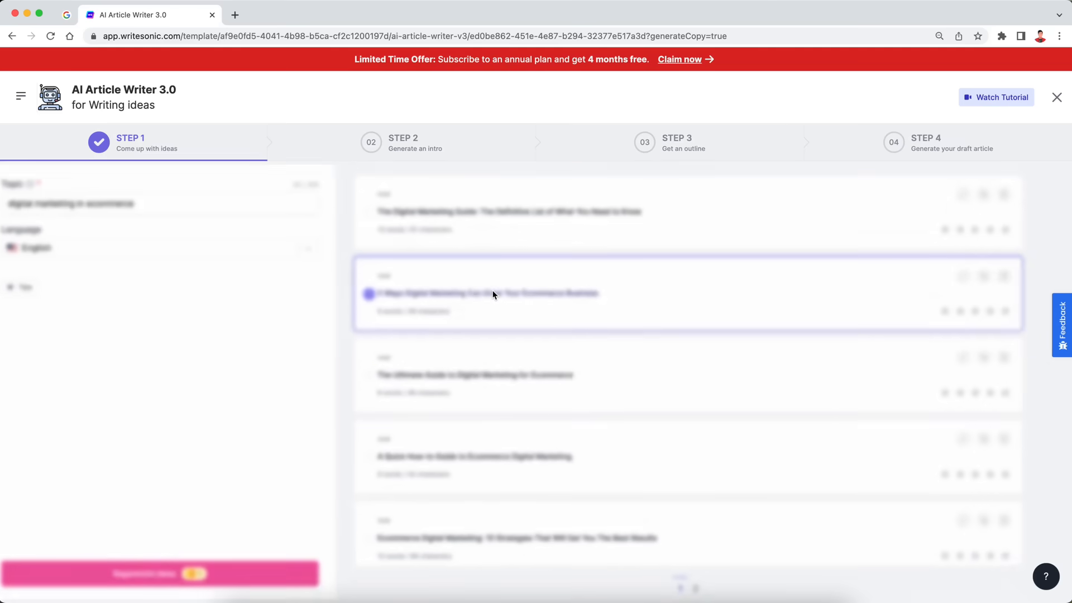
Step: Generate intros for '5 Ways Digital Marketing Can Grow Your Ecommerce Business' and review them
{"action": "left_click", "coordinate": [485, 294]}
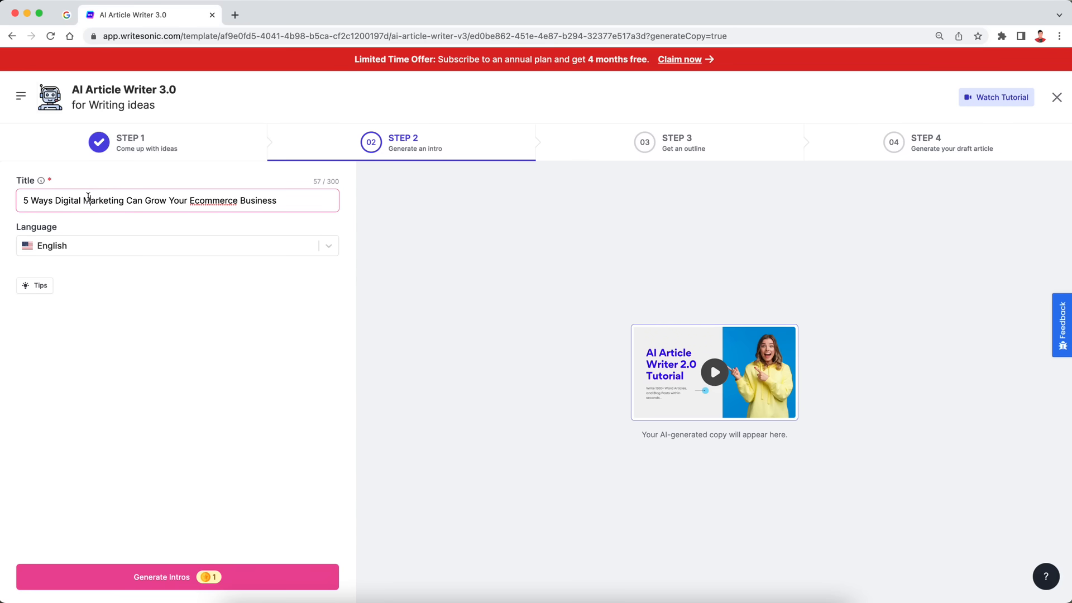
{"action": "mouse_move", "coordinate": [229, 442]}
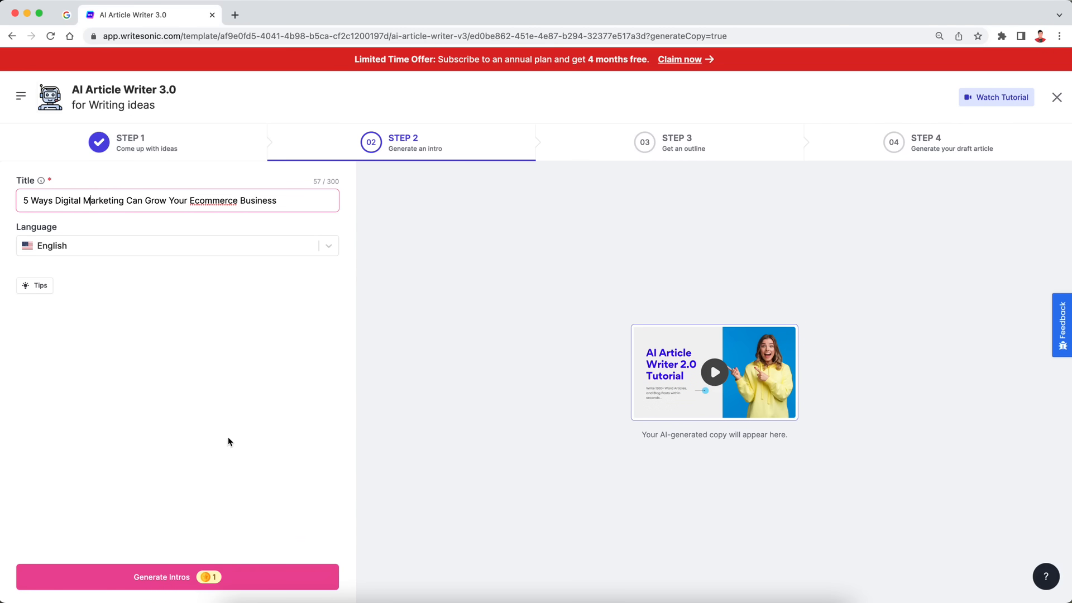
{"action": "left_click", "coordinate": [177, 578]}
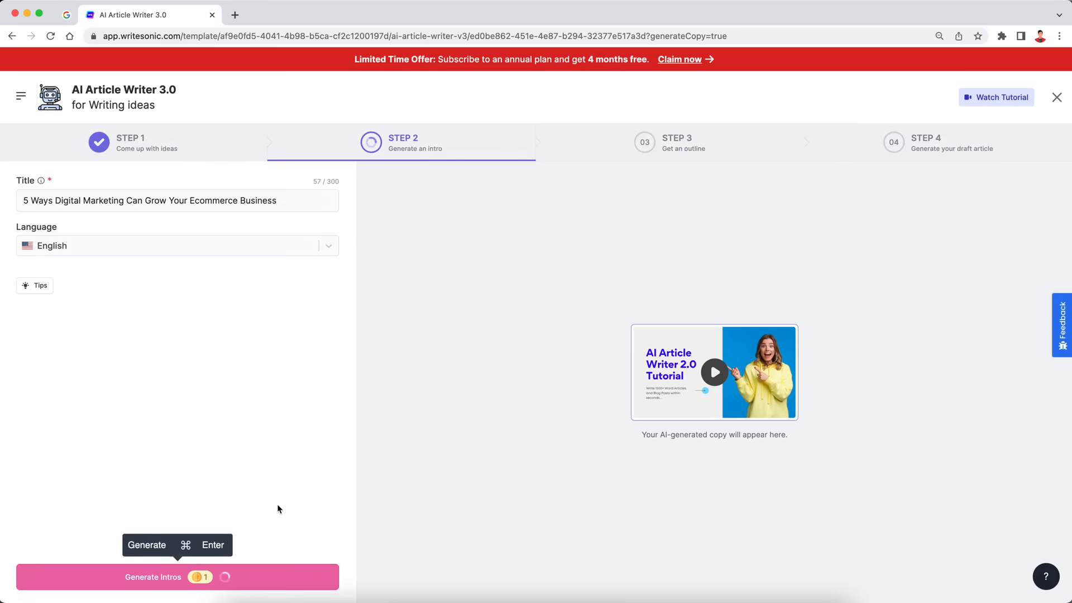
{"action": "mouse_move", "coordinate": [391, 456]}
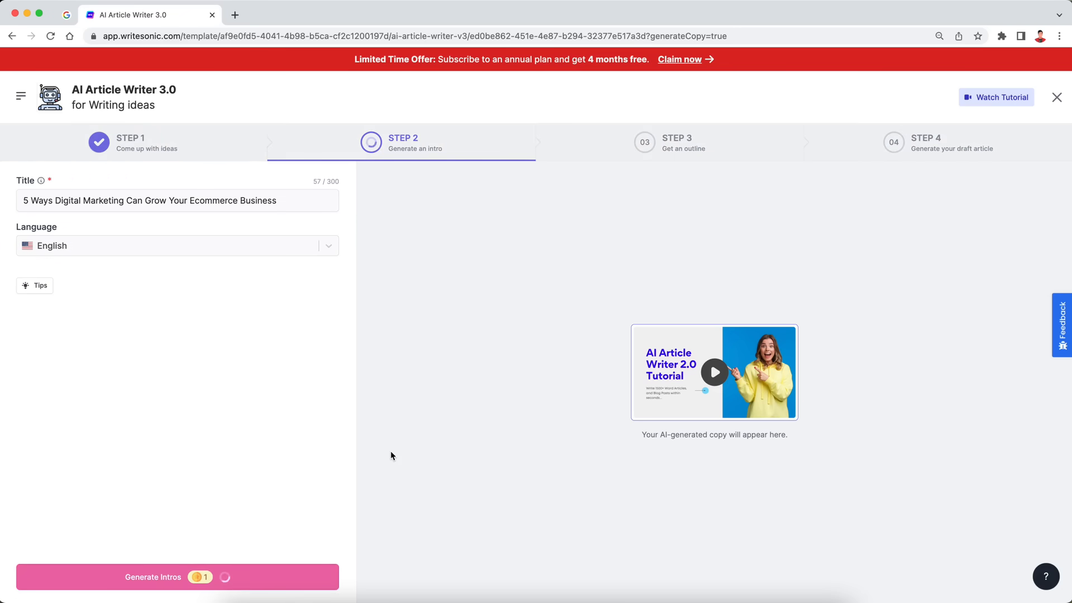
{"action": "left_click", "coordinate": [177, 576]}
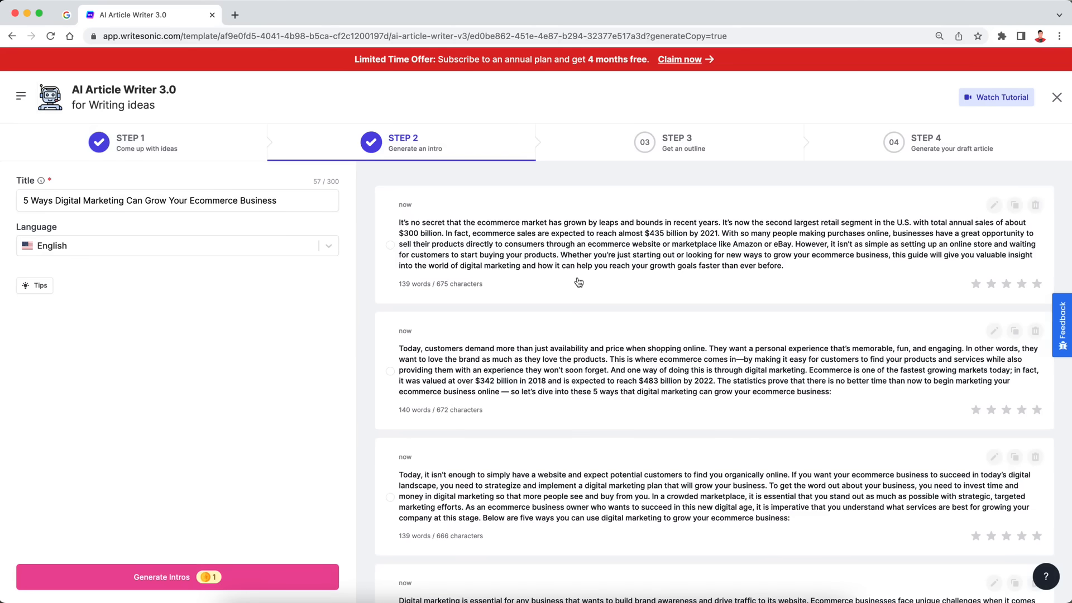
{"action": "scroll", "scroll_direction": "down", "scroll_amount": 3}
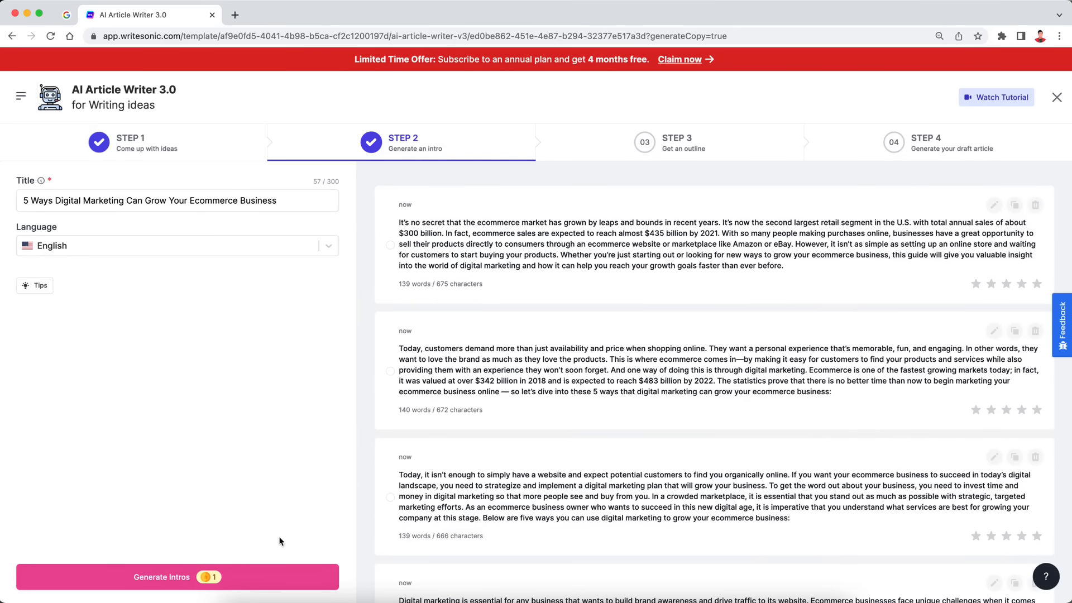
{"action": "mouse_move", "coordinate": [169, 577]}
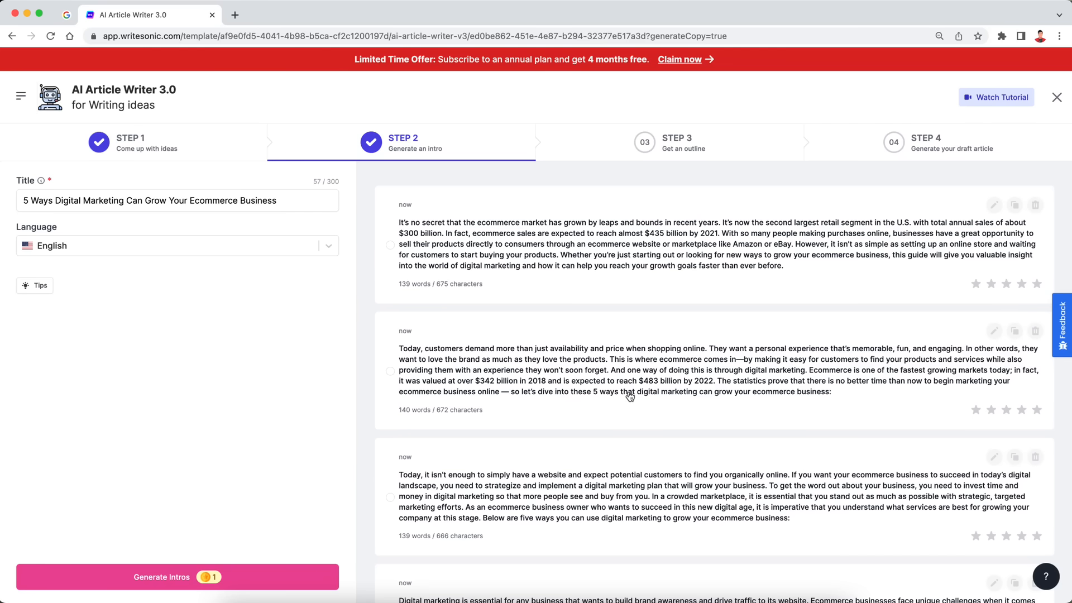
{"action": "mouse_move", "coordinate": [608, 385]}
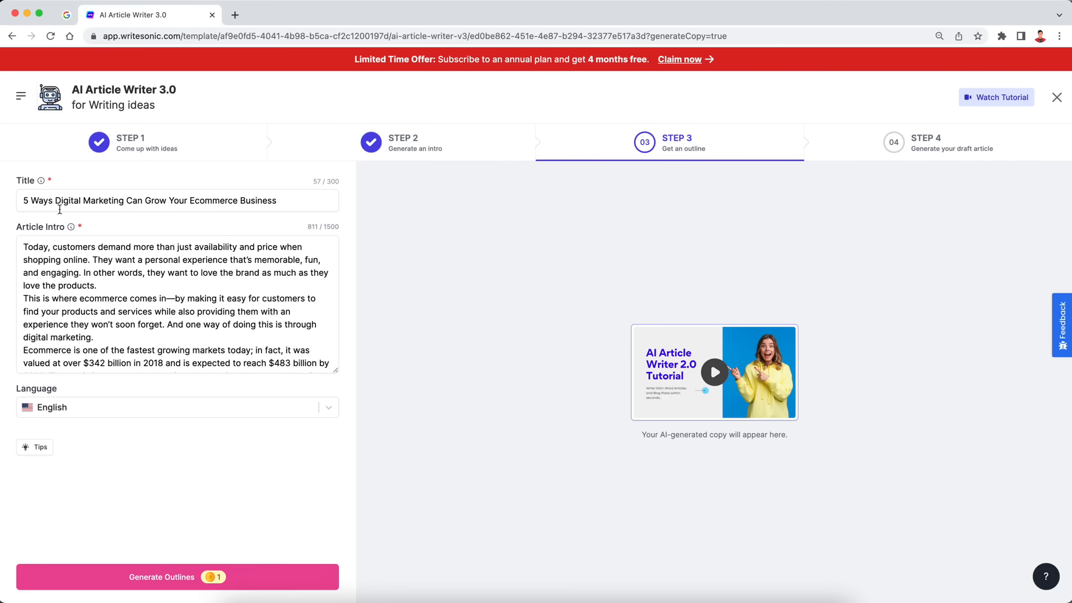
Step: Choose the customer-experience intro and generate section outlines from the title and intro
{"action": "left_click", "coordinate": [102, 293]}
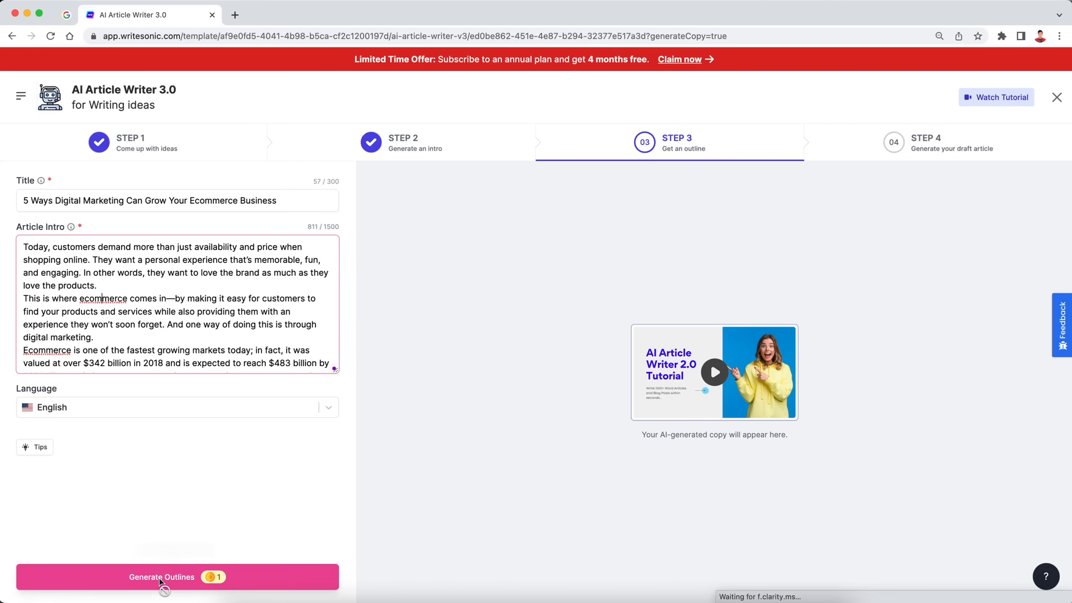
{"action": "left_click", "coordinate": [177, 576]}
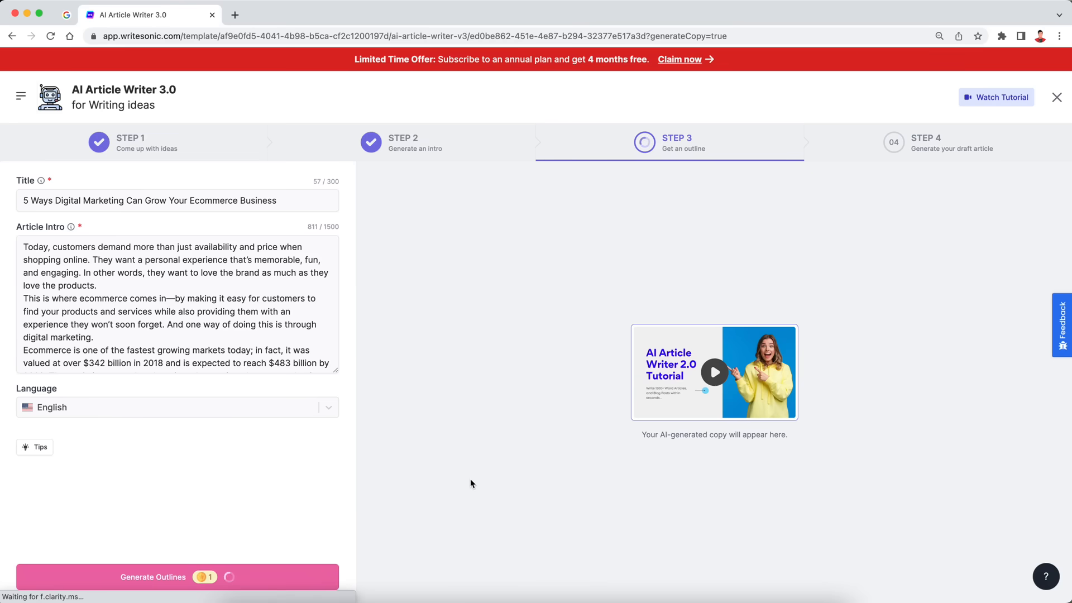
{"action": "left_click", "coordinate": [177, 576]}
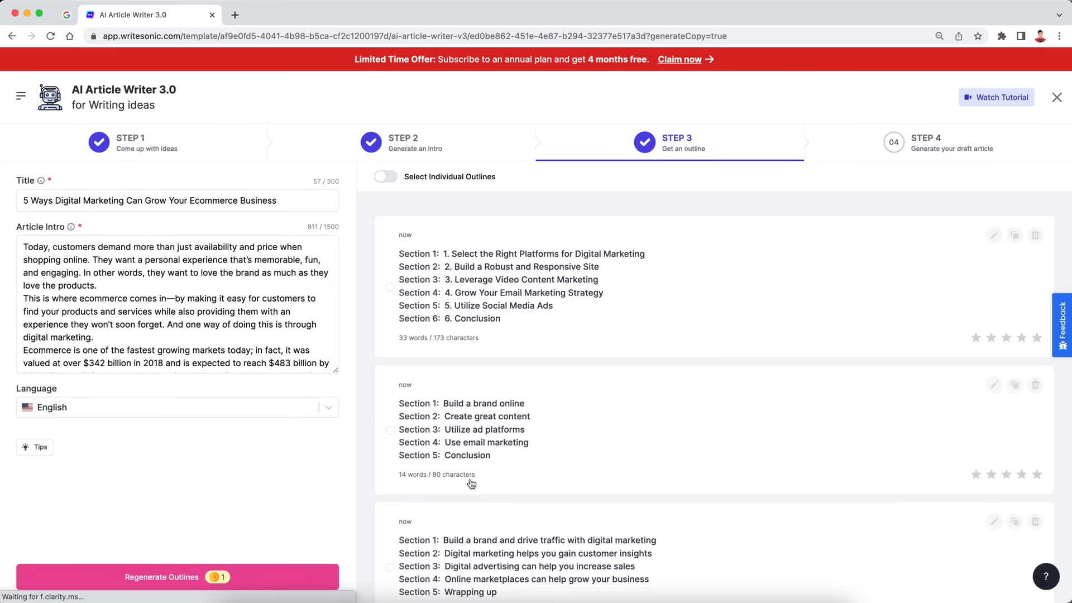
{"action": "scroll", "scroll_direction": "down", "scroll_amount": 3}
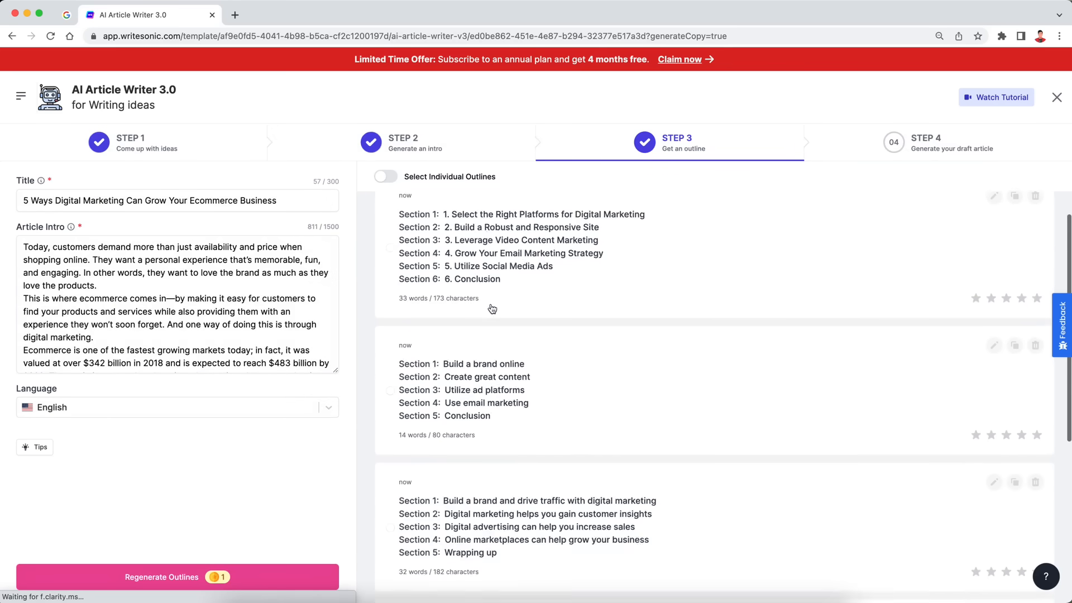
{"action": "scroll", "scroll_direction": "down", "scroll_amount": 3}
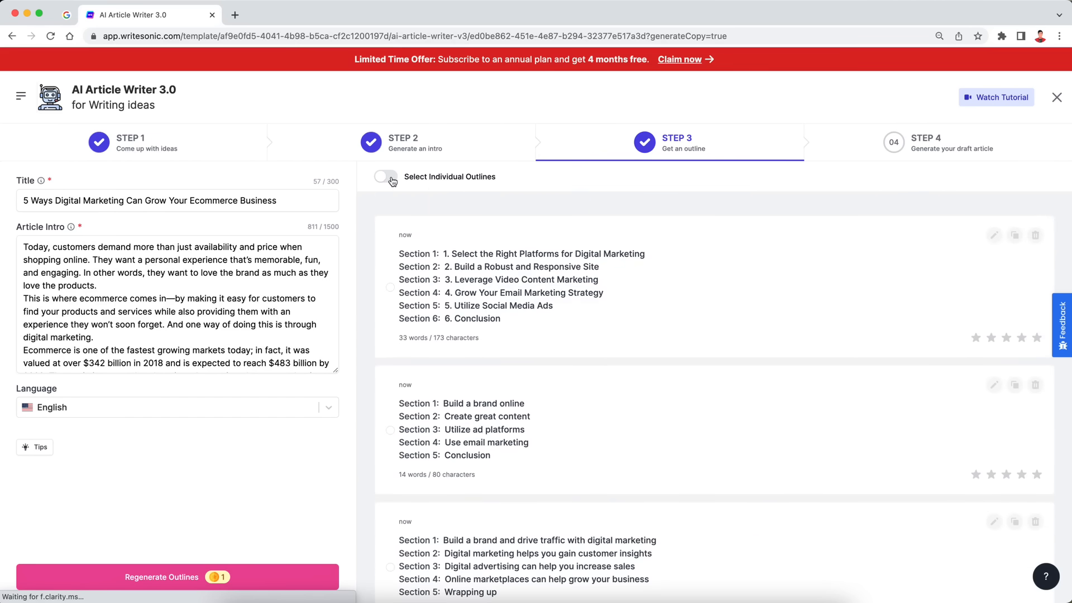
Step: Try picking individual outline sections, including digital advertising, then return to complete outlines
{"action": "left_click", "coordinate": [385, 176]}
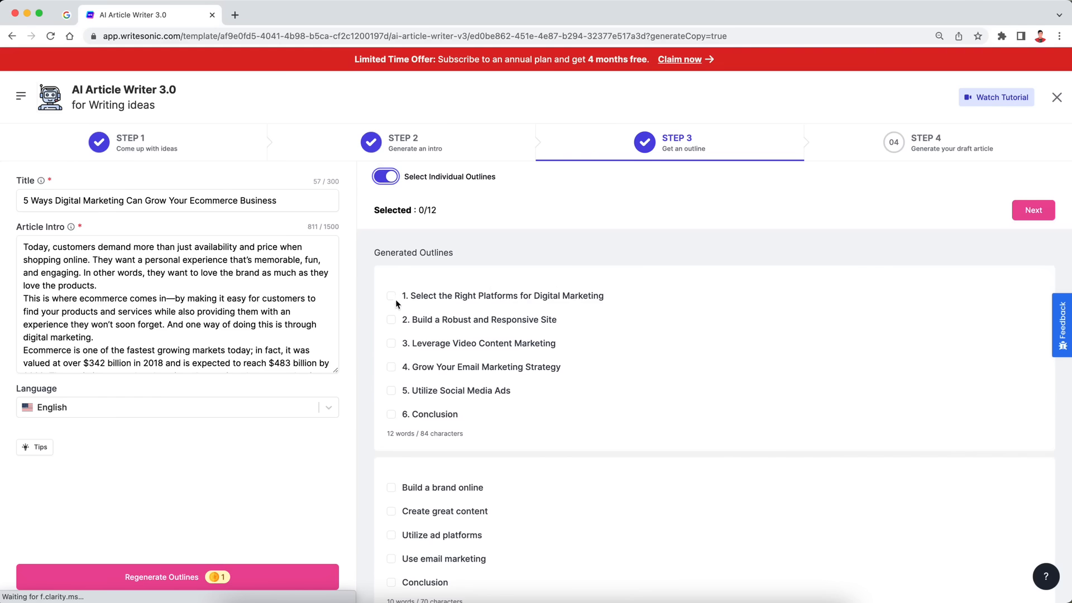
{"action": "left_click", "coordinate": [391, 343]}
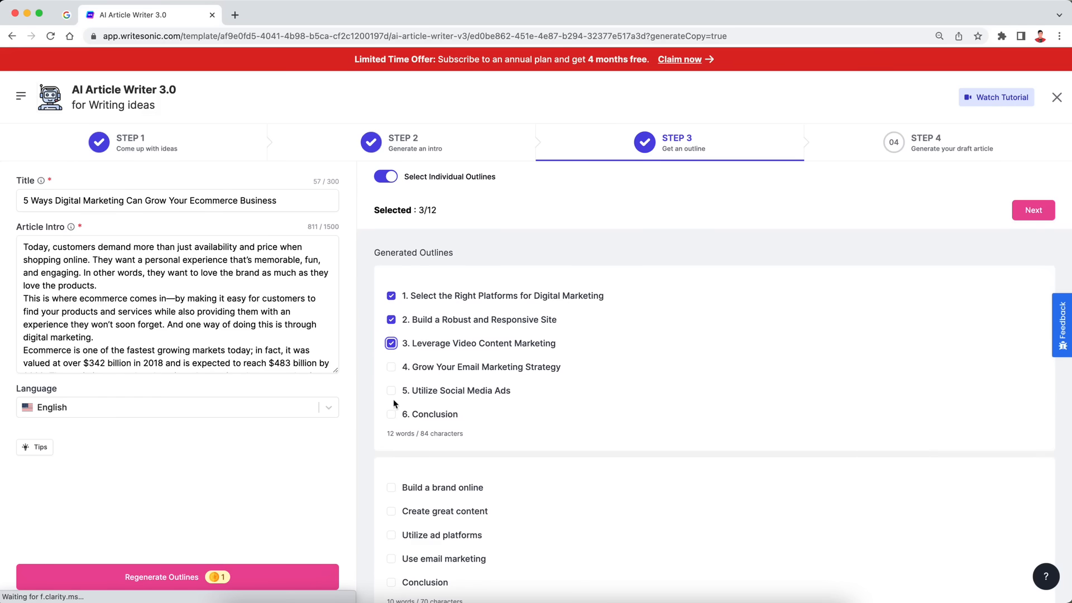
{"action": "left_click", "coordinate": [390, 508]}
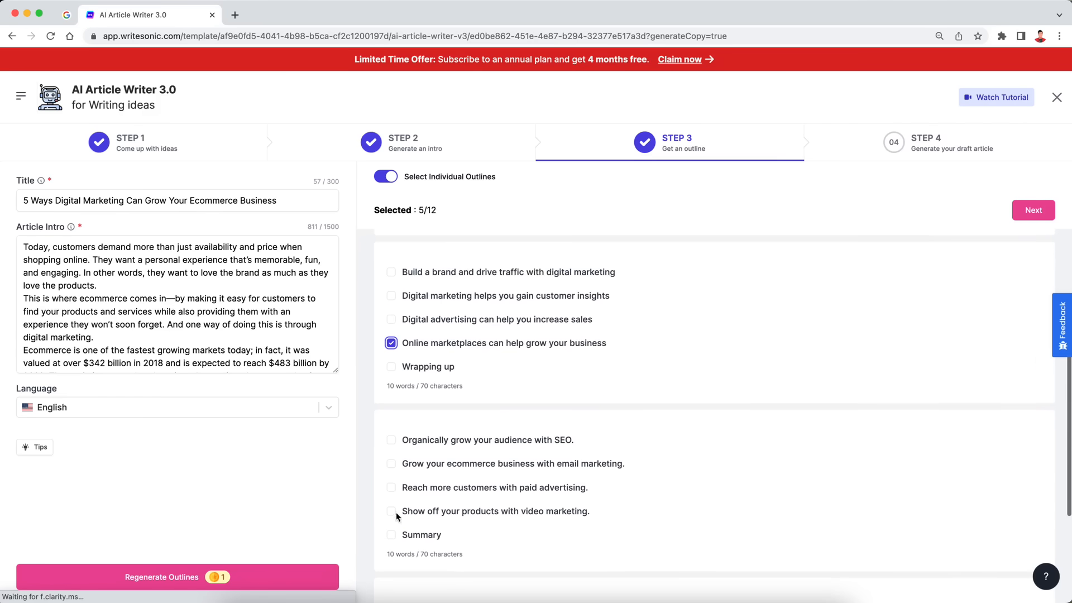
{"action": "left_click", "coordinate": [391, 319]}
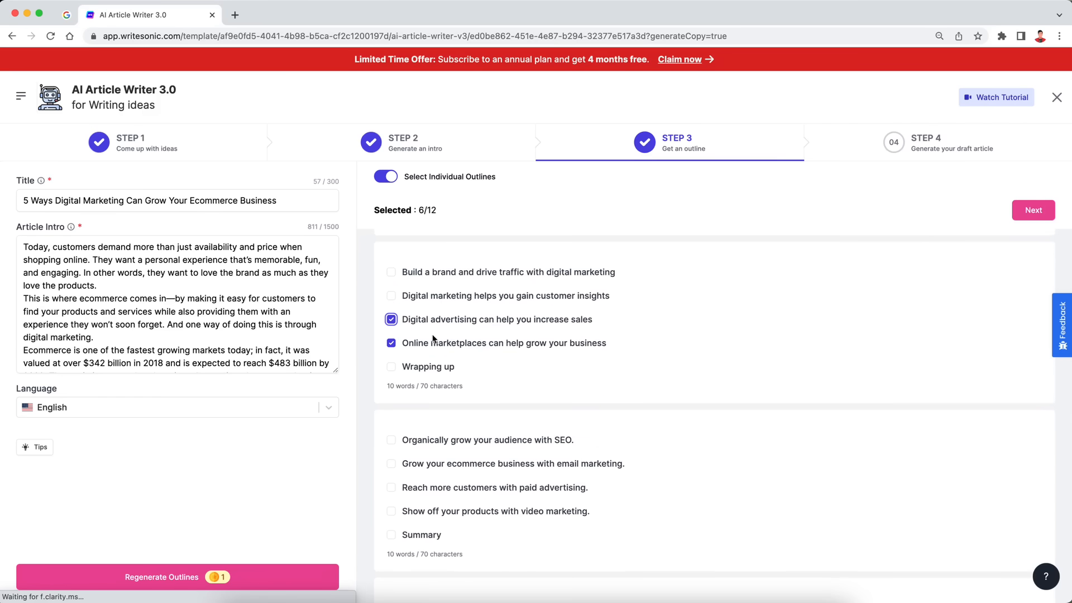
{"action": "left_click", "coordinate": [385, 176]}
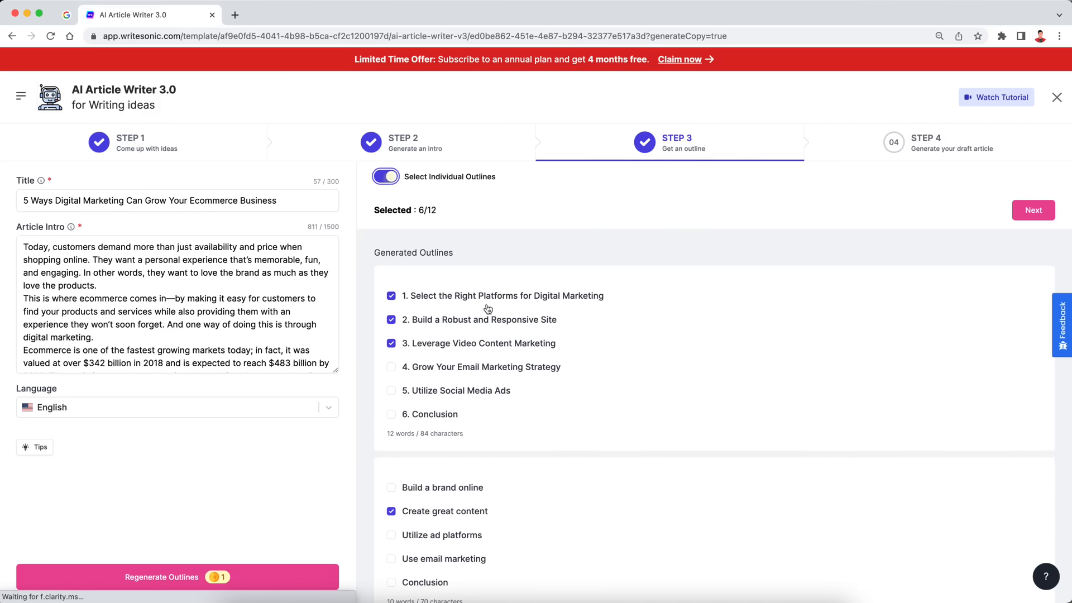
{"action": "left_click", "coordinate": [385, 176]}
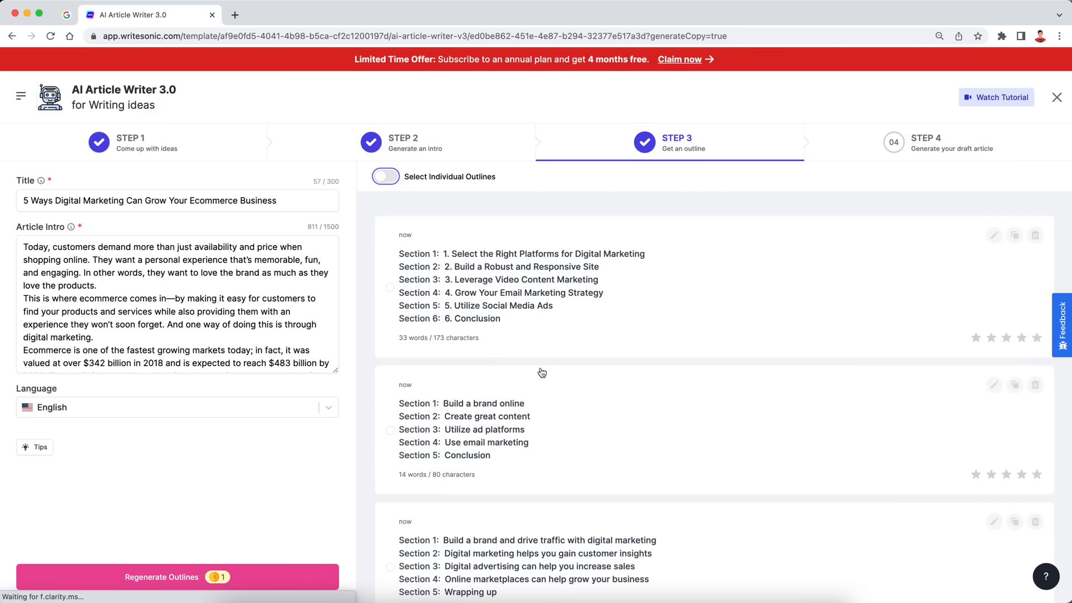
{"action": "mouse_move", "coordinate": [571, 328]}
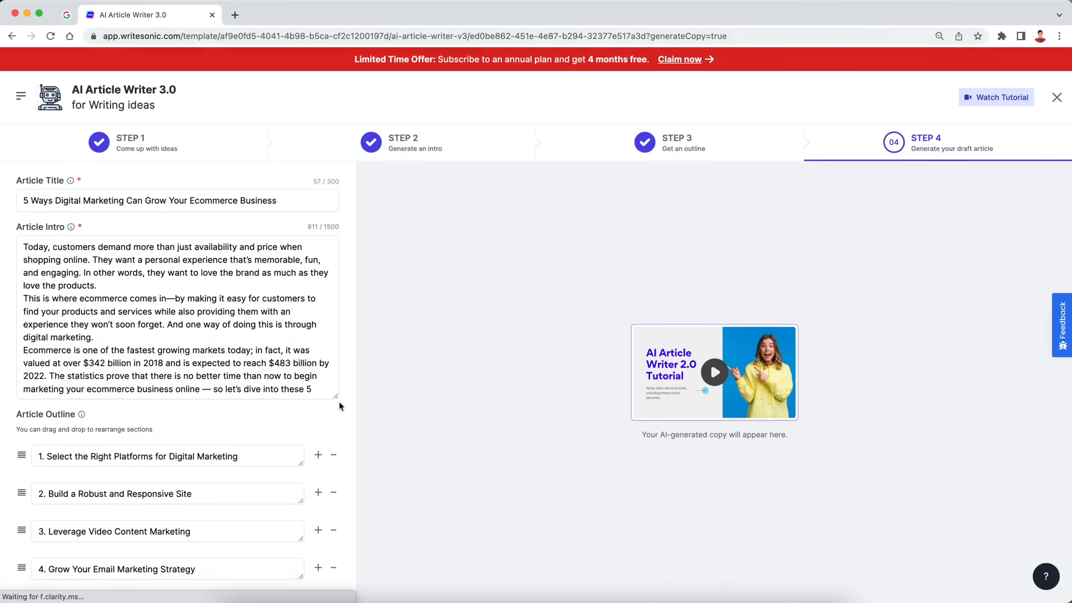
{"action": "mouse_move", "coordinate": [333, 425]}
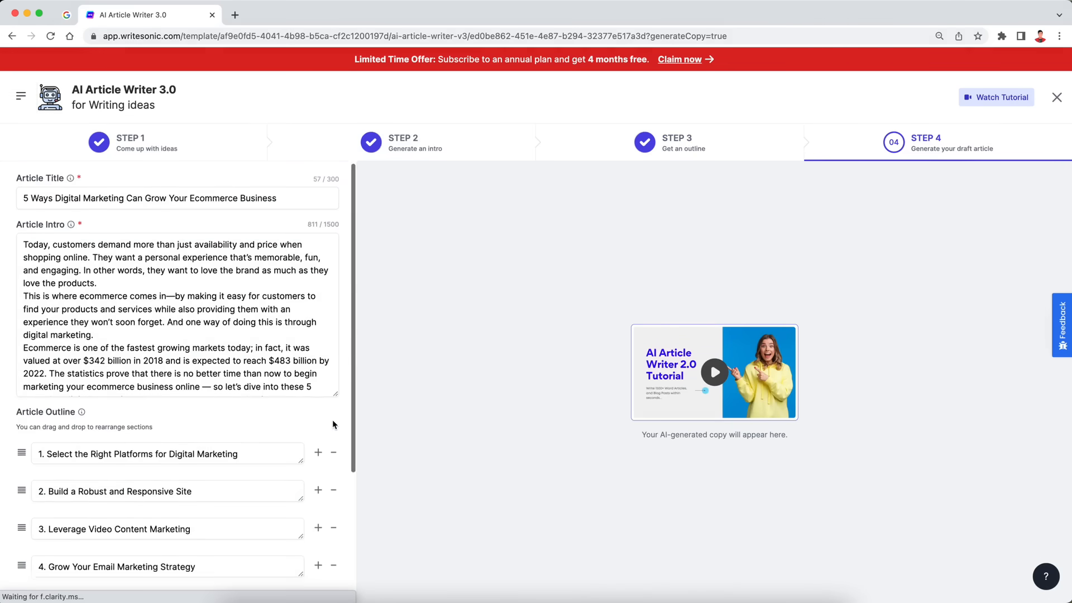
Step: Strip the '1.'–'6.' prefixes from the outline headings and verify the article title
{"action": "scroll", "scroll_direction": "down", "scroll_amount": 3}
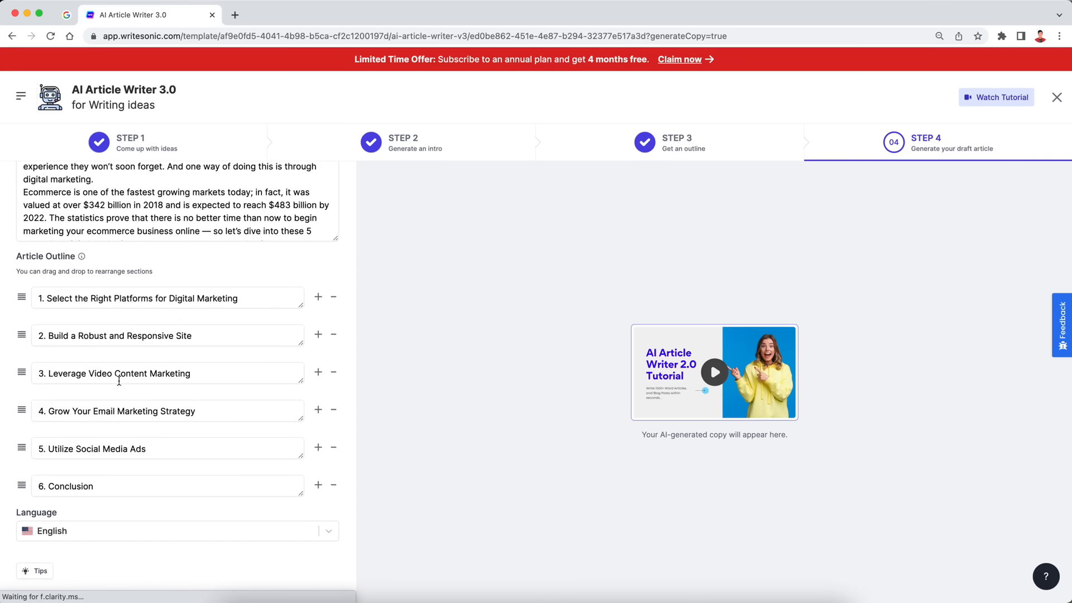
{"action": "mouse_move", "coordinate": [174, 322]}
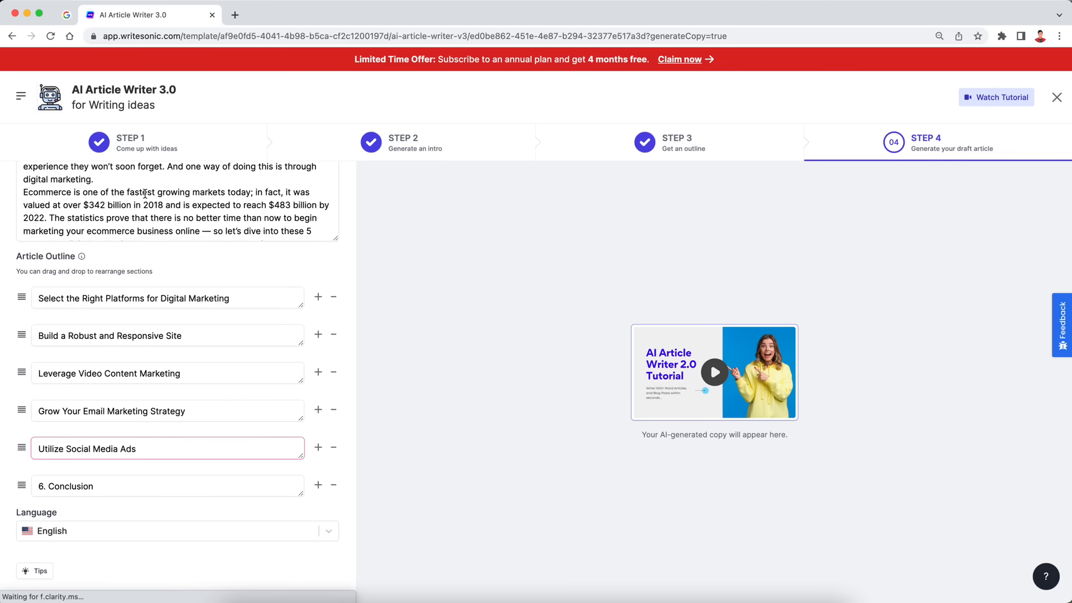
{"action": "left_click", "coordinate": [66, 486]}
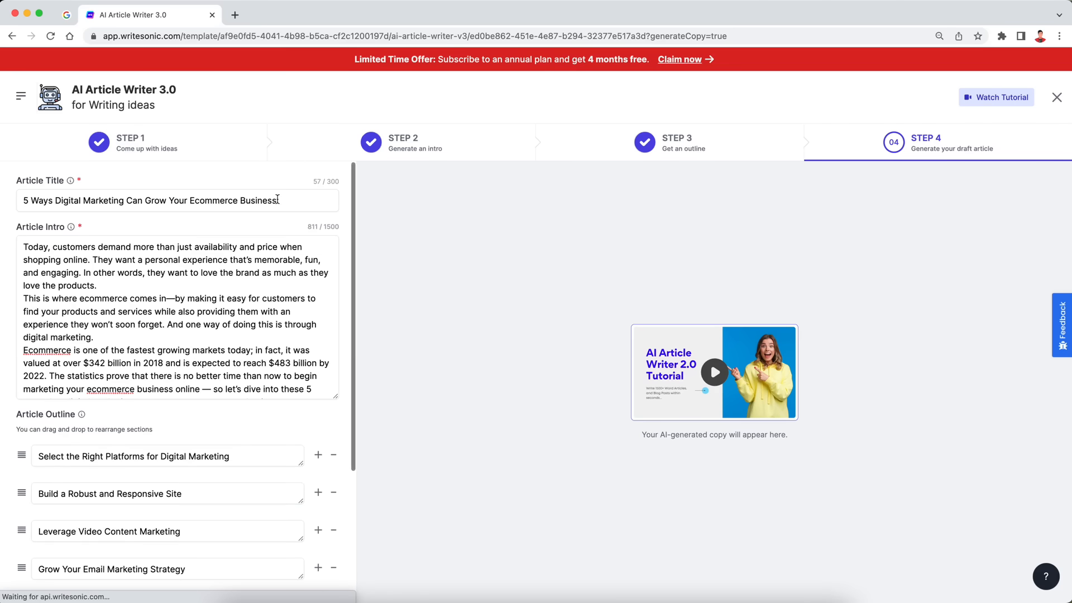
{"action": "scroll", "scroll_direction": "down", "scroll_amount": 3}
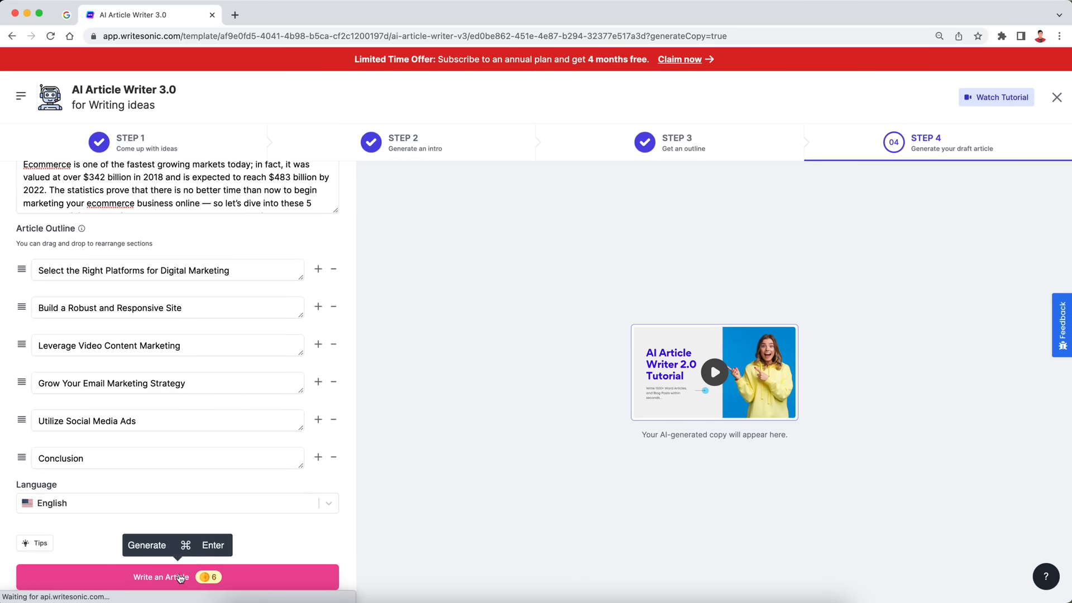
Step: Write the full article with a 'Conclusion' heading and review the generated draft
{"action": "left_click", "coordinate": [177, 577]}
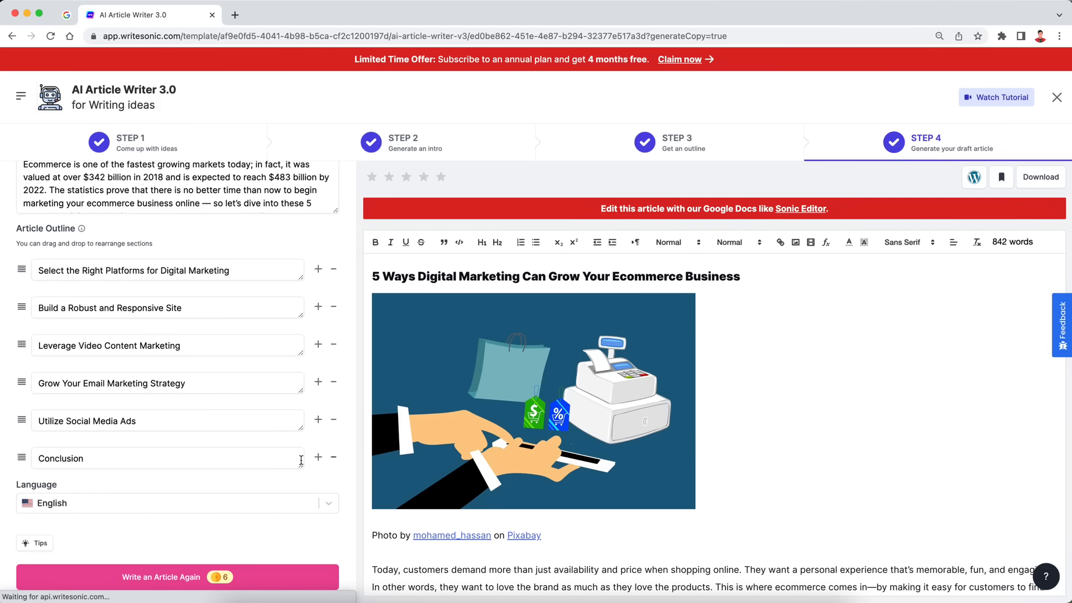
{"action": "mouse_move", "coordinate": [315, 417]}
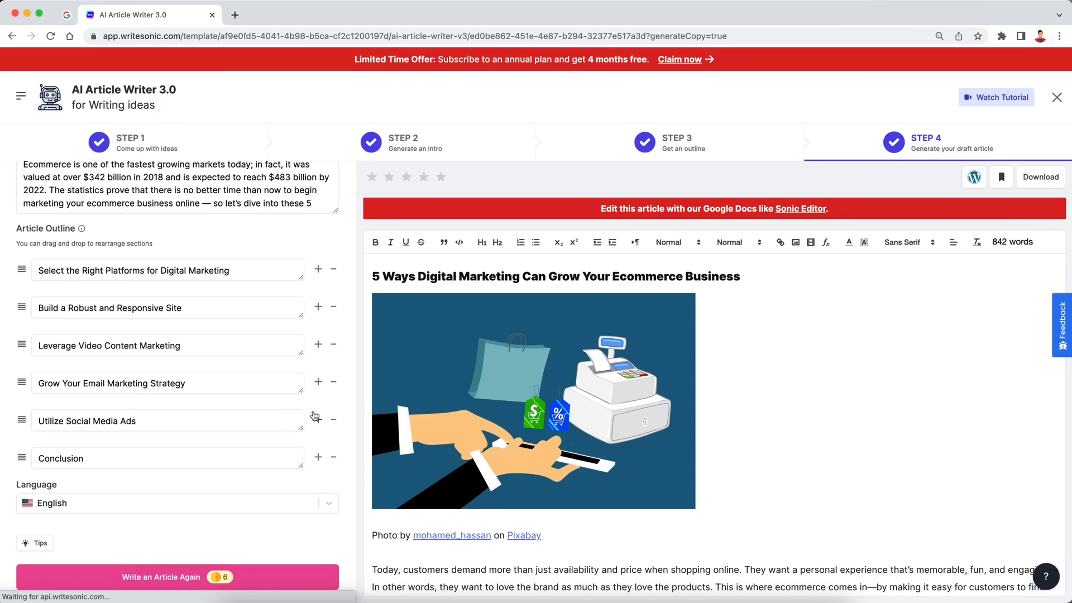
{"action": "mouse_move", "coordinate": [329, 488]}
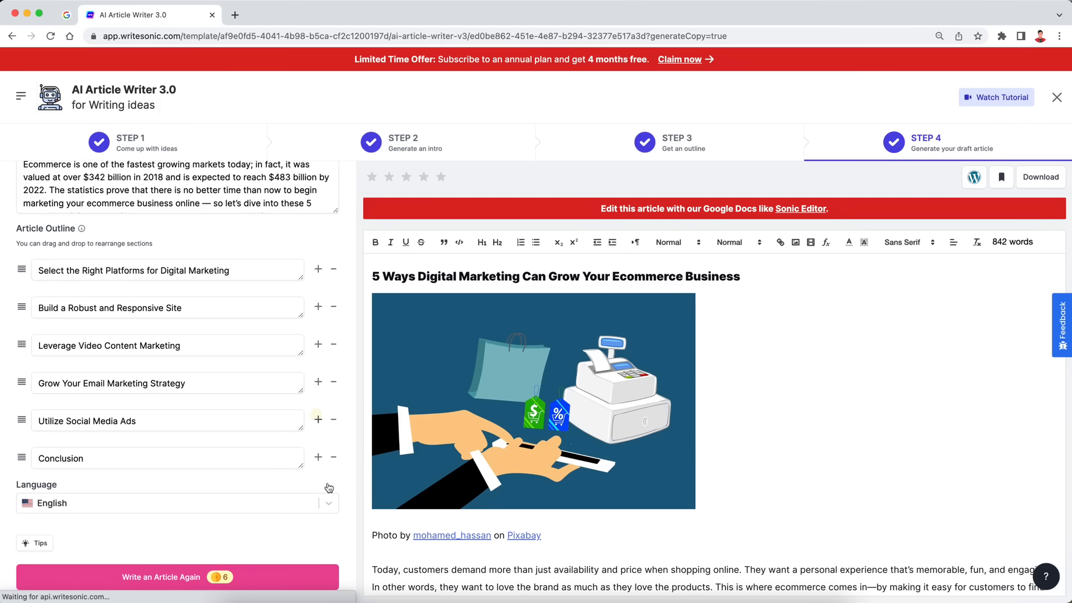
{"action": "left_click", "coordinate": [318, 420]}
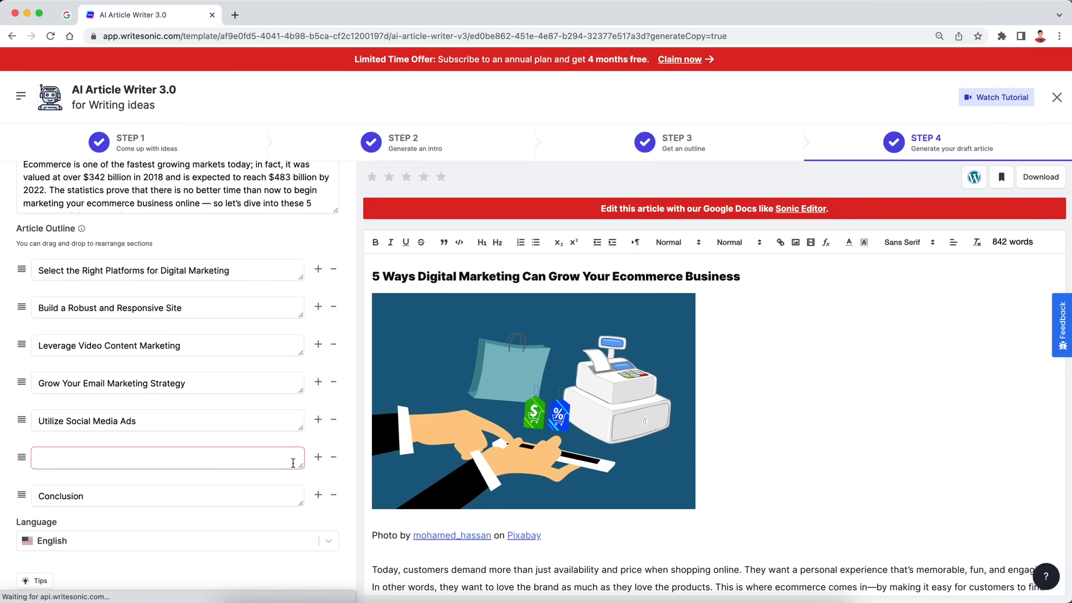
{"action": "type", "text": "Conclusion"}
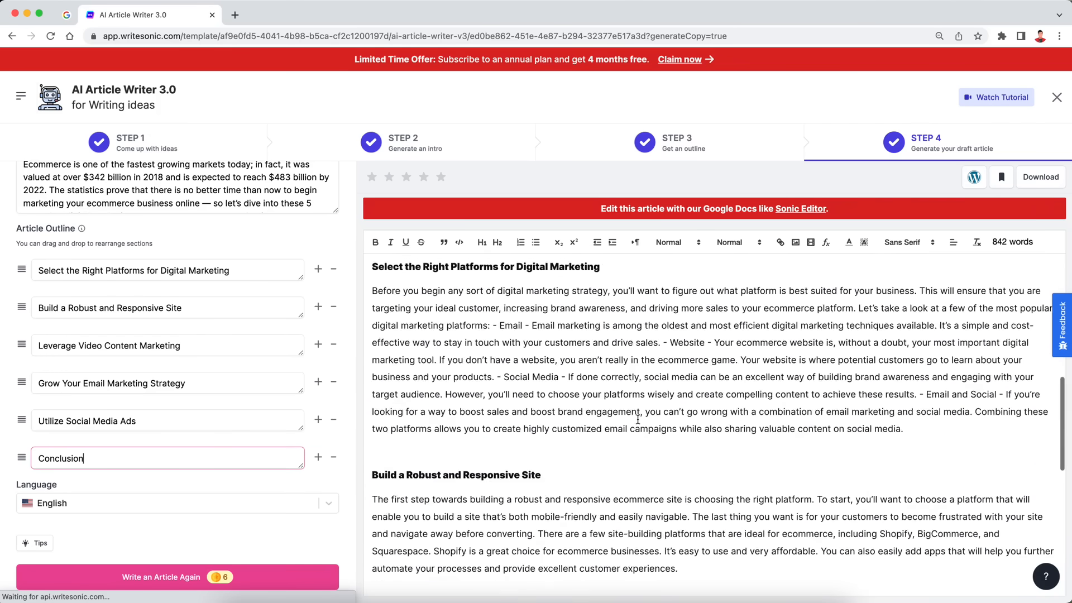
{"action": "scroll", "scroll_direction": "down", "scroll_amount": 3}
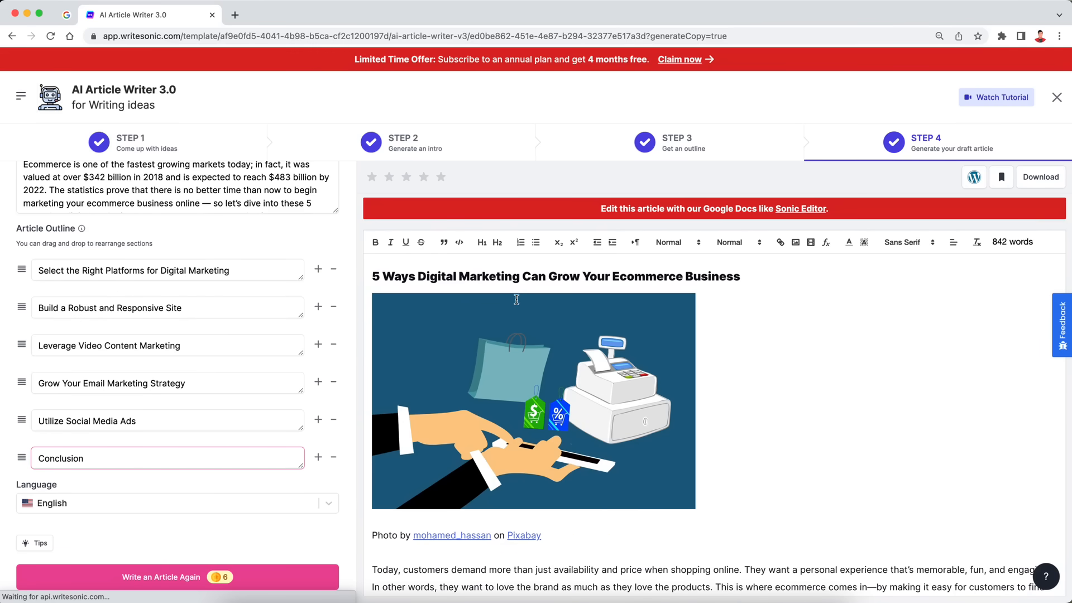
{"action": "mouse_move", "coordinate": [597, 422]}
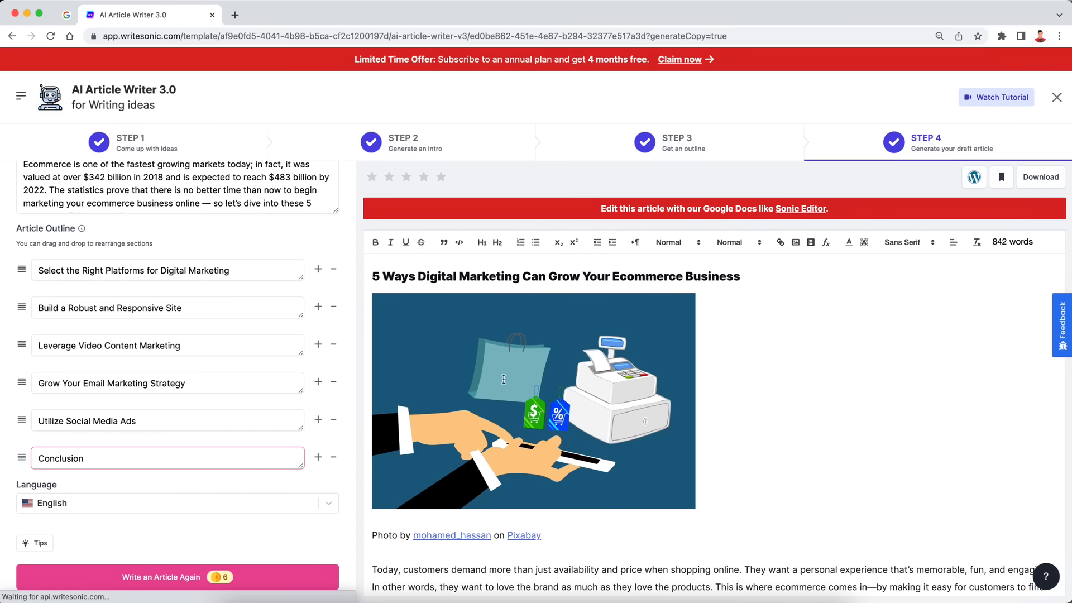
{"action": "mouse_move", "coordinate": [593, 433]}
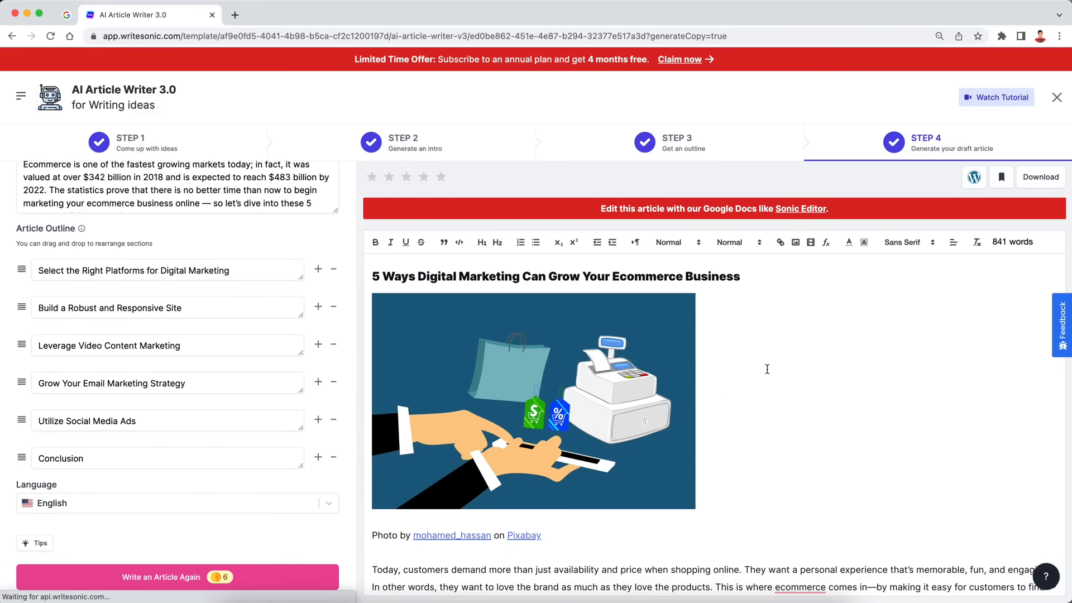
{"action": "mouse_move", "coordinate": [890, 276]}
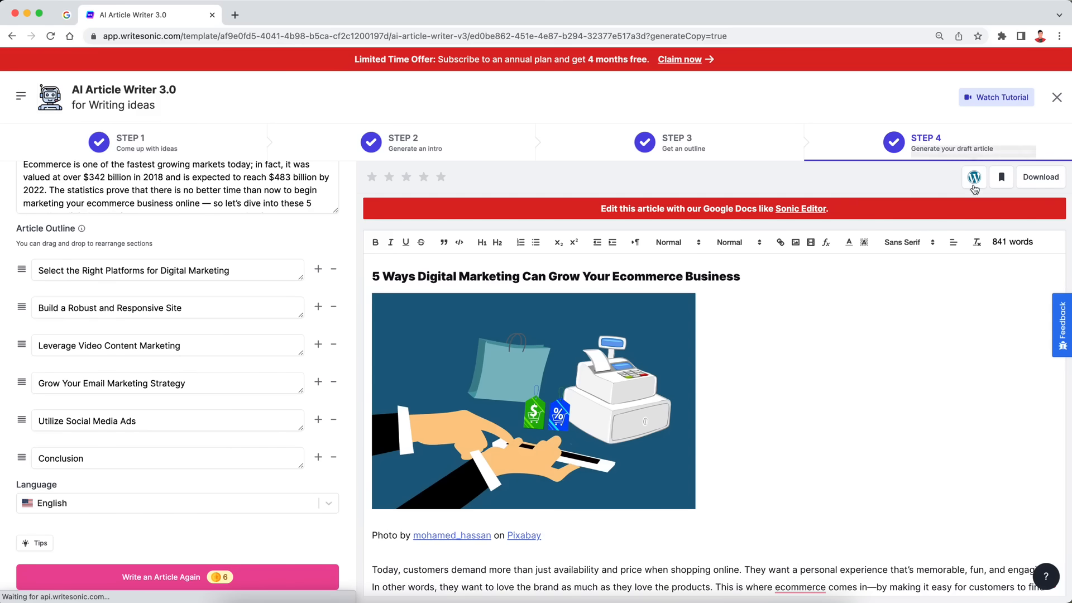
{"action": "mouse_move", "coordinate": [973, 178]}
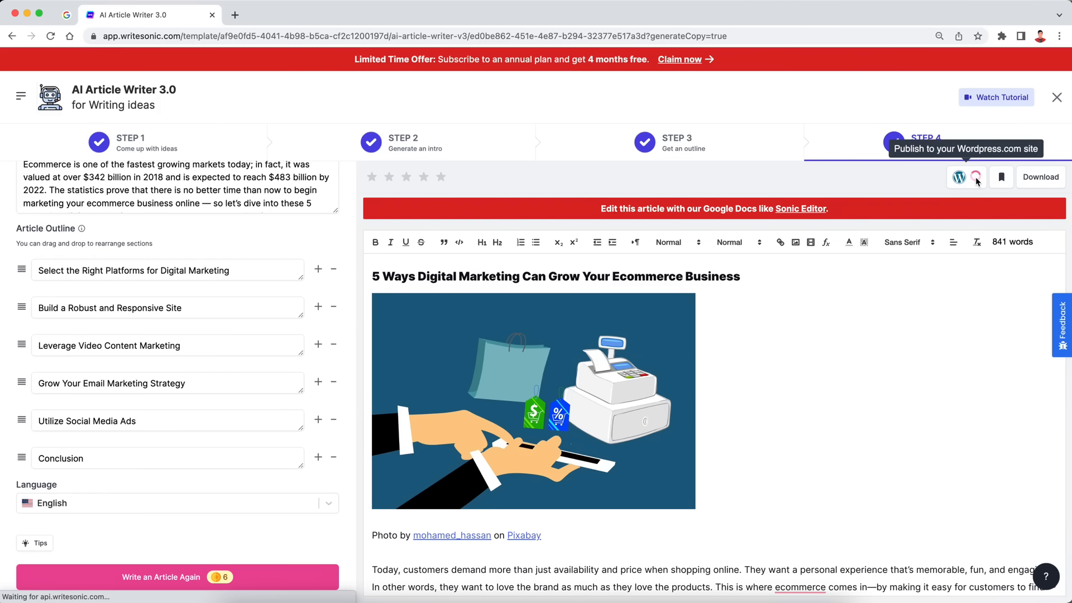
Step: Publish the article to WordPress.com, dismiss the confirmation, and publish again
{"action": "left_click", "coordinate": [958, 178]}
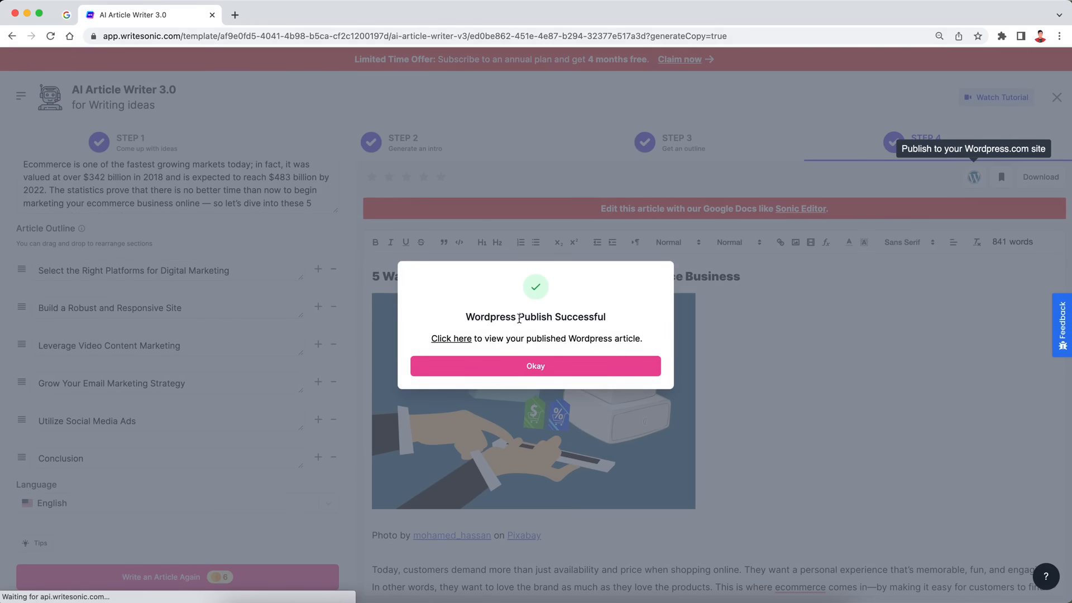
{"action": "mouse_move", "coordinate": [550, 305]}
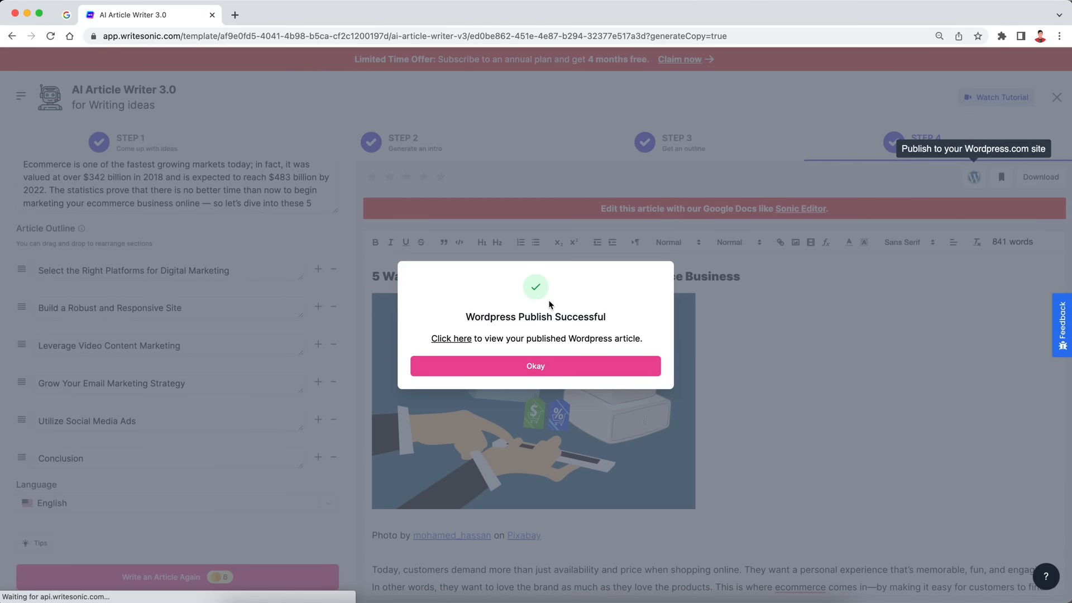
{"action": "mouse_move", "coordinate": [451, 339]}
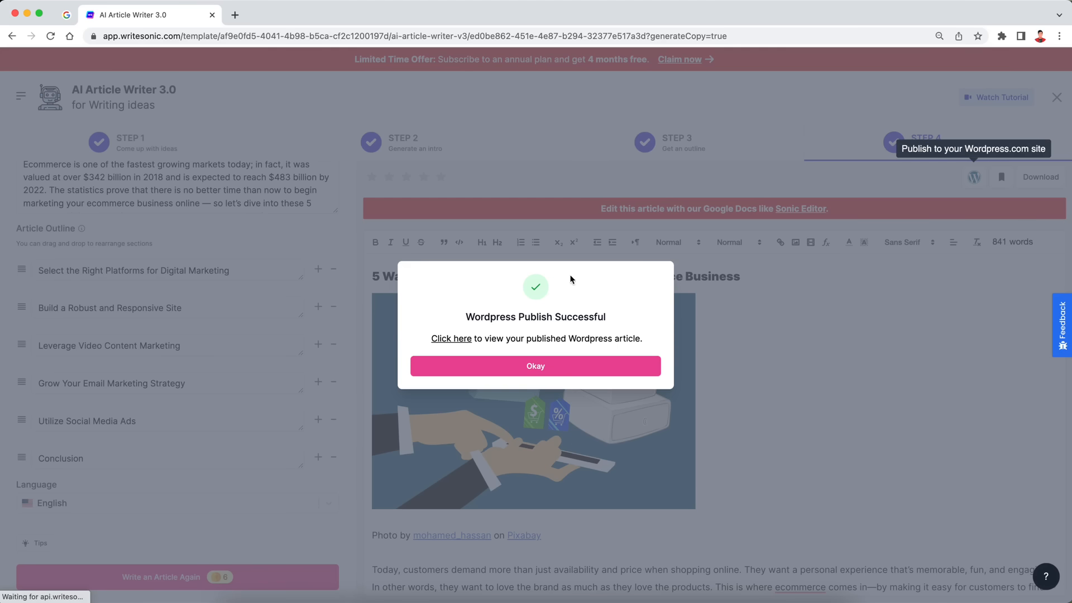
{"action": "left_click", "coordinate": [535, 367]}
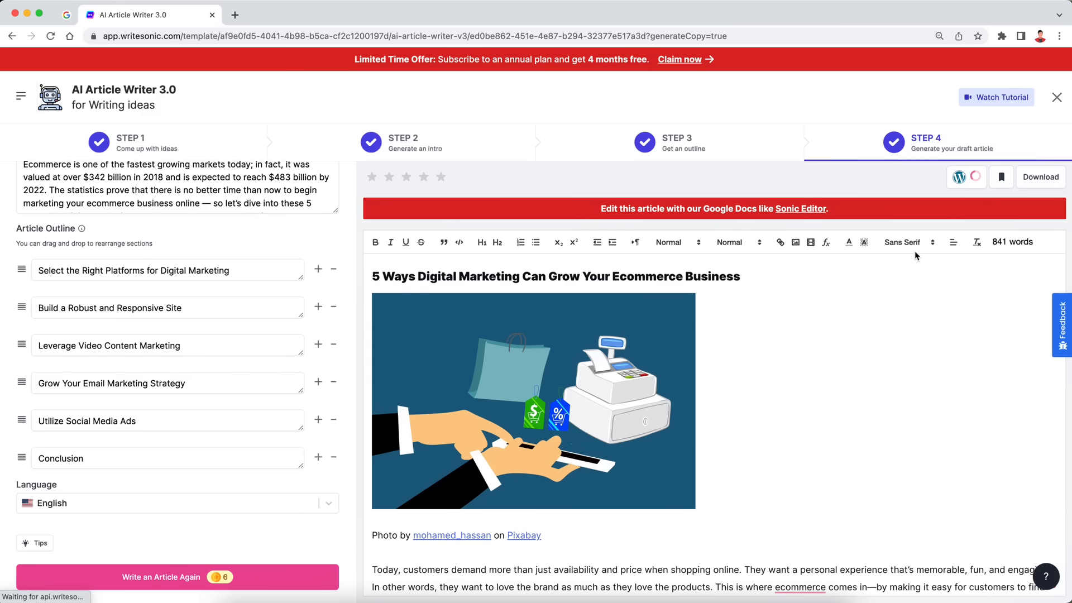
{"action": "left_click", "coordinate": [958, 176]}
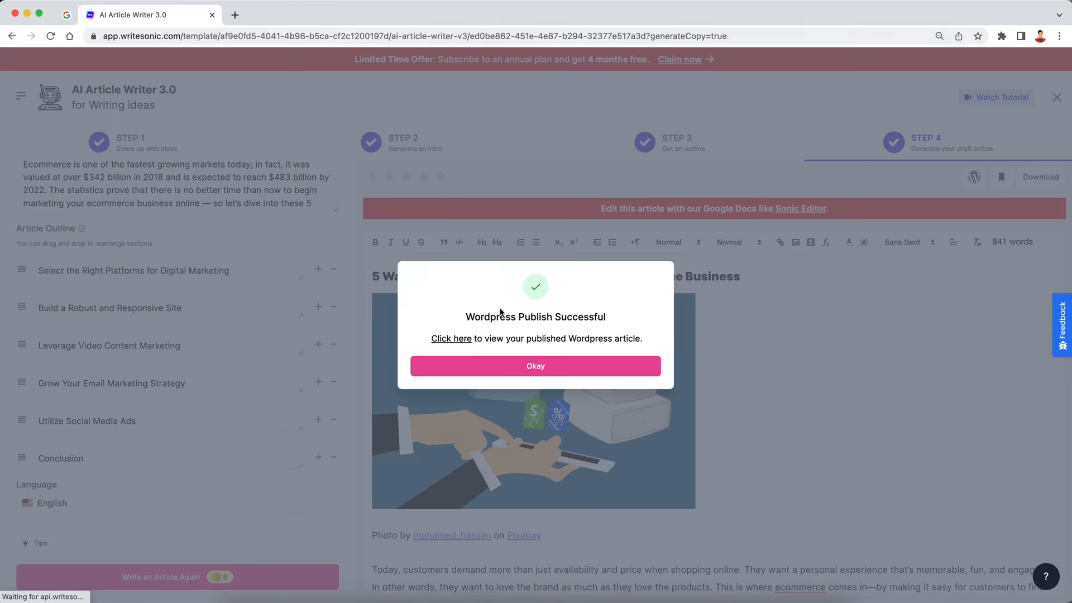
{"action": "mouse_move", "coordinate": [451, 338]}
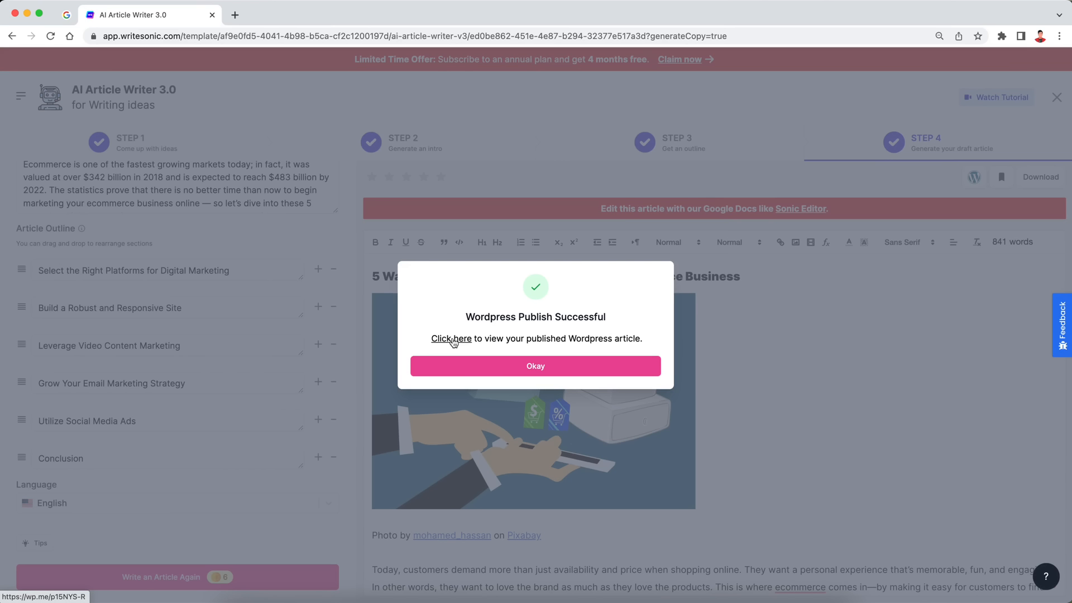
Step: View the live WordPress post of the article, then return to AI Article Writer 3.0
{"action": "left_click", "coordinate": [450, 338]}
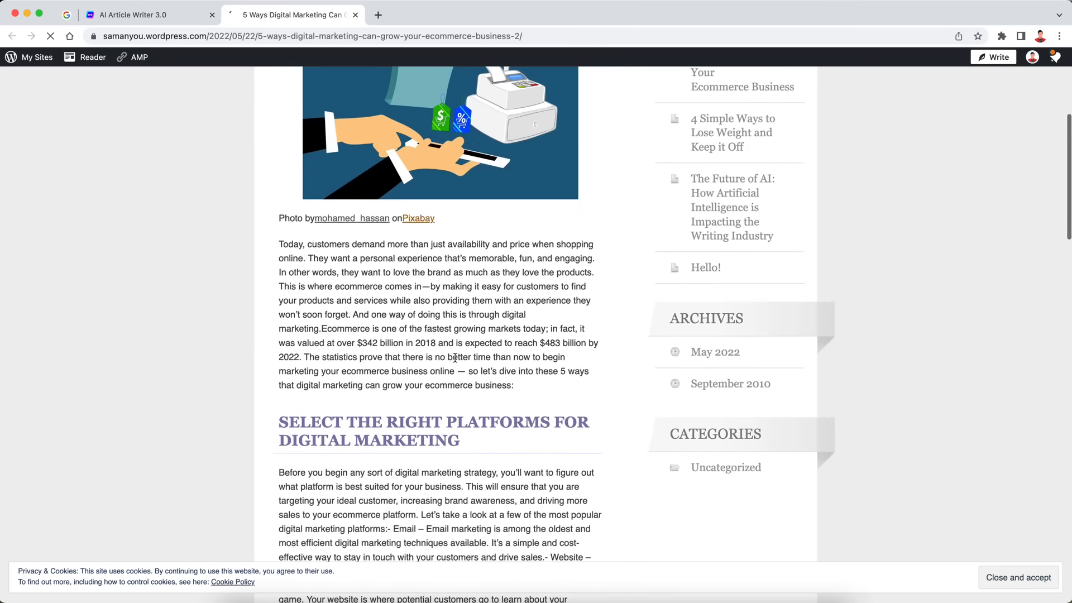
{"action": "scroll", "scroll_direction": "down", "scroll_amount": 3}
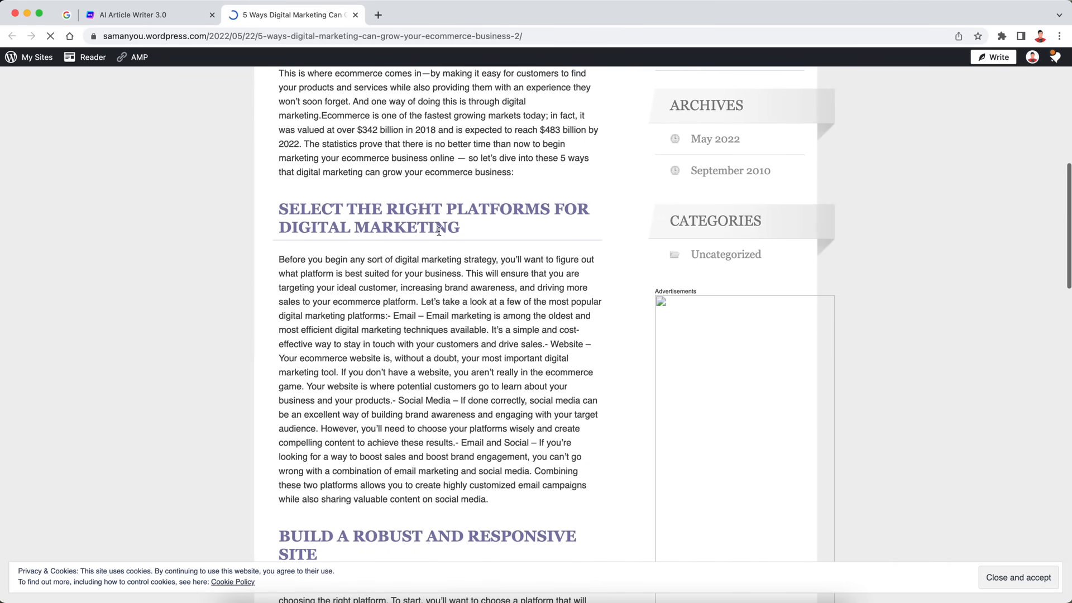
{"action": "scroll", "scroll_direction": "down", "scroll_amount": 3}
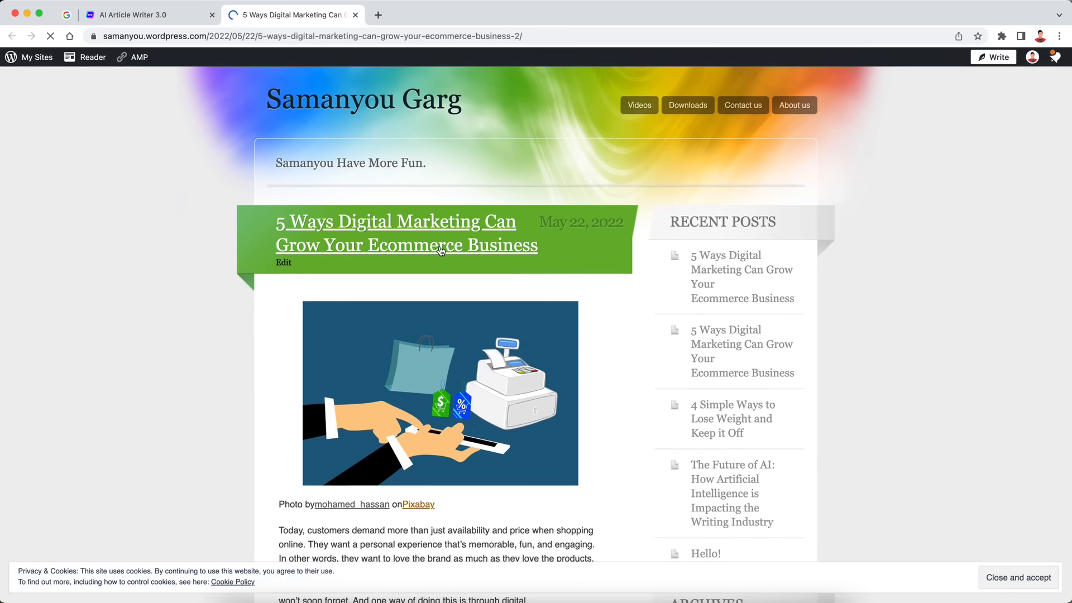
{"action": "left_click", "coordinate": [145, 15]}
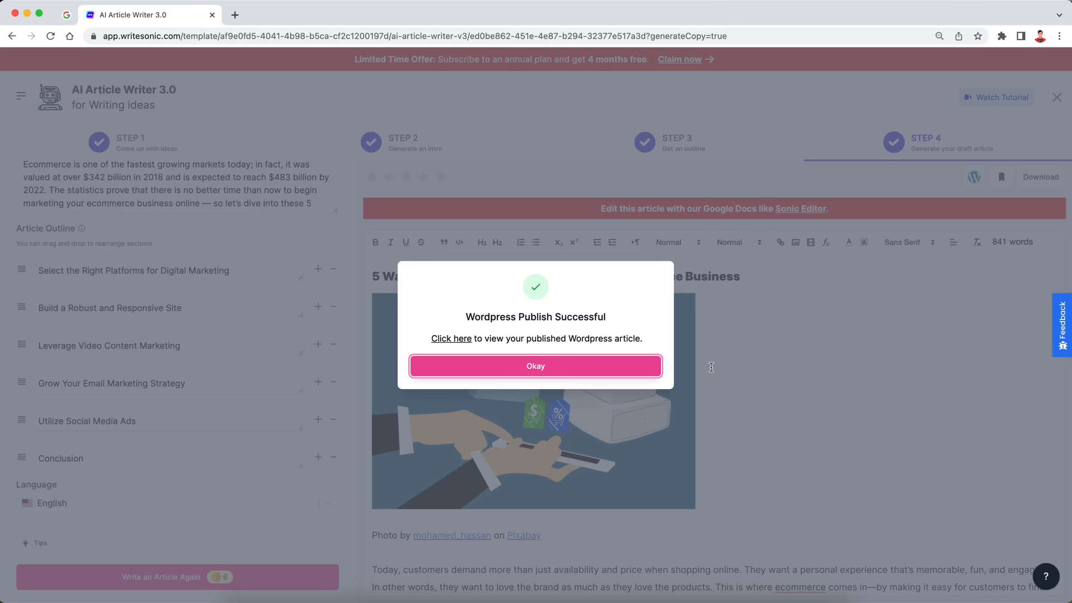
Step: Dismiss the publish dialog and open the article in Sonic Editor
{"action": "left_click", "coordinate": [535, 366]}
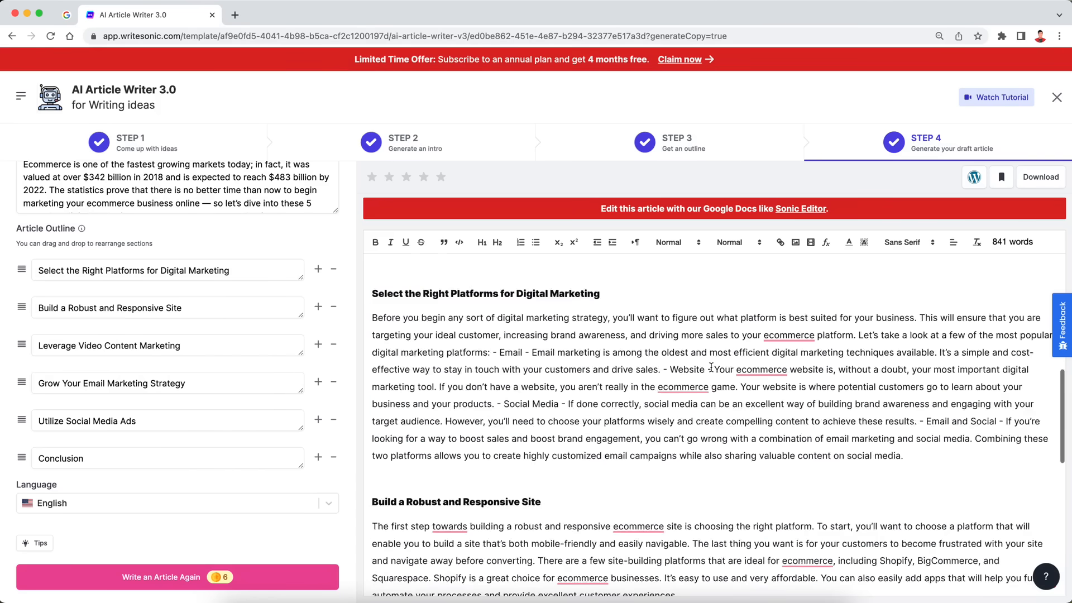
{"action": "scroll", "scroll_direction": "down", "scroll_amount": 3}
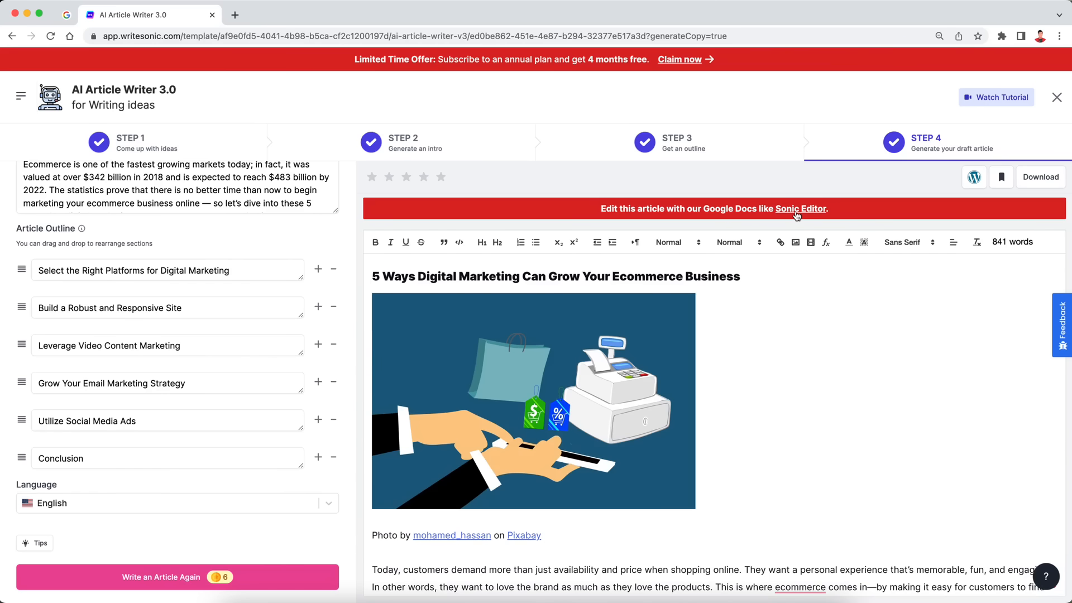
{"action": "left_click", "coordinate": [799, 209]}
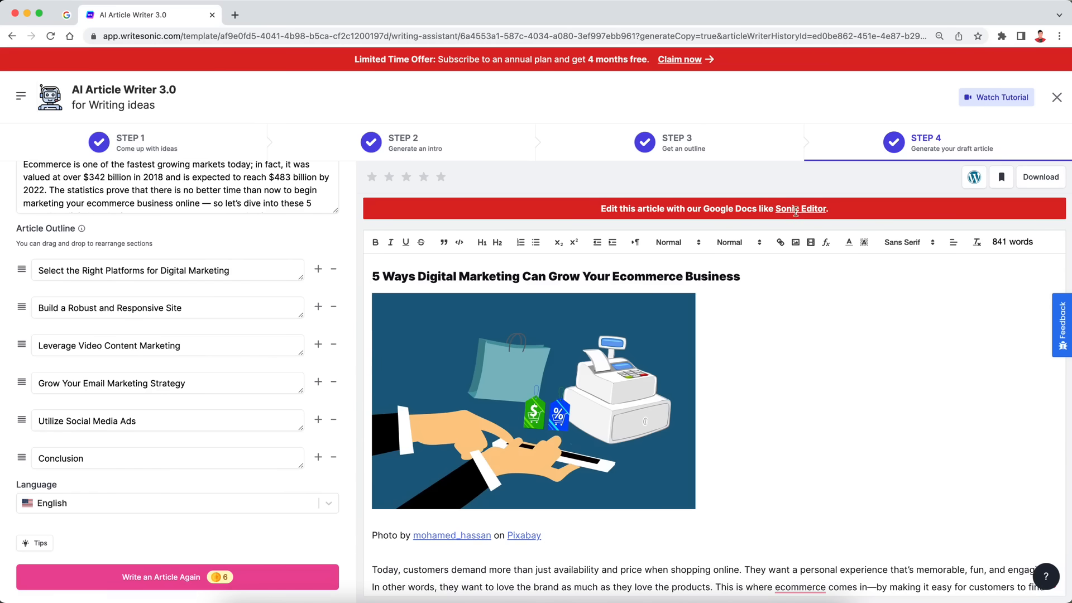
{"action": "left_click", "coordinate": [798, 209]}
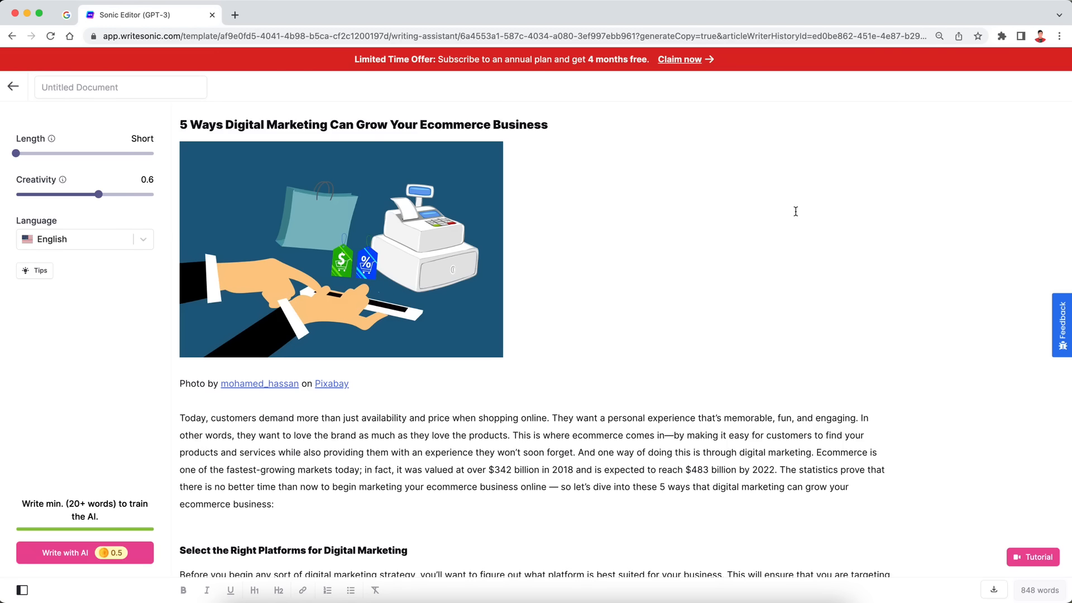